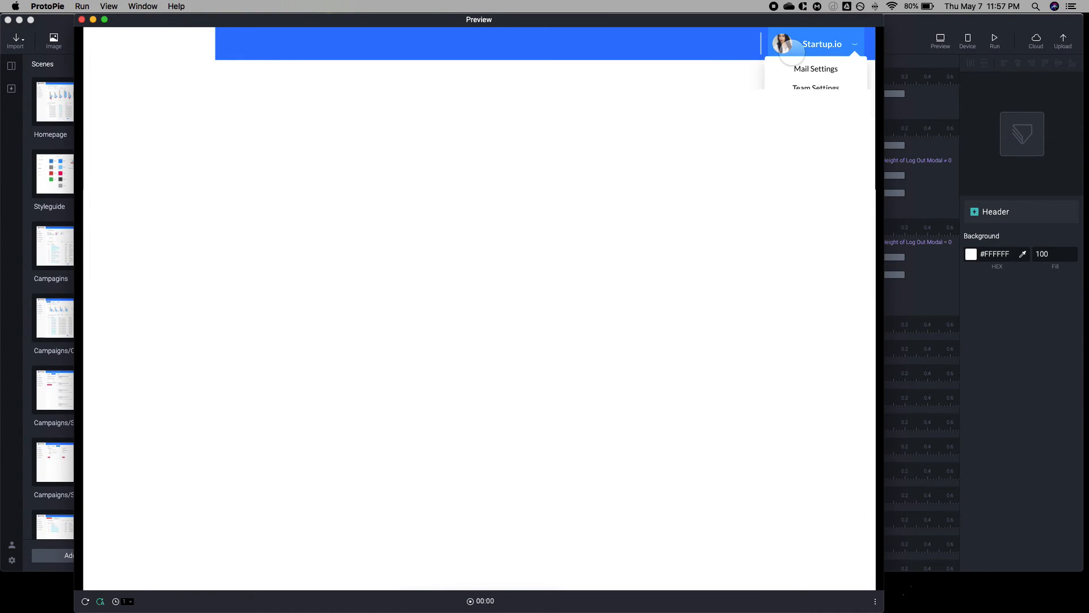
- Open and close the profile dropdown in the preview, then close the preview window
{"action": "left_click", "coordinate": [824, 45]}
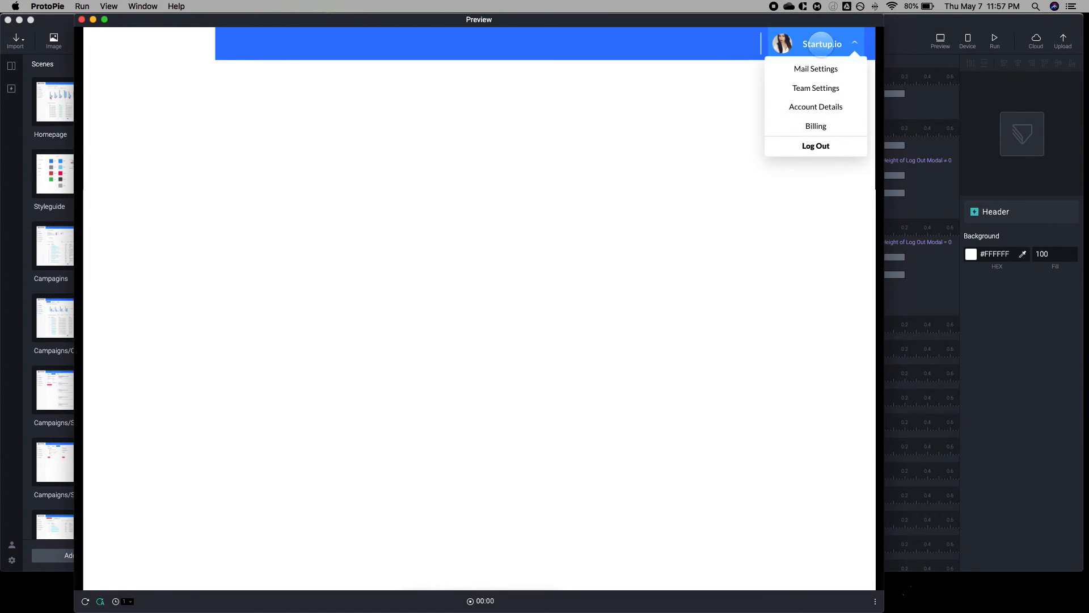
{"action": "mouse_move", "coordinate": [816, 126]}
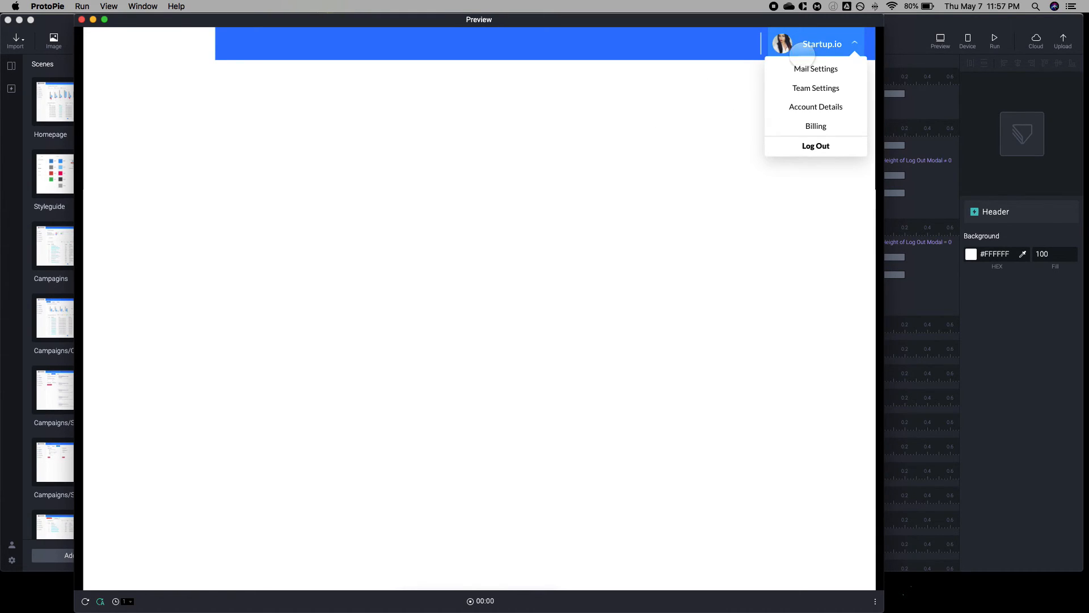
{"action": "left_click", "coordinate": [823, 44]}
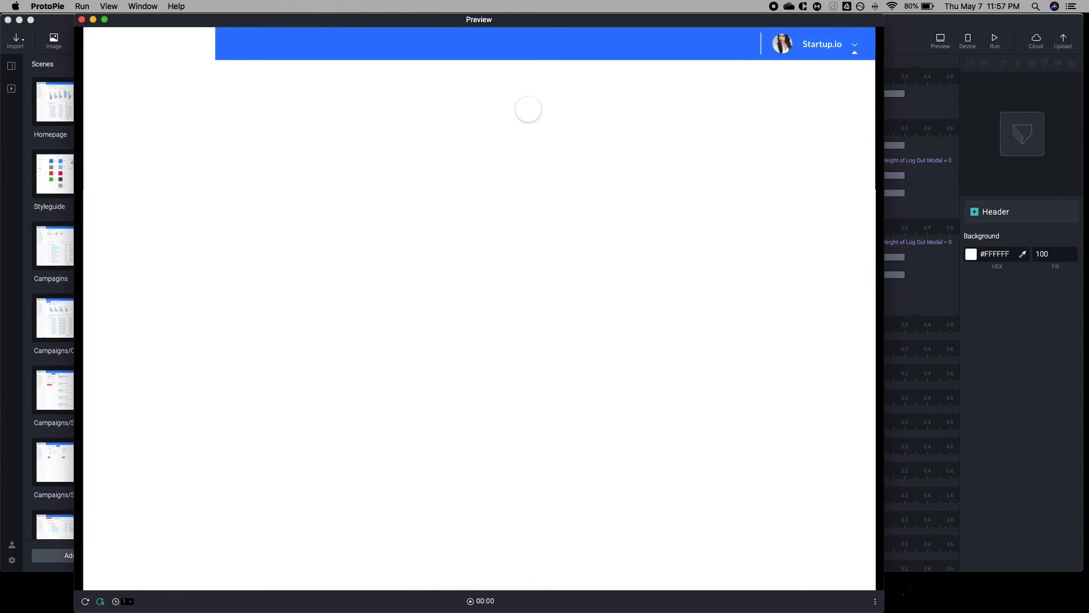
{"action": "left_click", "coordinate": [854, 45]}
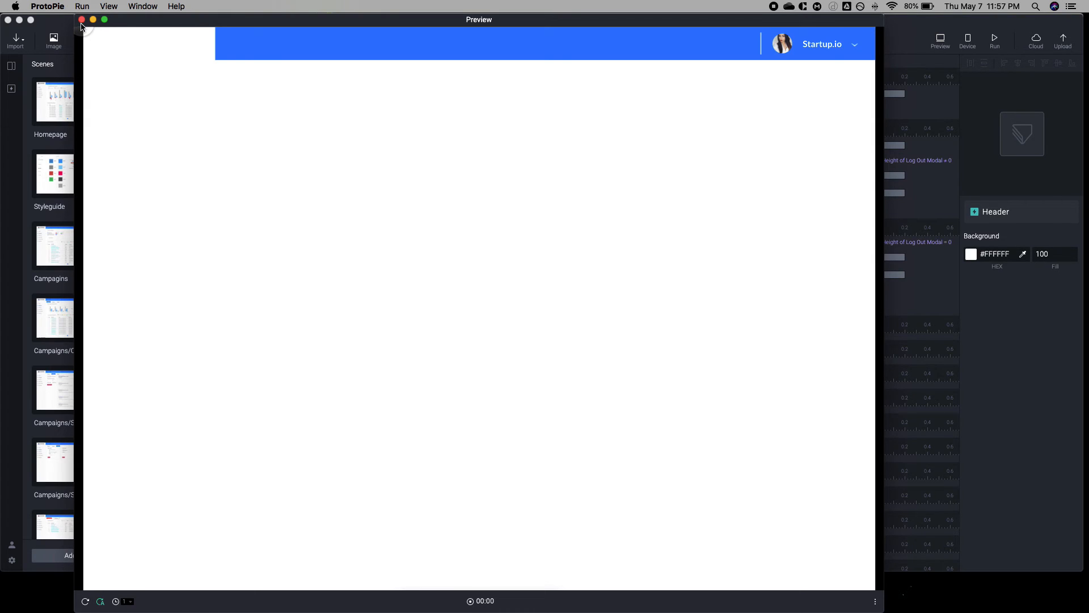
{"action": "left_click", "coordinate": [81, 20]}
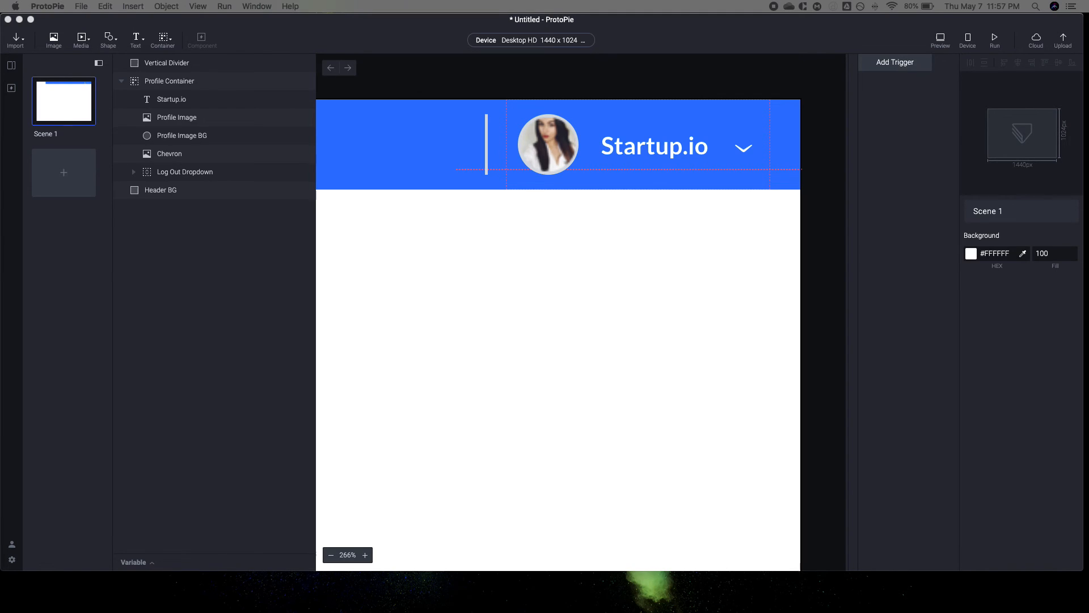
{"action": "mouse_move", "coordinate": [580, 173]}
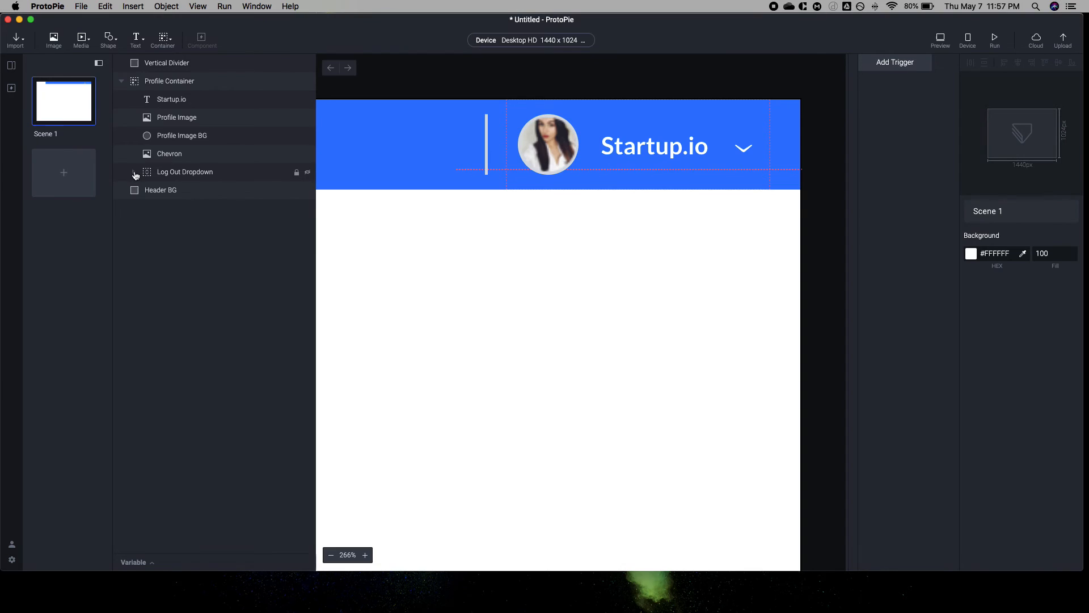
- Expand the Log Out Dropdown group, then preview the account menu opening and closing
{"action": "left_click", "coordinate": [134, 172]}
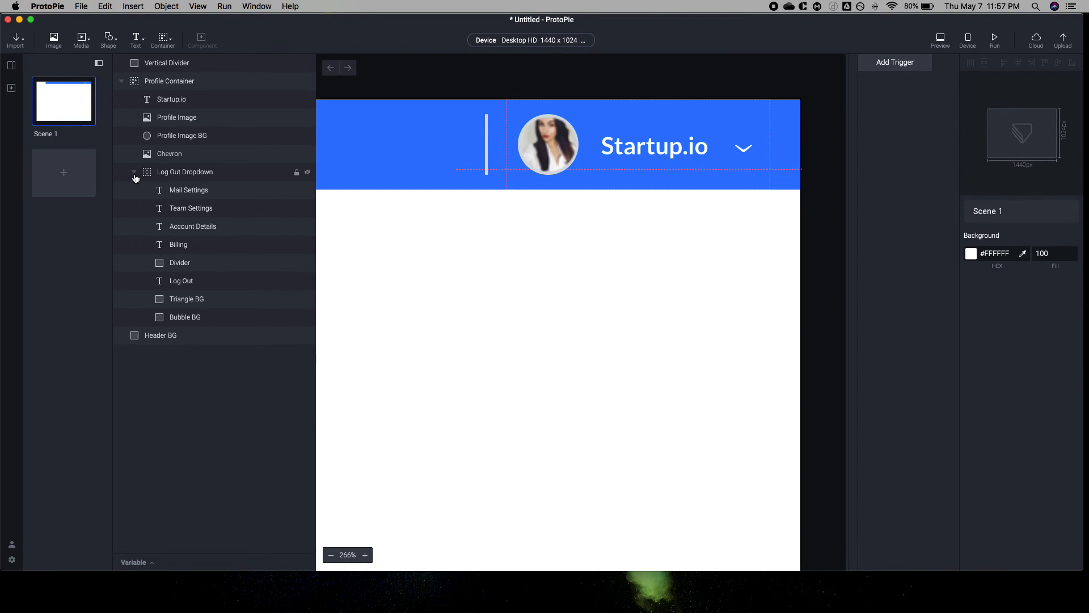
{"action": "left_click", "coordinate": [940, 37]}
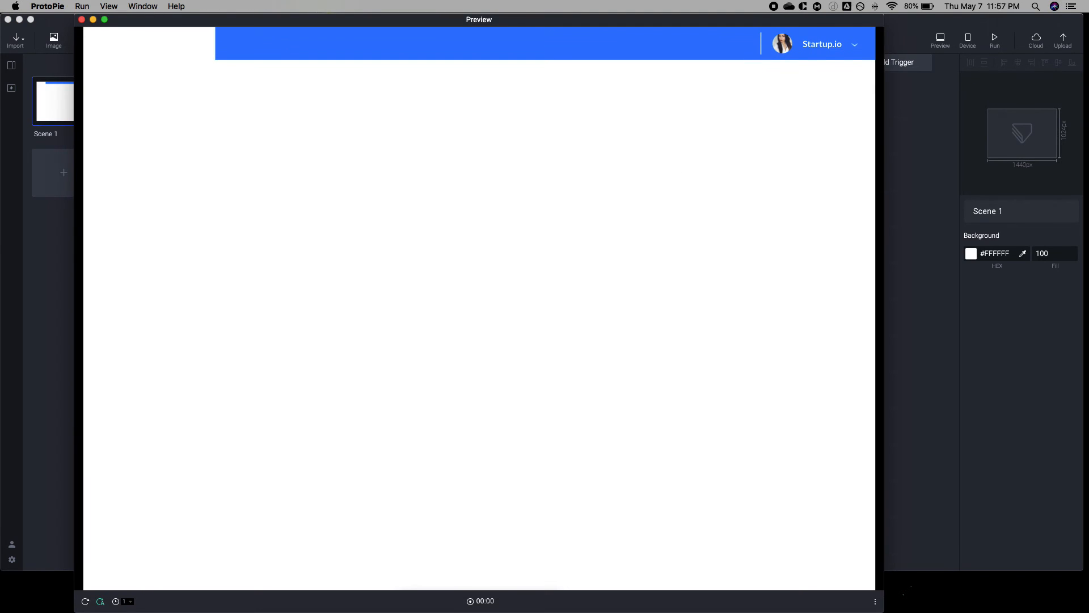
{"action": "left_click", "coordinate": [827, 54]}
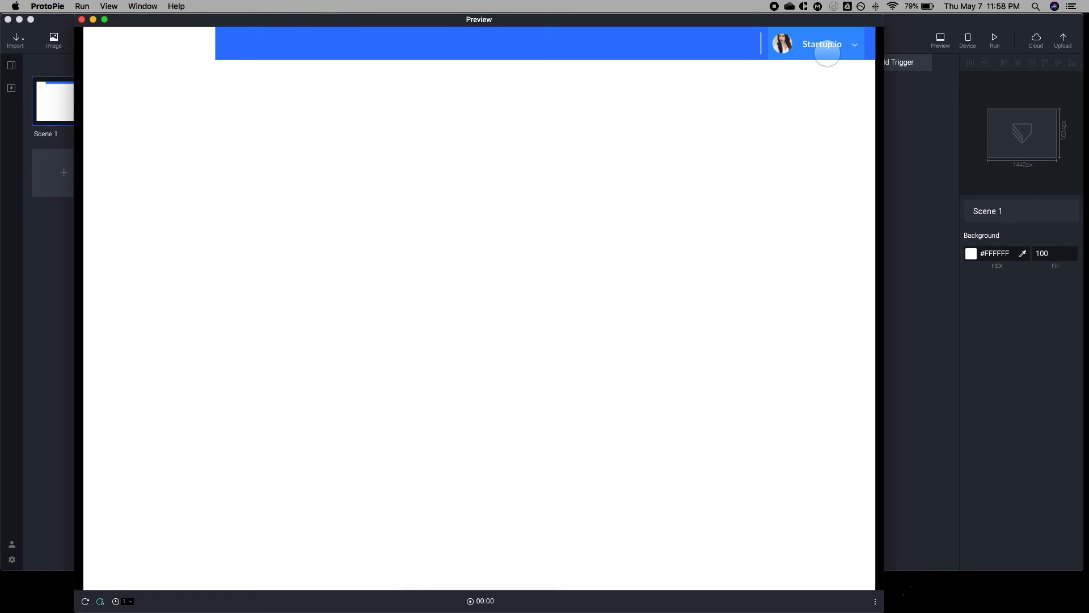
{"action": "left_click", "coordinate": [825, 51]}
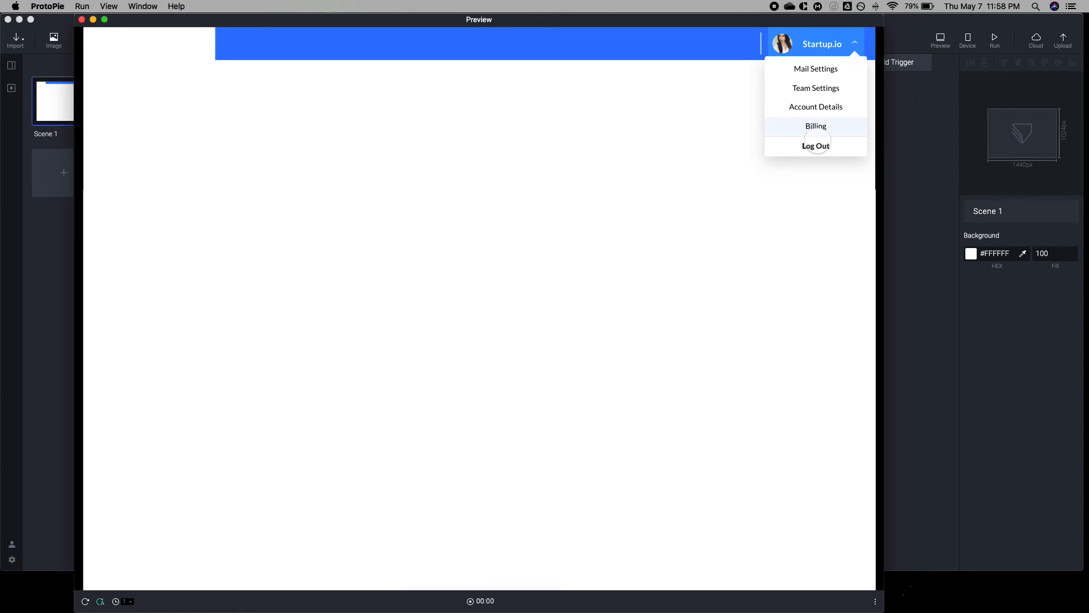
{"action": "mouse_move", "coordinate": [816, 106]}
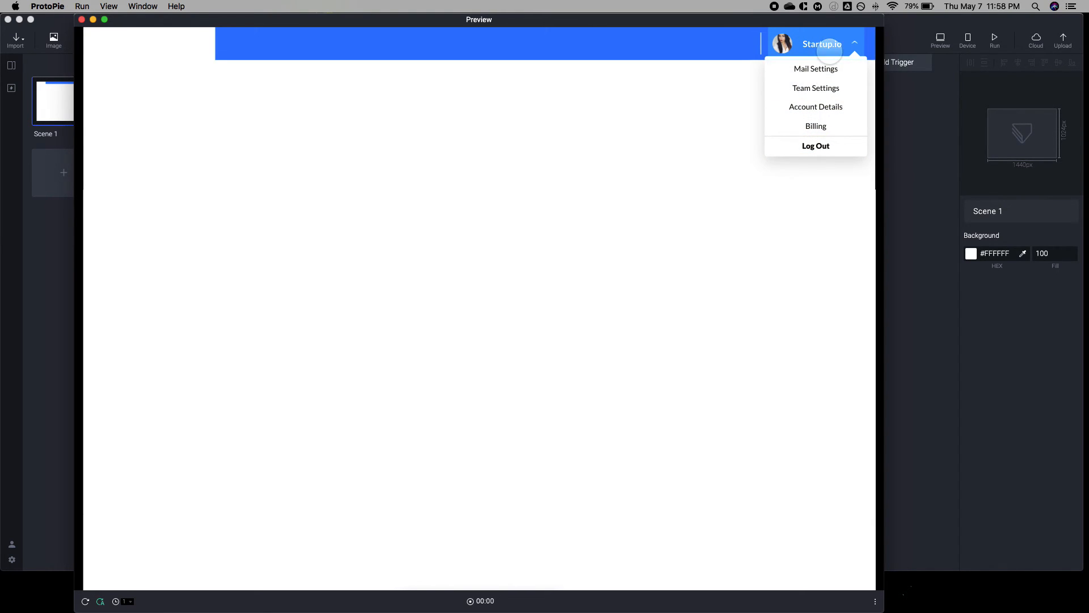
{"action": "left_click", "coordinate": [829, 47]}
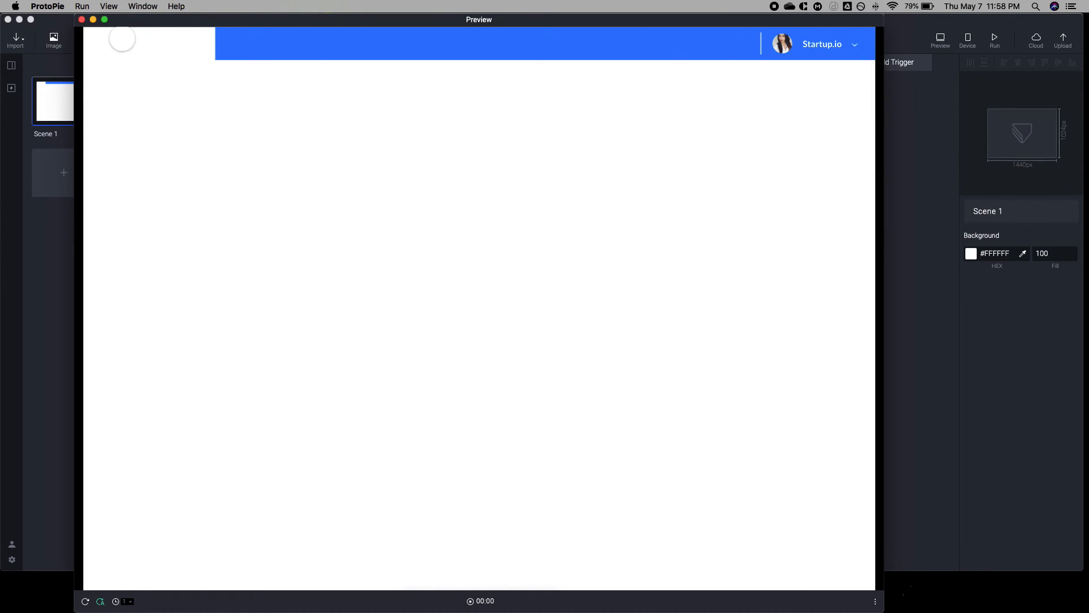
{"action": "left_click", "coordinate": [83, 18]}
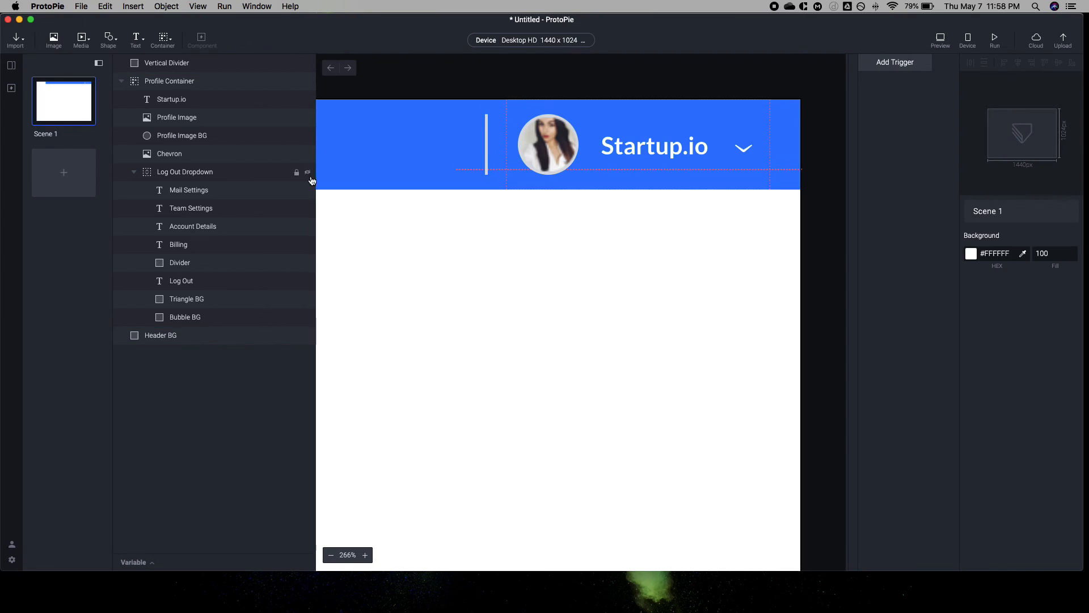
- Set the Log Out Dropdown group's height to 230
{"action": "left_click", "coordinate": [184, 171]}
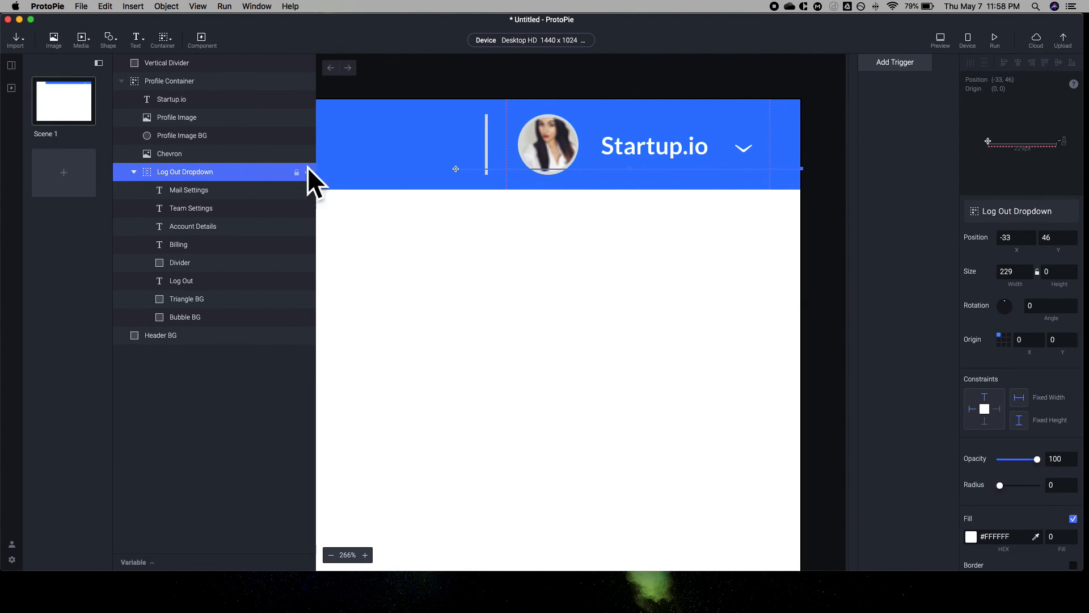
{"action": "left_click", "coordinate": [1051, 271]}
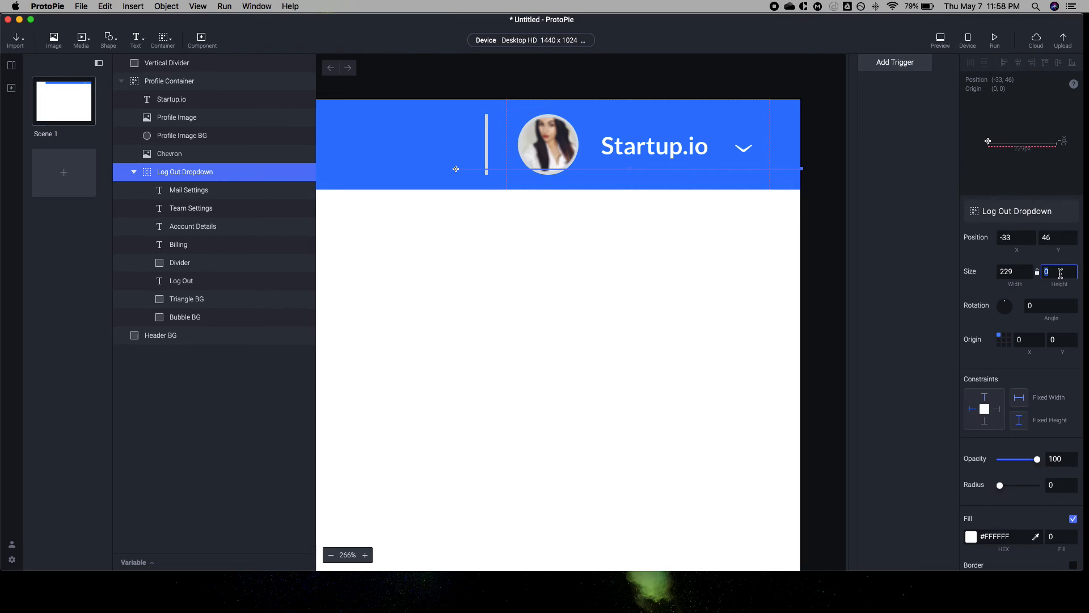
{"action": "type", "text": "230"}
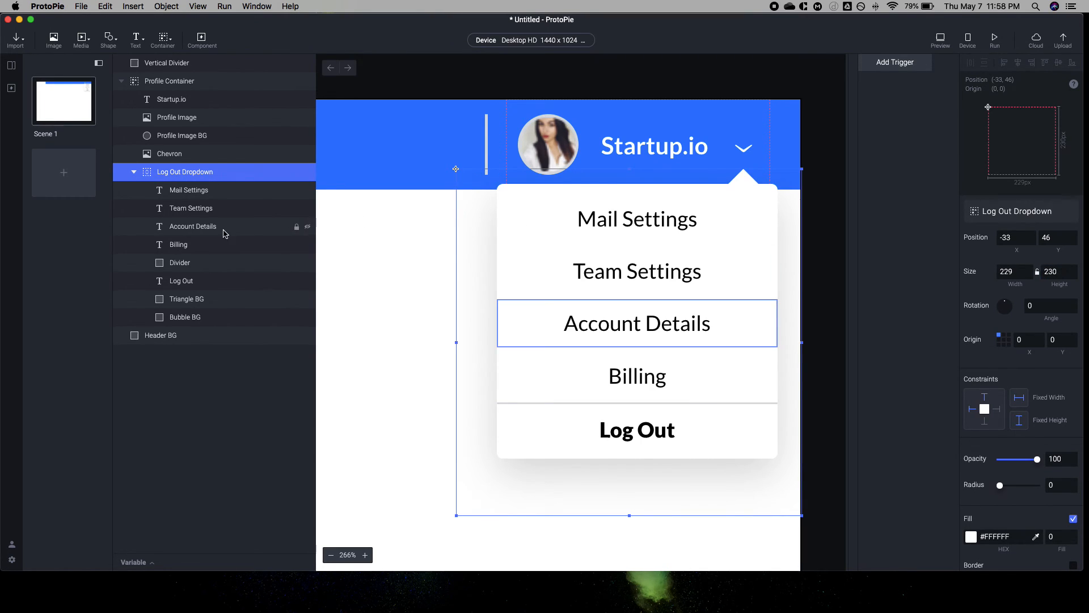
- Reselect and expand the Log Out Dropdown group, ending with Profile Container selected
{"action": "left_click", "coordinate": [168, 81]}
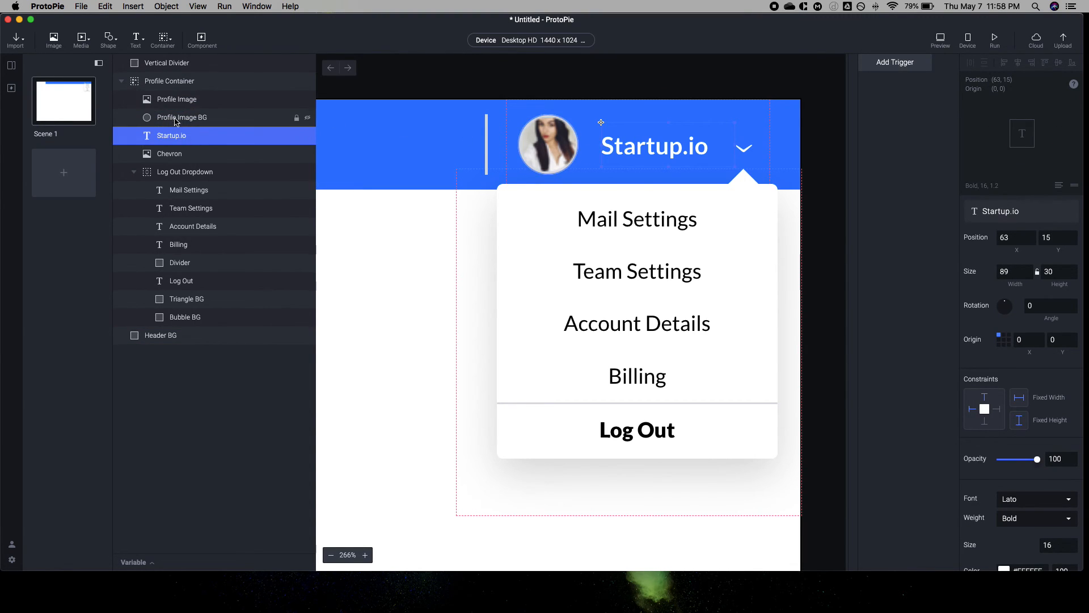
{"action": "left_click", "coordinate": [176, 99]}
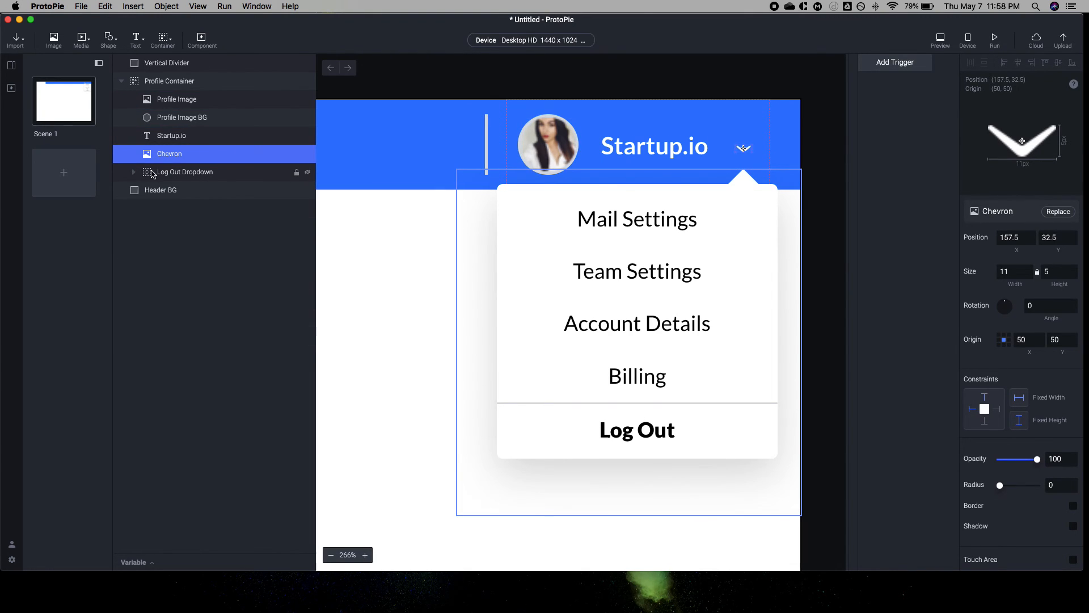
{"action": "left_click", "coordinate": [184, 172]}
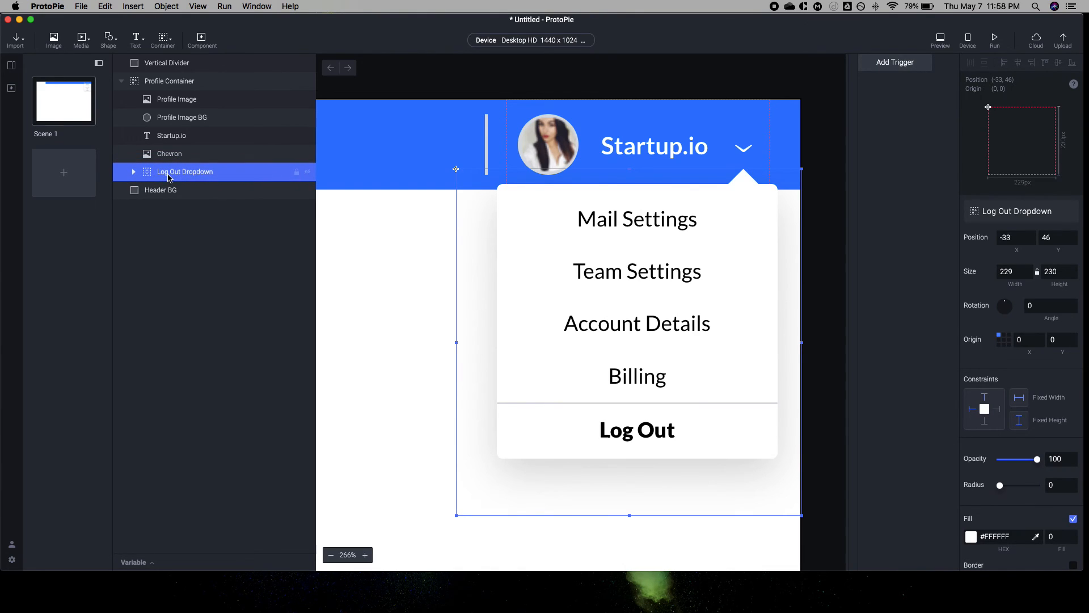
{"action": "left_click", "coordinate": [133, 171]}
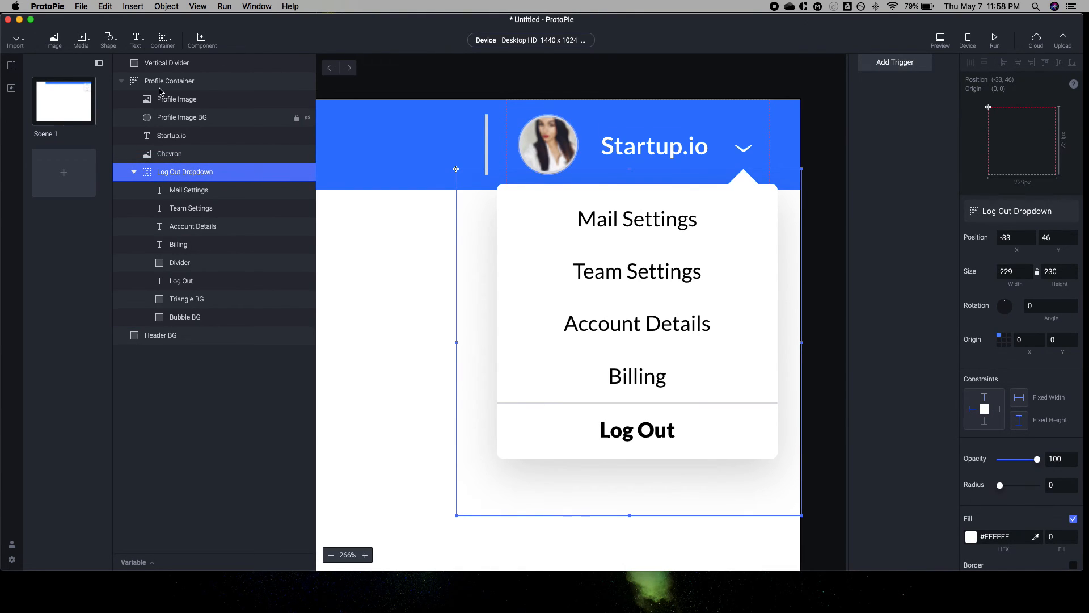
{"action": "left_click", "coordinate": [169, 81]}
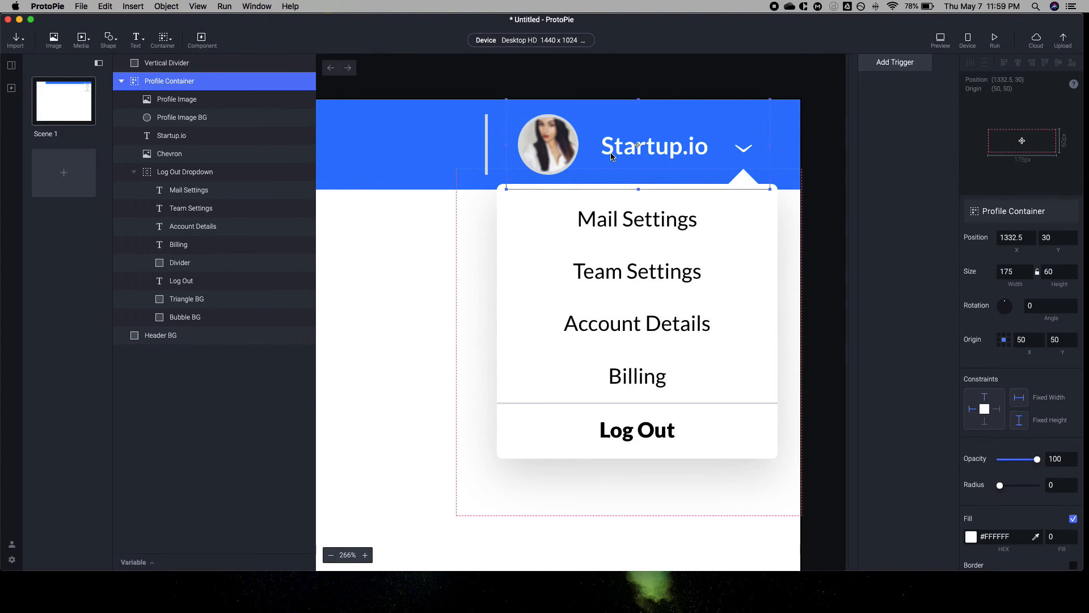
{"action": "left_click", "coordinate": [185, 171]}
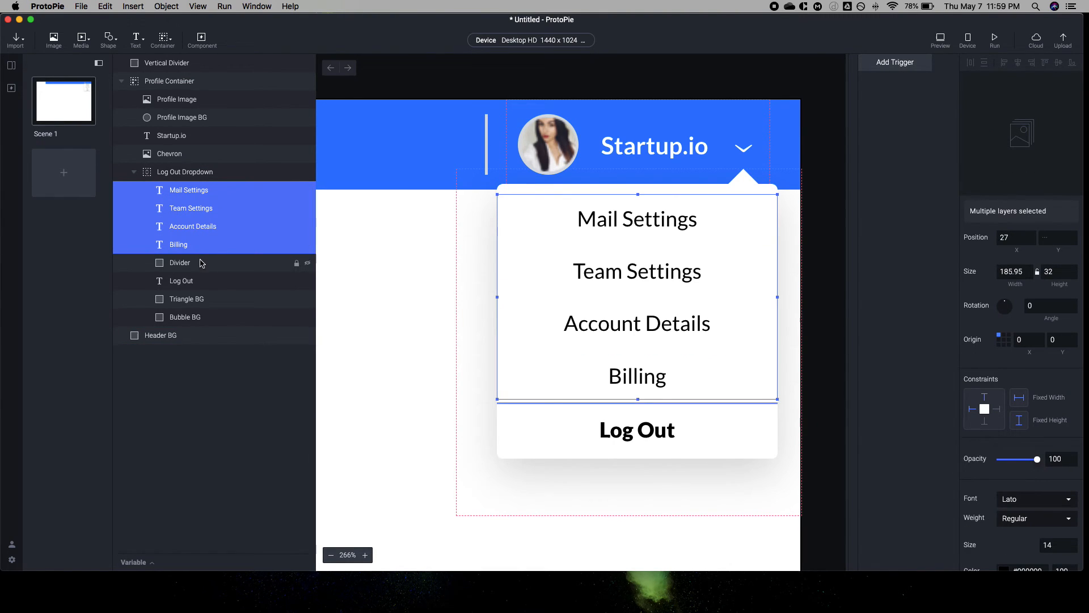
{"action": "left_click", "coordinate": [181, 281]}
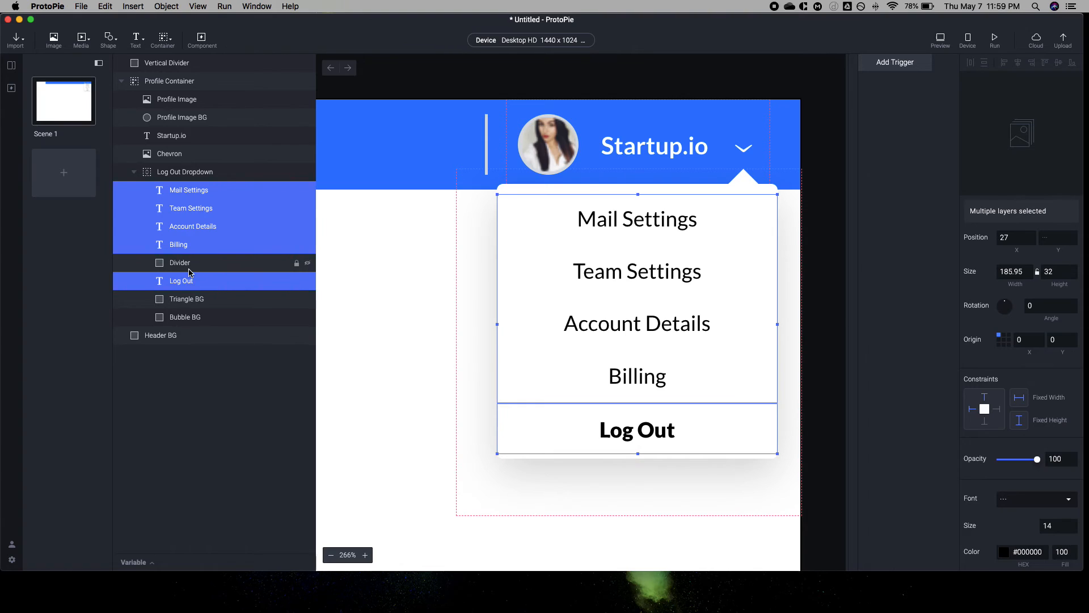
{"action": "left_click", "coordinate": [180, 262]}
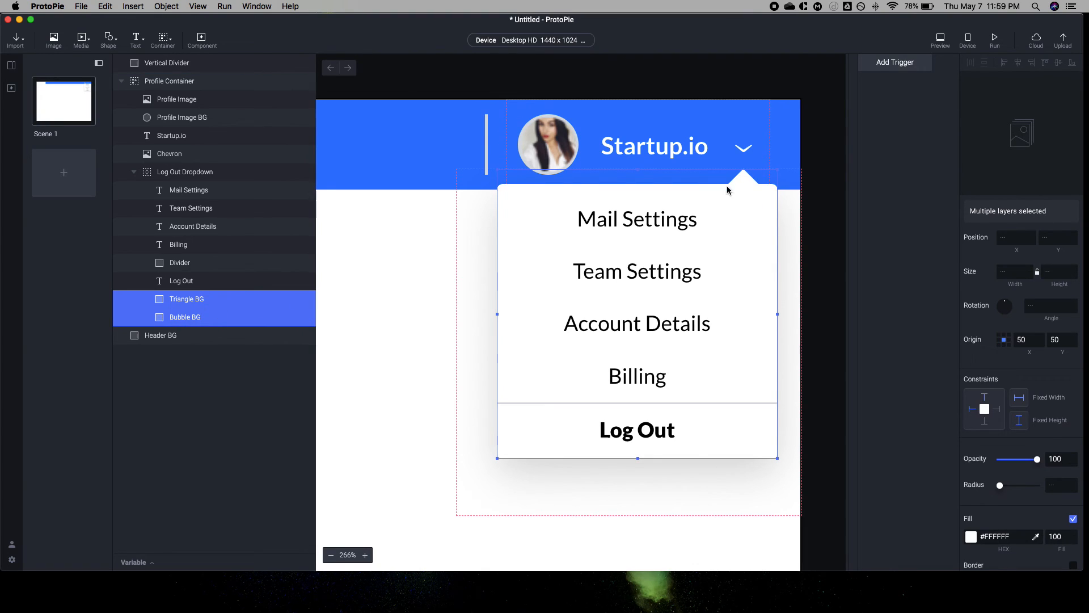
{"action": "left_click", "coordinate": [186, 299]}
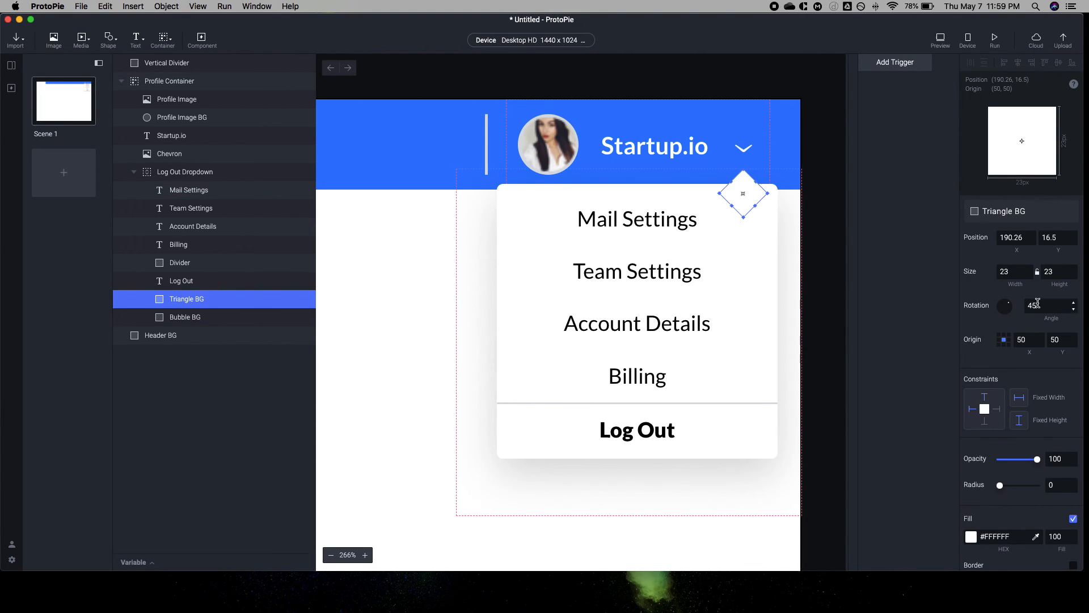
{"action": "left_click", "coordinate": [1047, 306]}
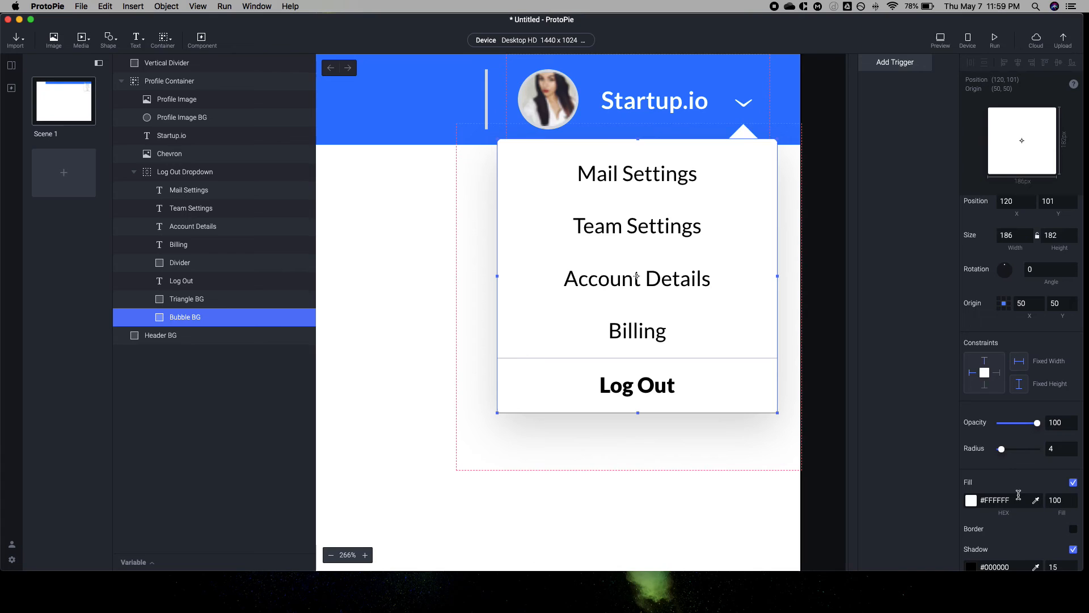
{"action": "scroll", "scroll_direction": "down", "scroll_amount": 3}
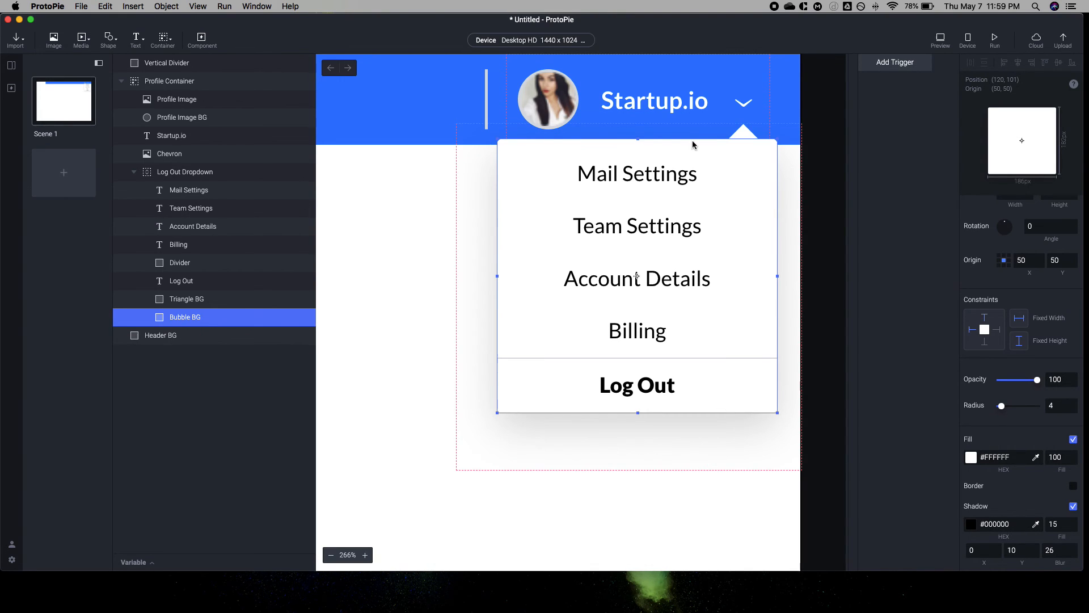
- Preview the prototype and return to editing
{"action": "left_click", "coordinate": [894, 63]}
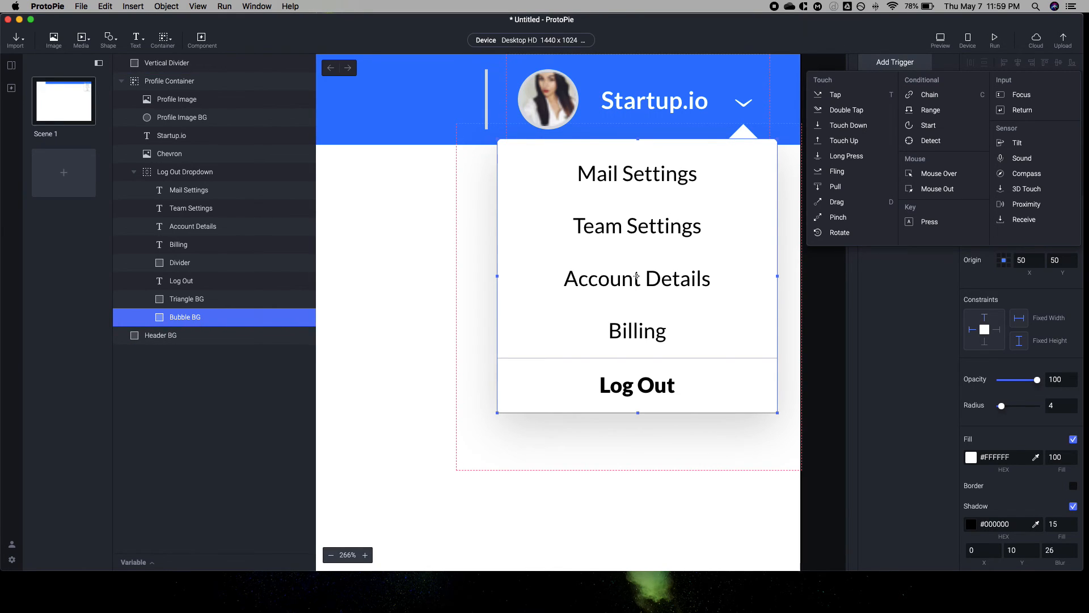
{"action": "left_click", "coordinate": [940, 39]}
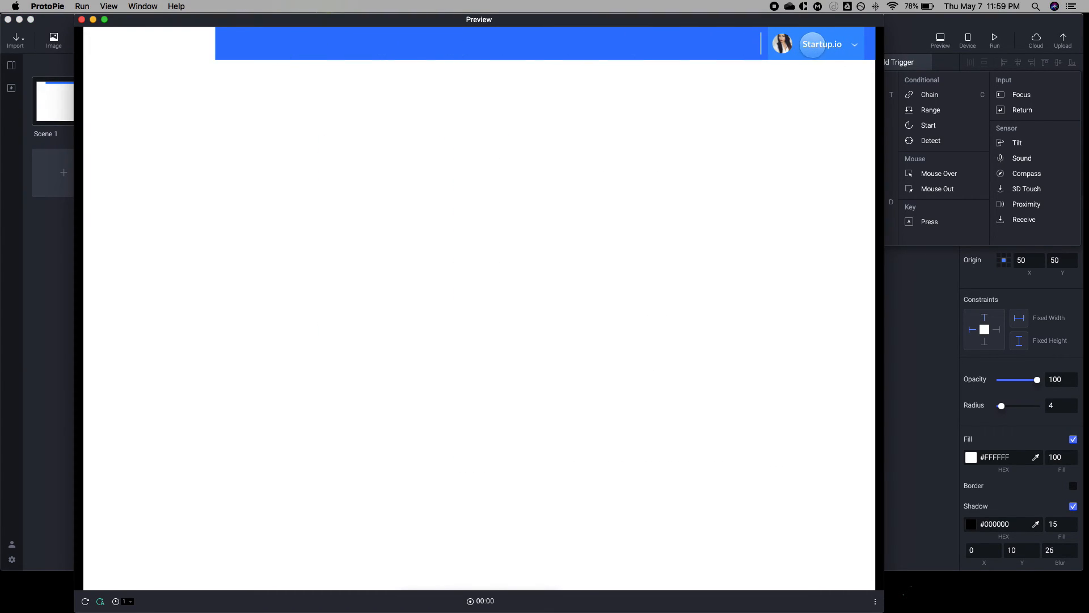
{"action": "left_click", "coordinate": [822, 44]}
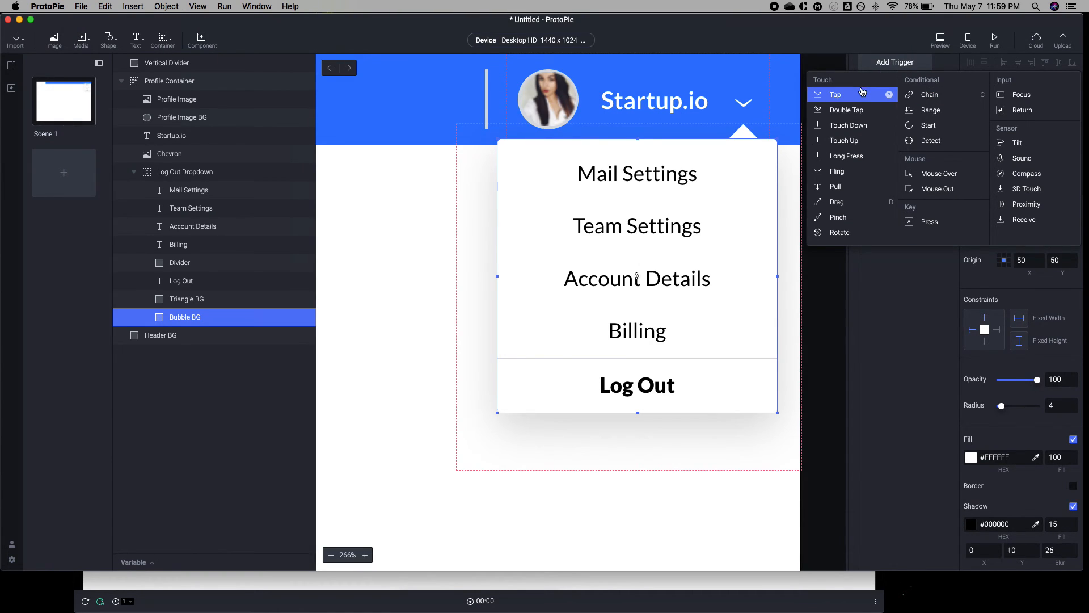
- Add a Tap trigger on Profile Container that scales Log Out Dropdown to height 230
{"action": "left_click", "coordinate": [836, 94]}
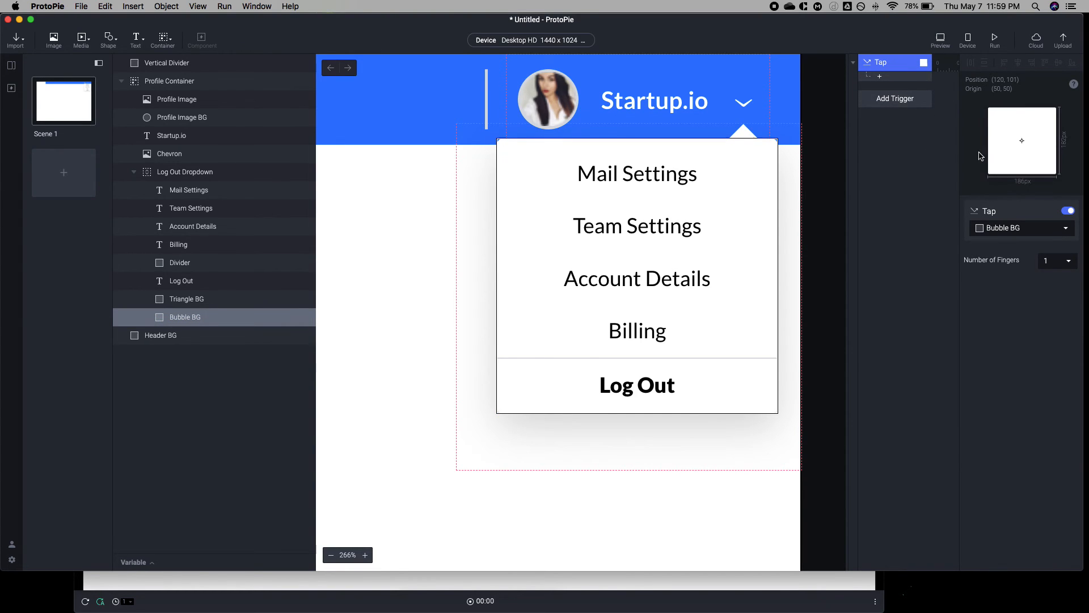
{"action": "left_click", "coordinate": [169, 81]}
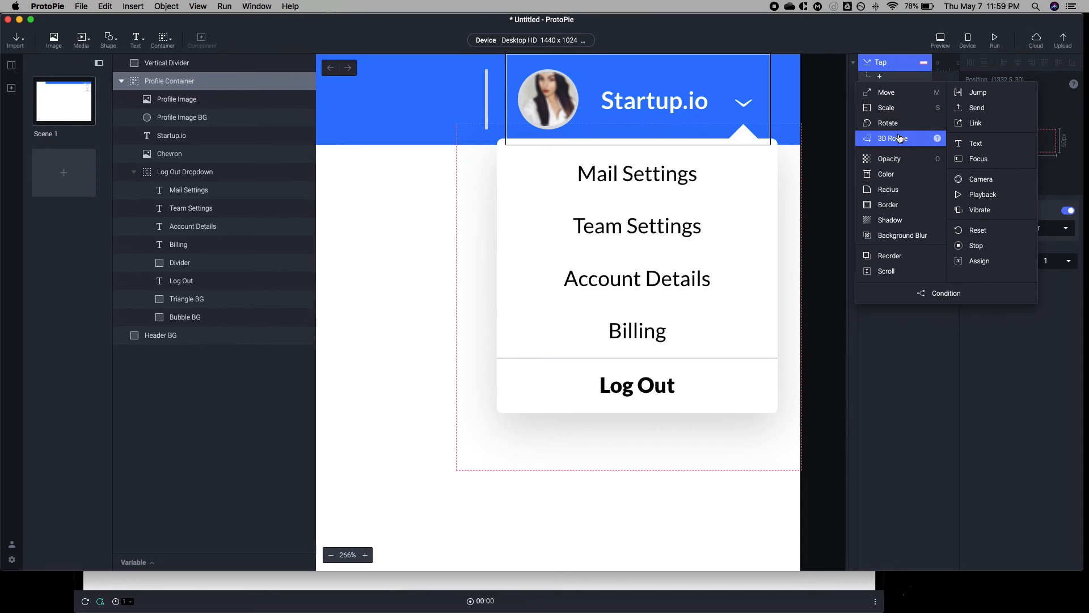
{"action": "mouse_move", "coordinate": [887, 114]}
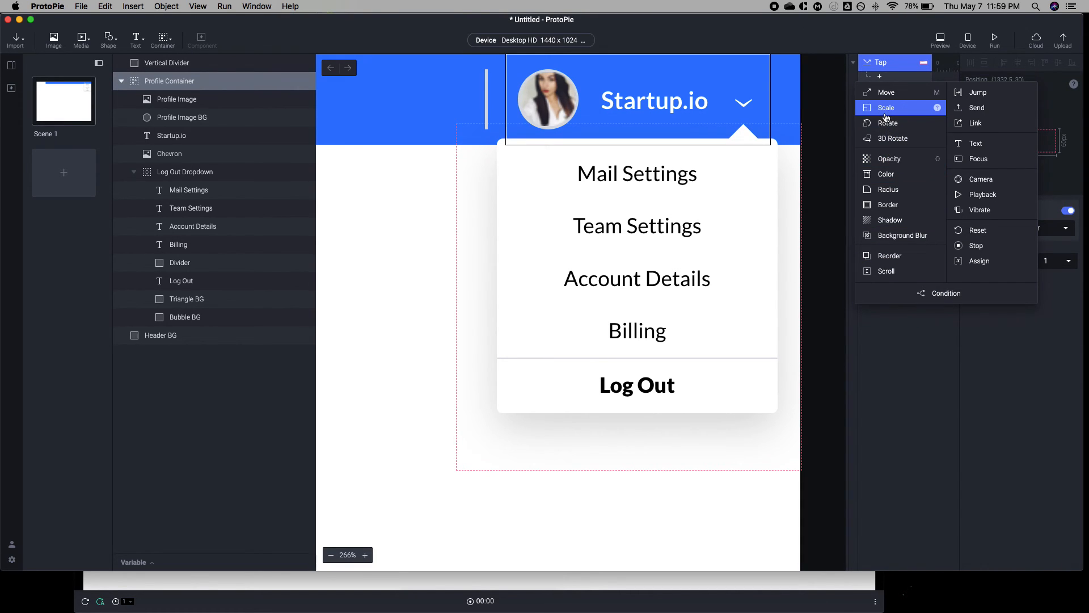
{"action": "left_click", "coordinate": [886, 108]}
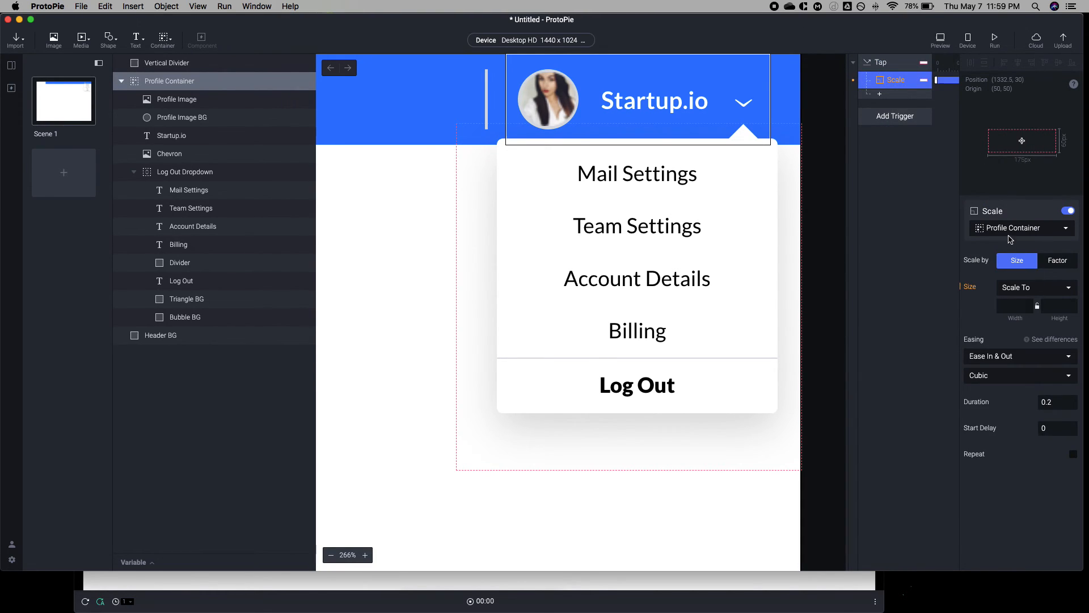
{"action": "left_click", "coordinate": [185, 171]}
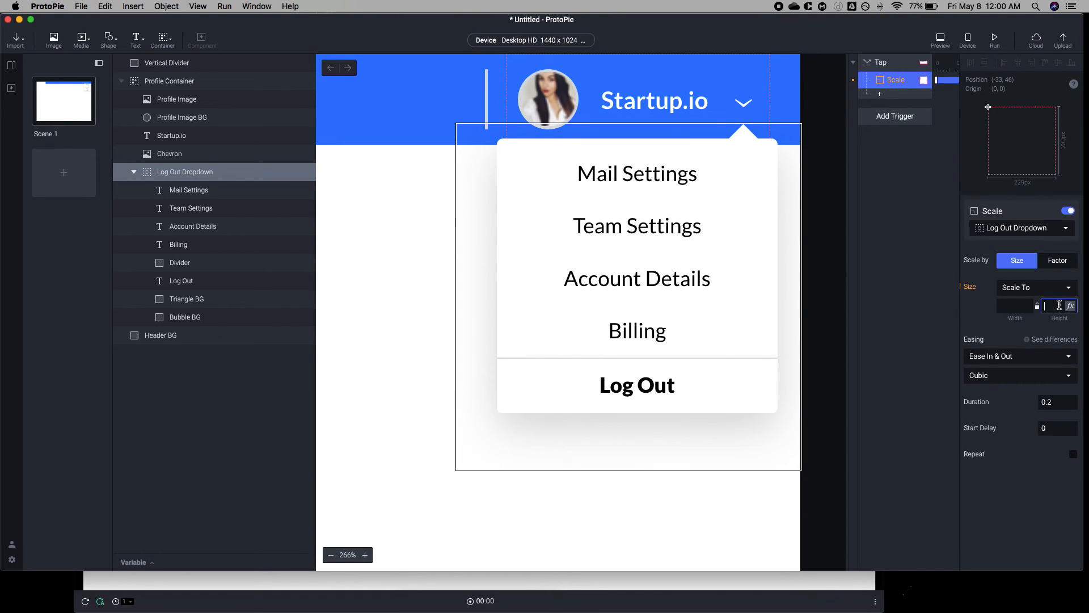
{"action": "type", "text": "230"}
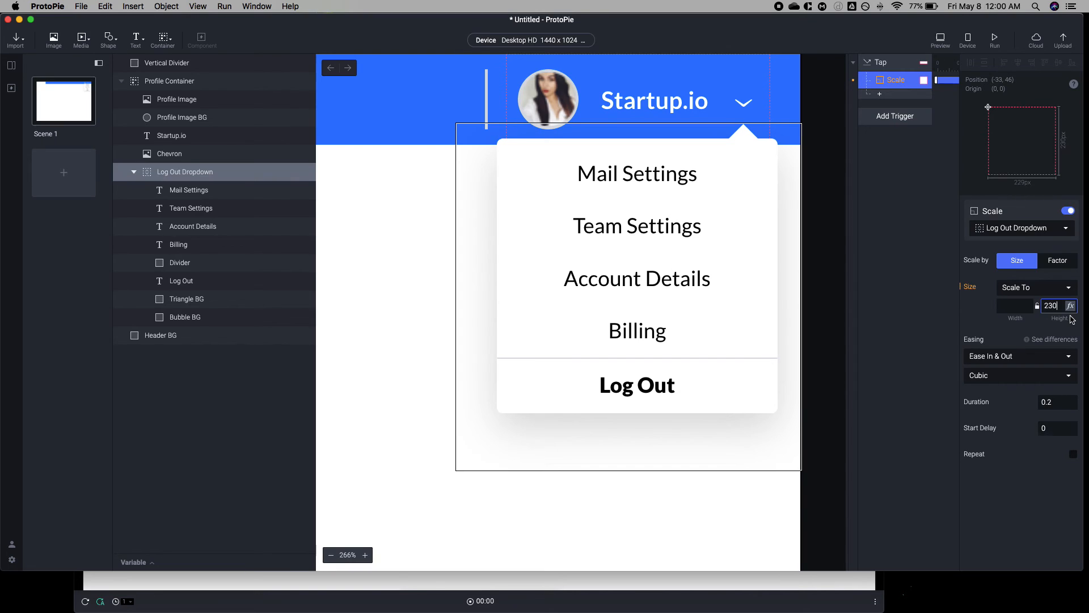
{"action": "left_click", "coordinate": [168, 81]}
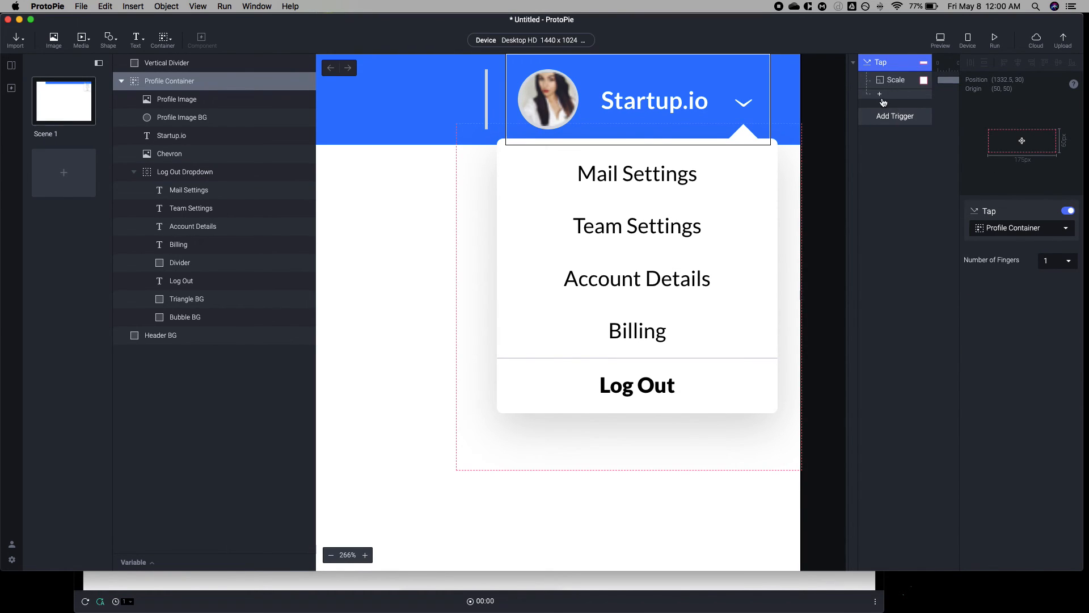
- Add a 3D Rotate response under Tap turning the Chevron by 180 degrees
{"action": "left_click", "coordinate": [879, 95]}
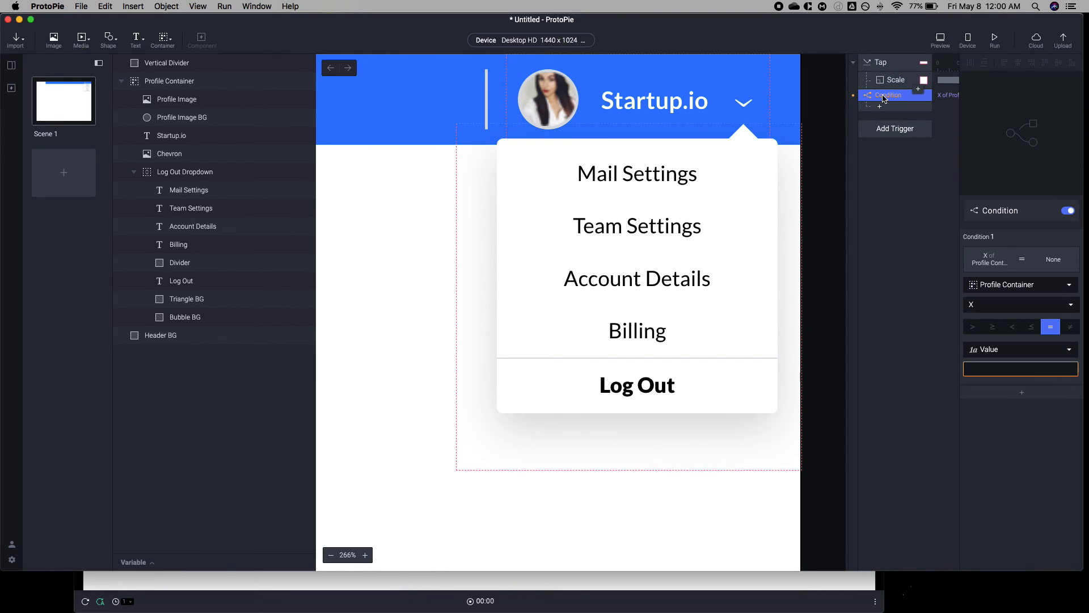
{"action": "left_click", "coordinate": [880, 94]}
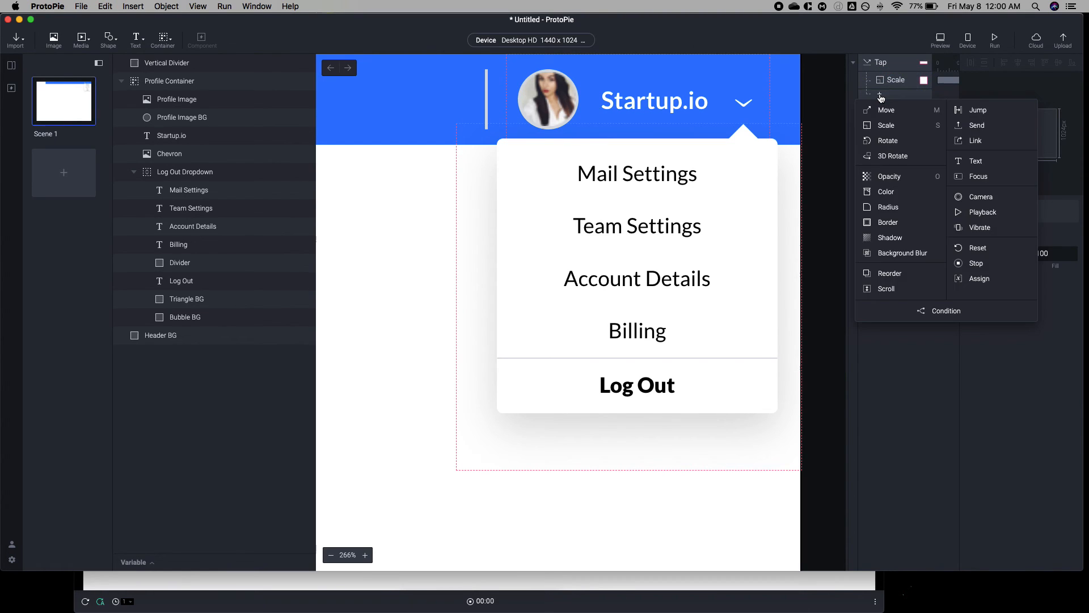
{"action": "mouse_move", "coordinate": [909, 237]}
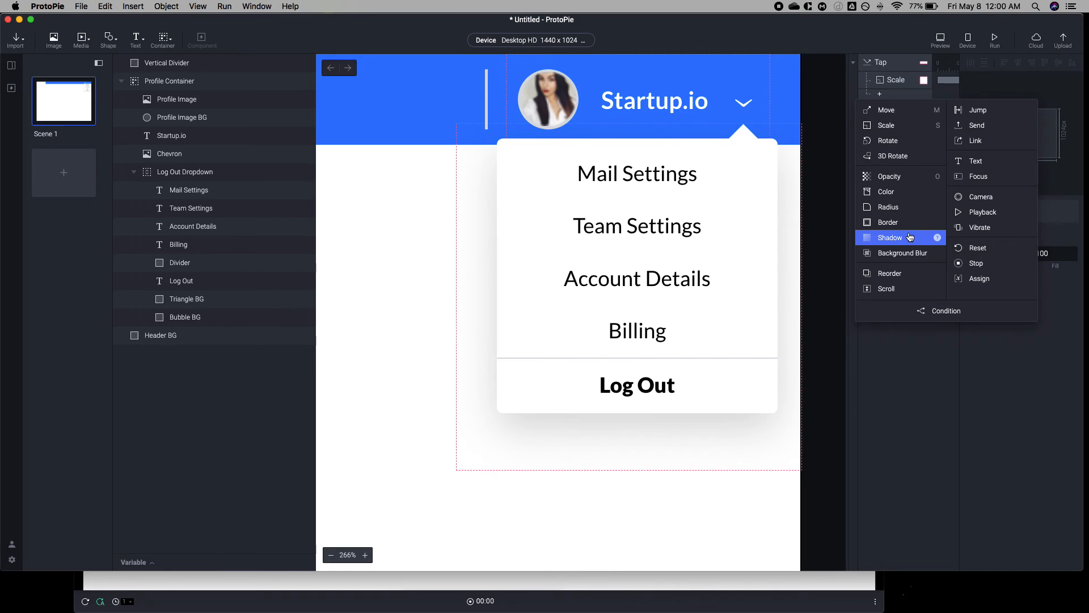
{"action": "mouse_move", "coordinate": [899, 164]}
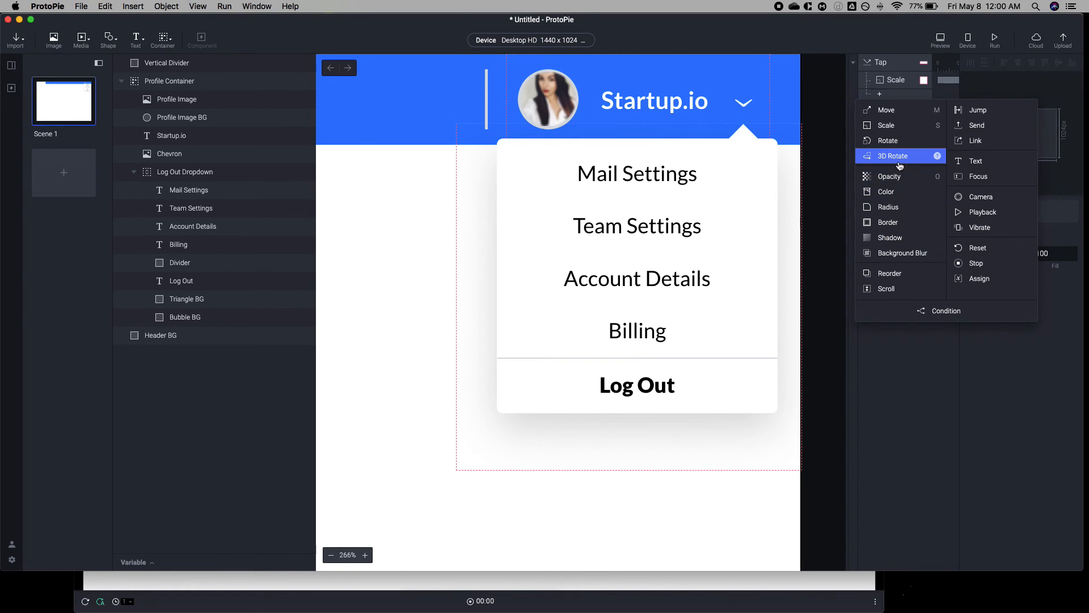
{"action": "left_click", "coordinate": [892, 156]}
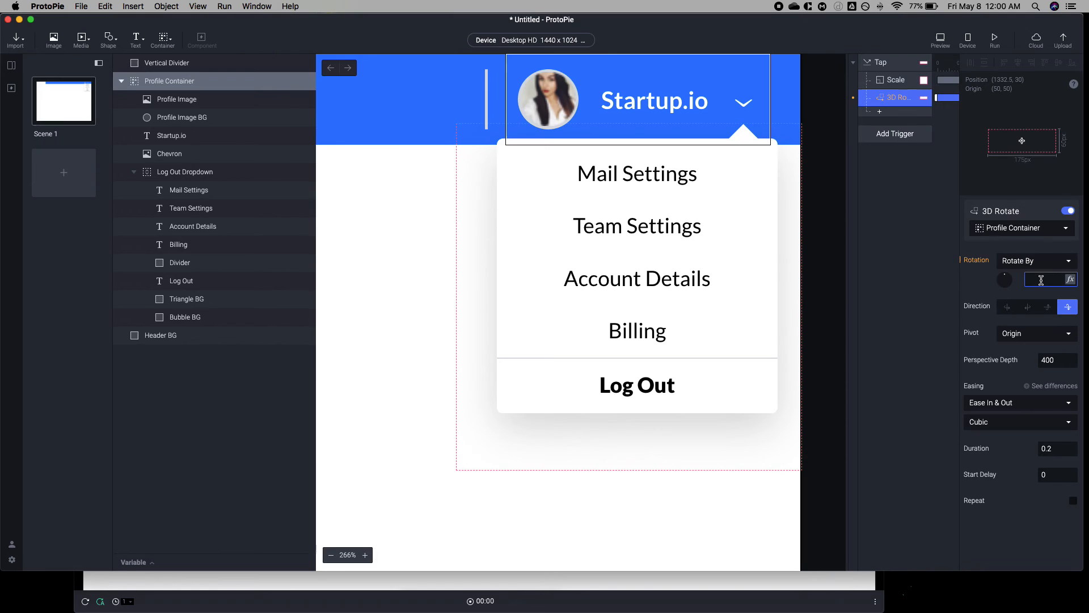
{"action": "type", "text": "180"}
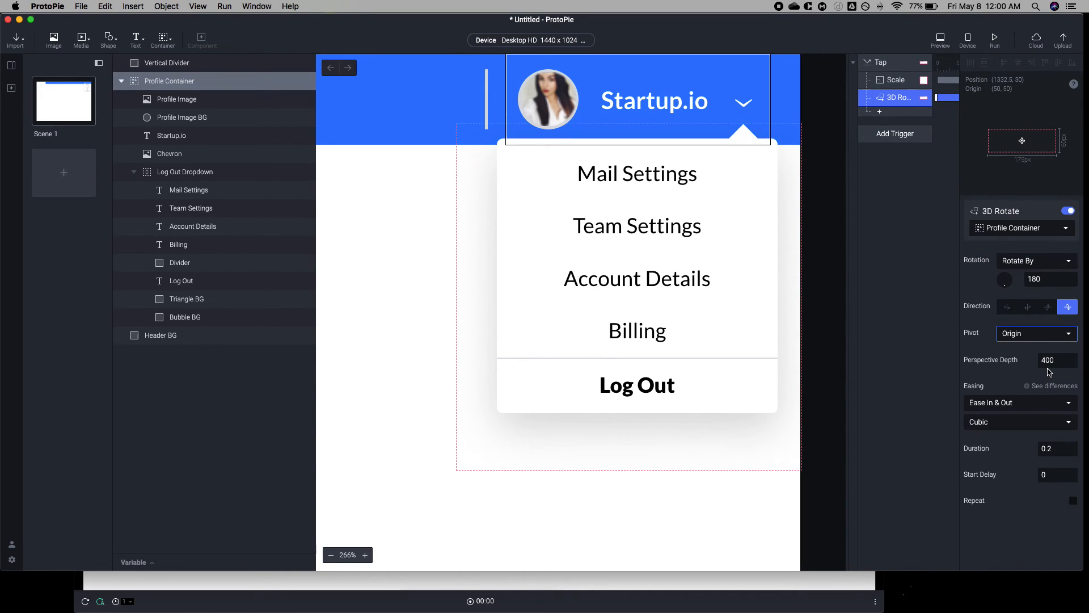
{"action": "mouse_move", "coordinate": [816, 289]}
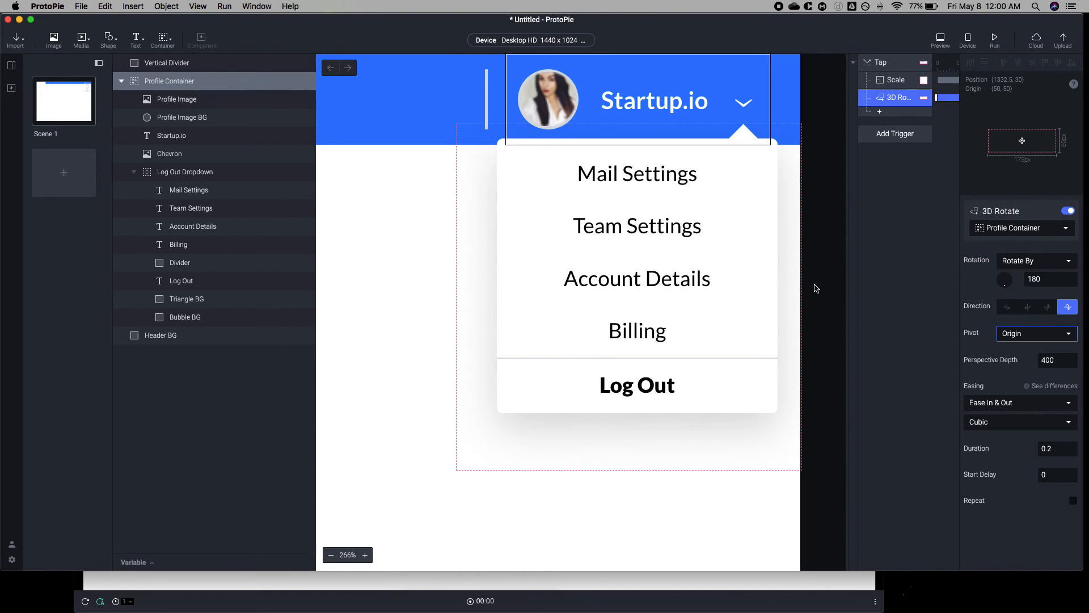
{"action": "left_click", "coordinate": [1022, 227]}
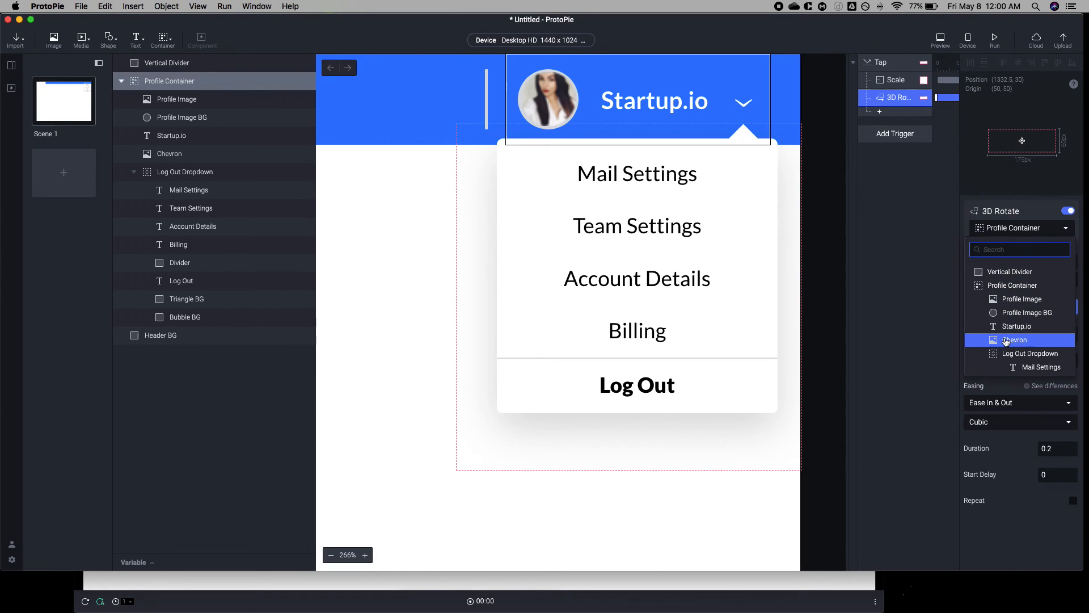
{"action": "left_click", "coordinate": [1015, 340]}
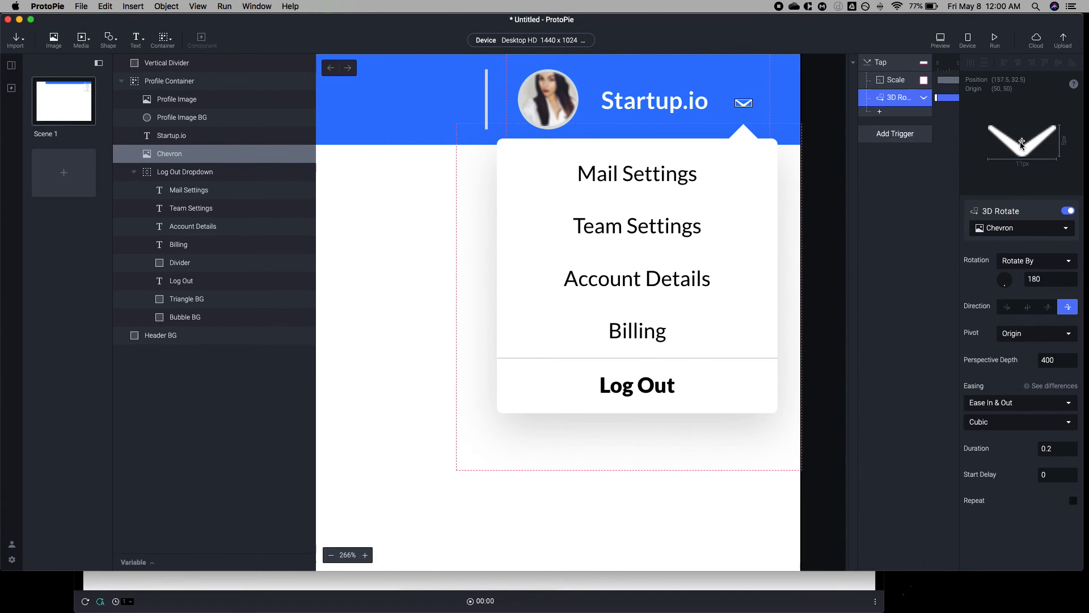
{"action": "mouse_move", "coordinate": [1013, 139]}
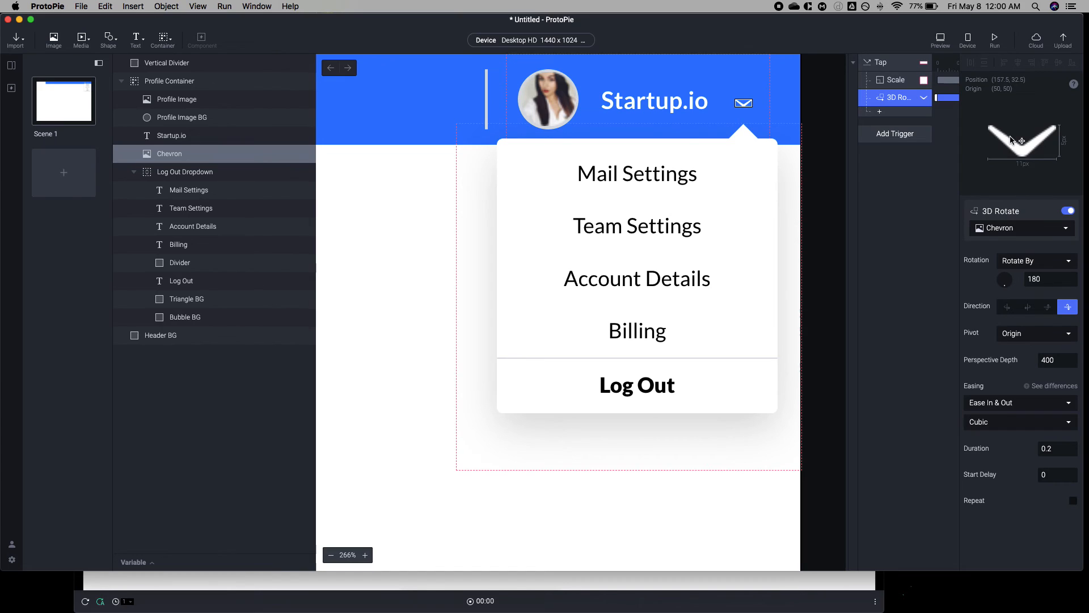
{"action": "mouse_move", "coordinate": [1018, 147]}
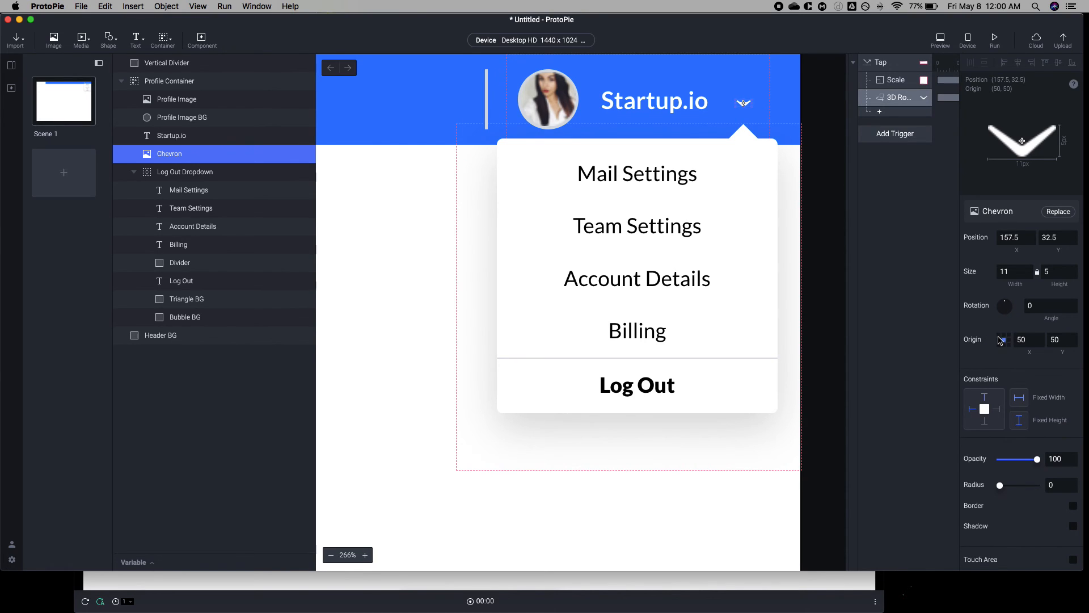
{"action": "mouse_move", "coordinate": [1003, 344]}
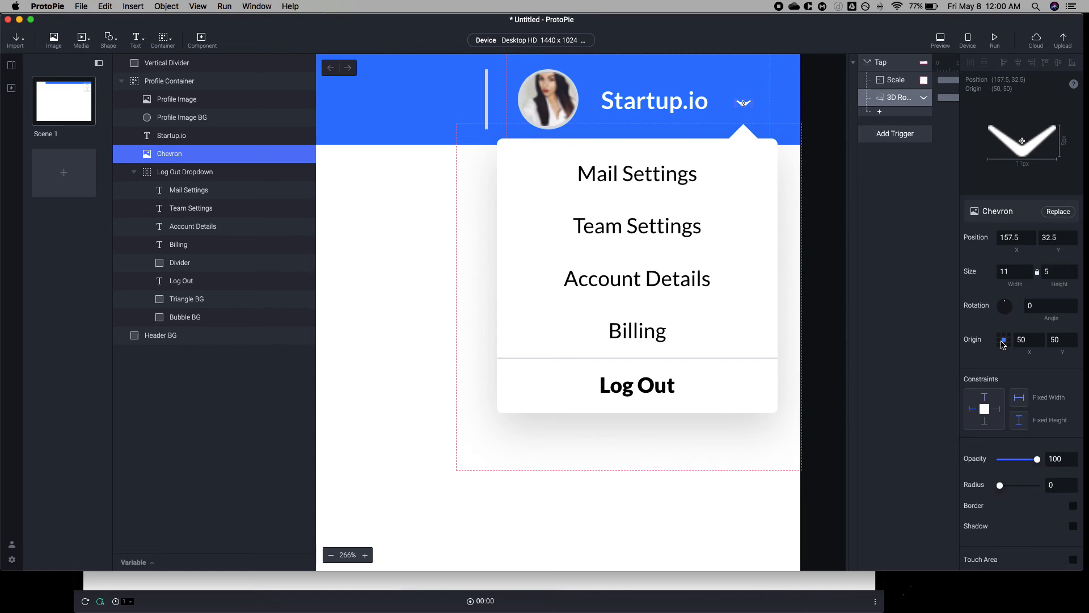
{"action": "mouse_move", "coordinate": [995, 343]}
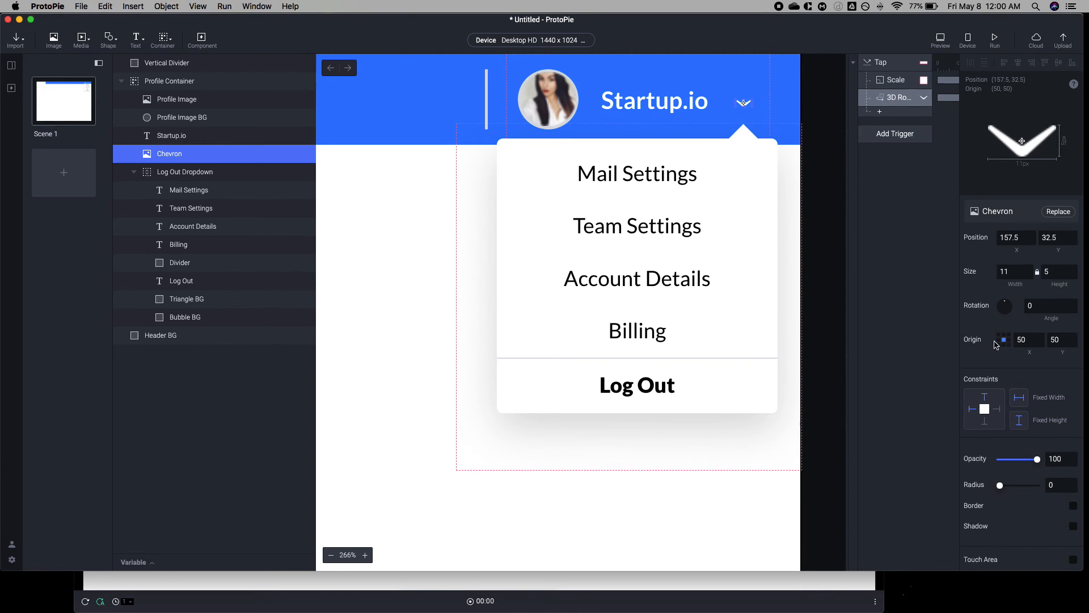
{"action": "mouse_move", "coordinate": [1002, 338]}
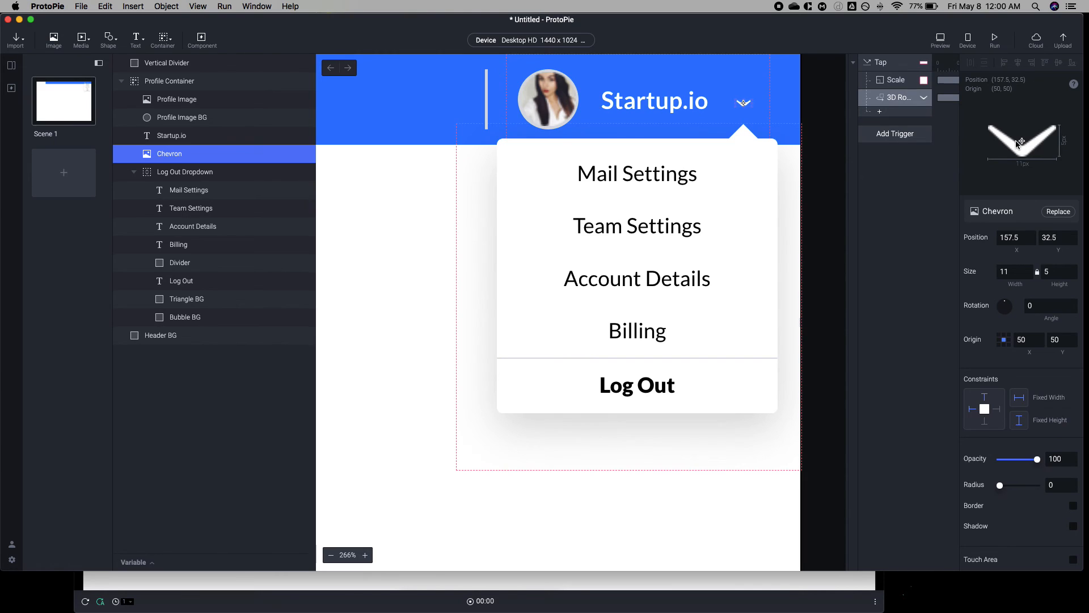
{"action": "left_click", "coordinate": [185, 172]}
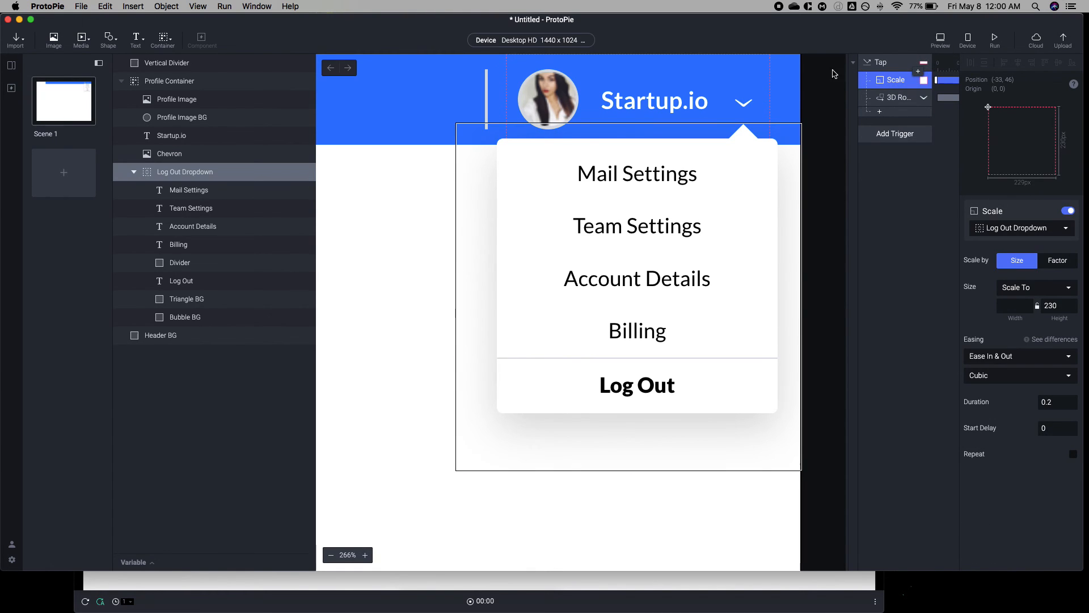
{"action": "left_click", "coordinate": [940, 40]}
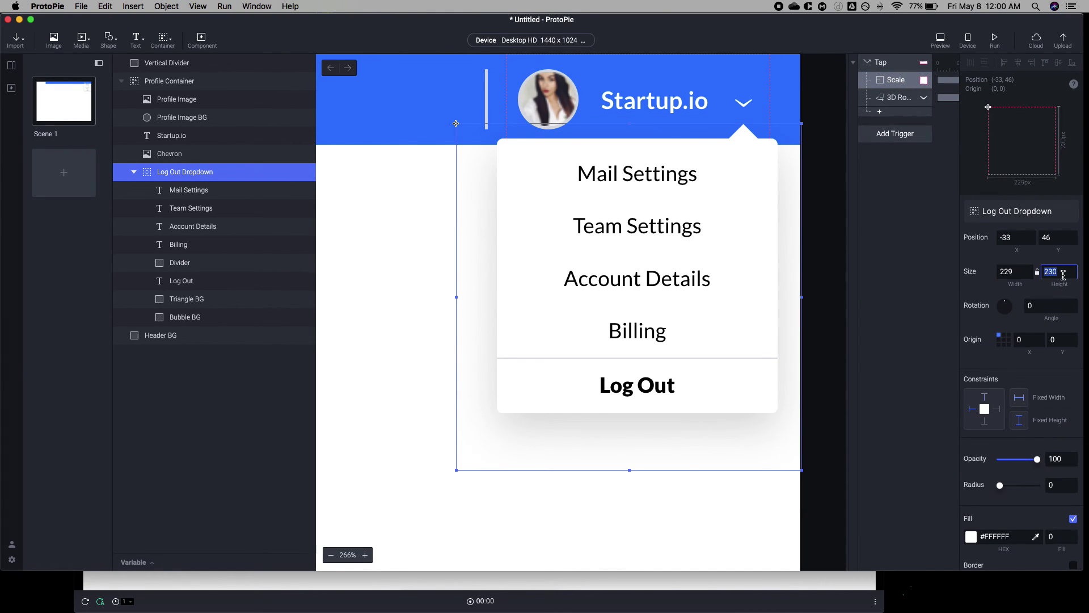
{"action": "type", "text": "0"}
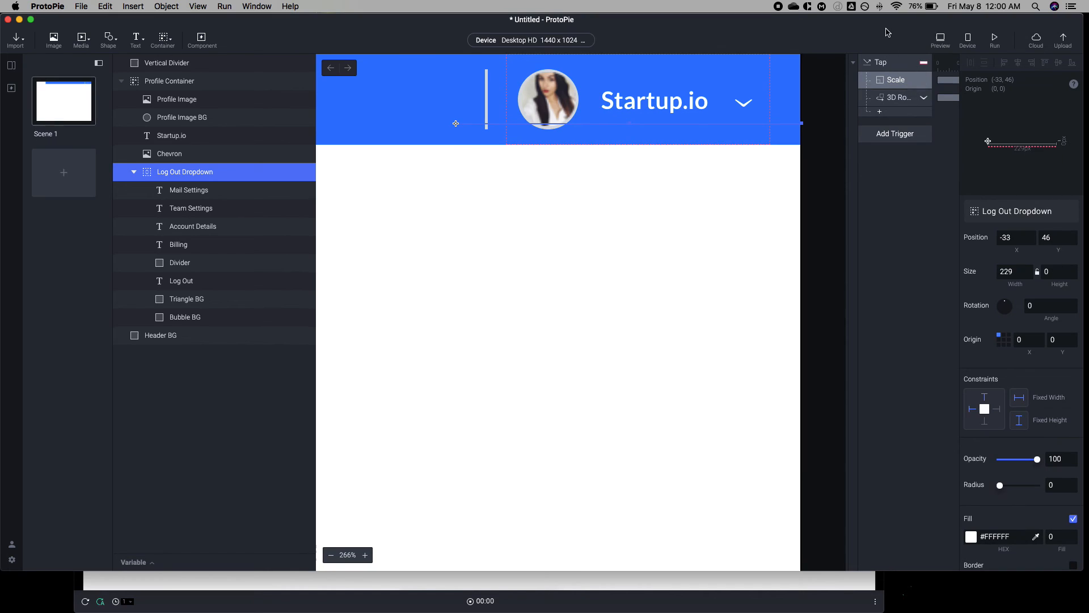
{"action": "left_click", "coordinate": [168, 80]}
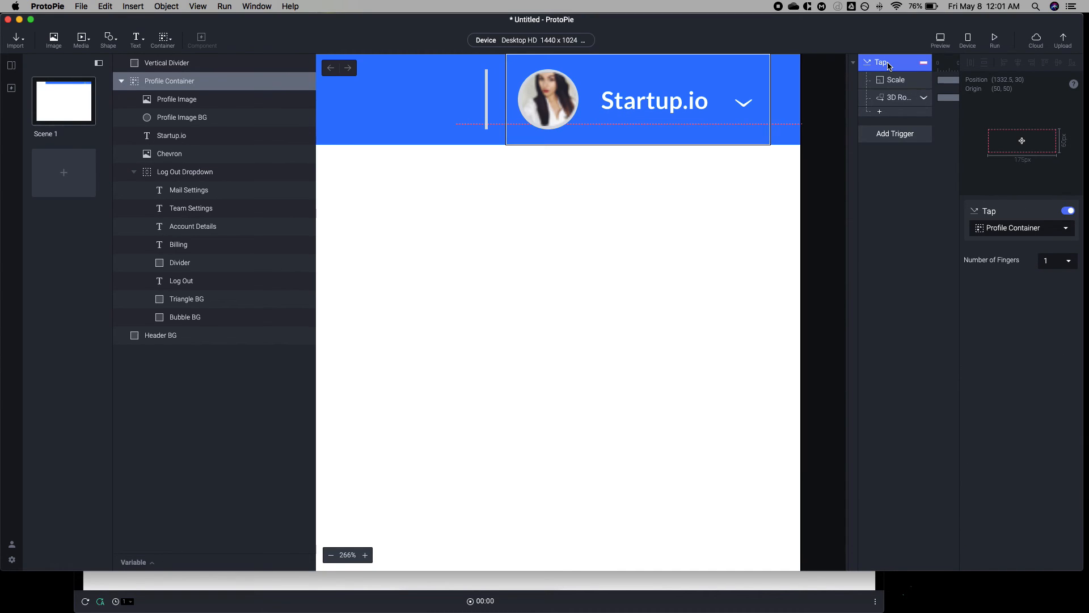
{"action": "left_click", "coordinate": [940, 37]}
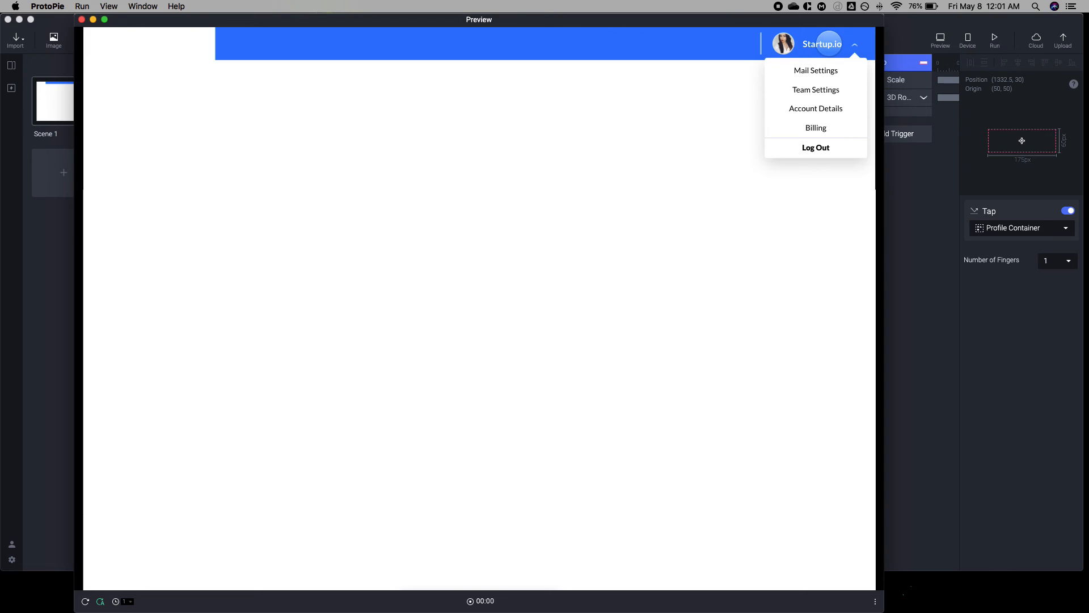
{"action": "mouse_move", "coordinate": [913, 42]}
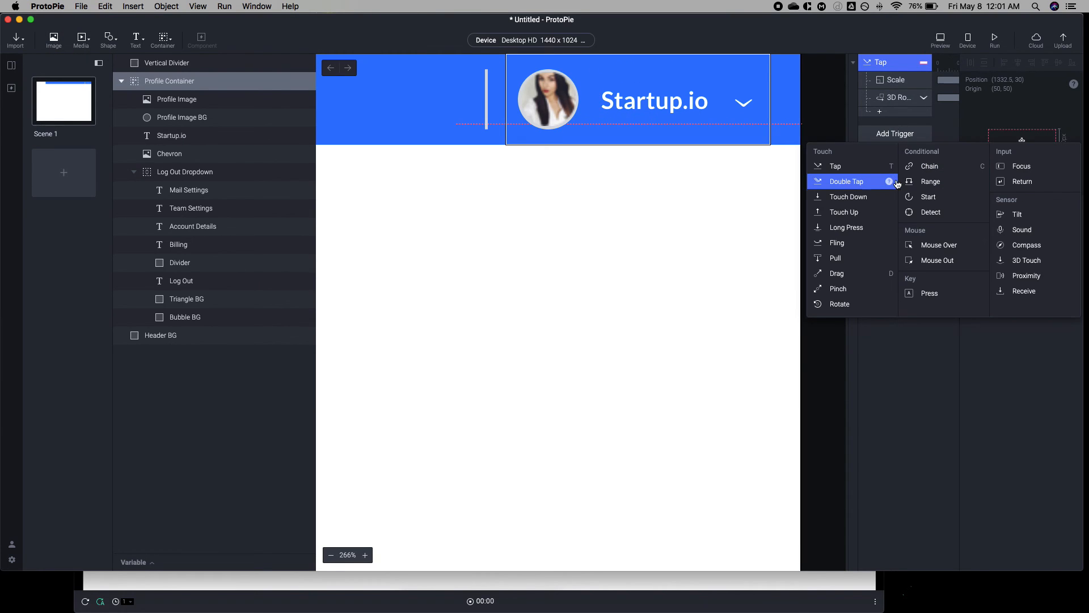
{"action": "mouse_move", "coordinate": [945, 273]}
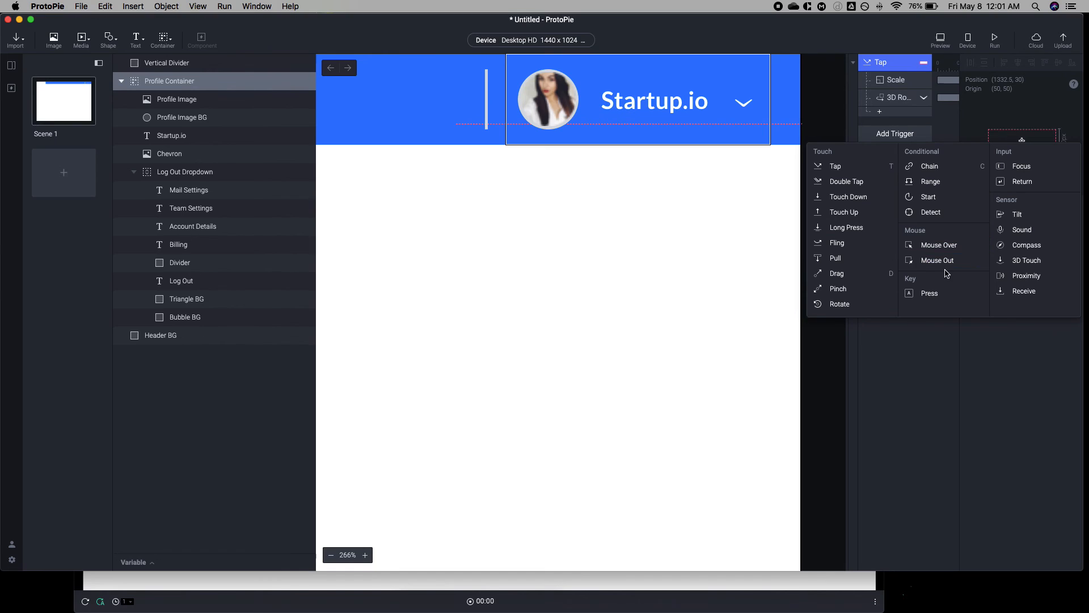
- Add a Mouse Over trigger with a 20% white Color response, then preview the profile tap
{"action": "left_click", "coordinate": [938, 245]}
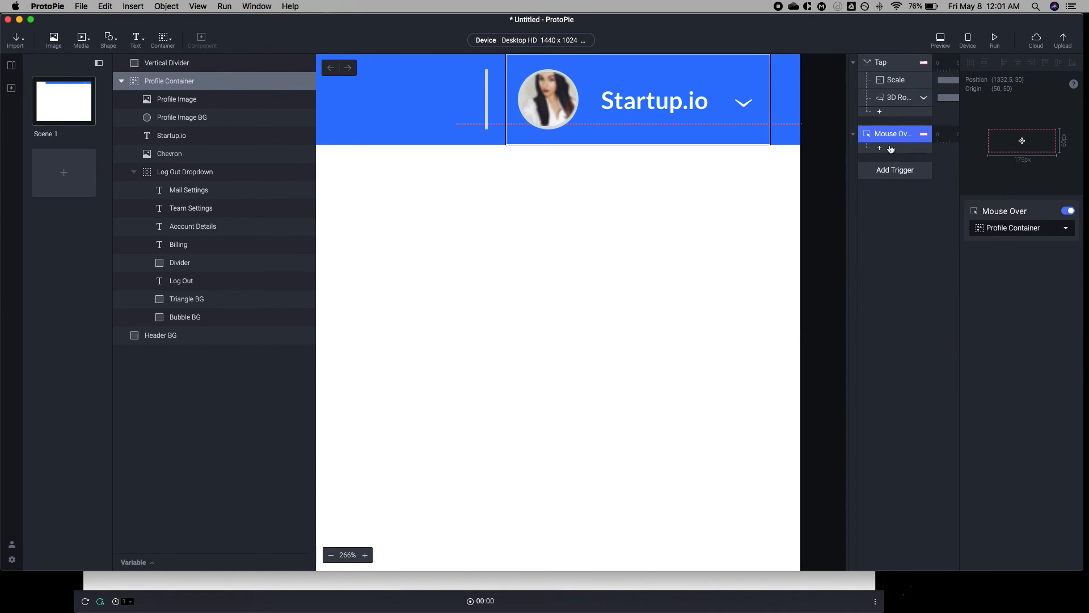
{"action": "left_click", "coordinate": [880, 149]}
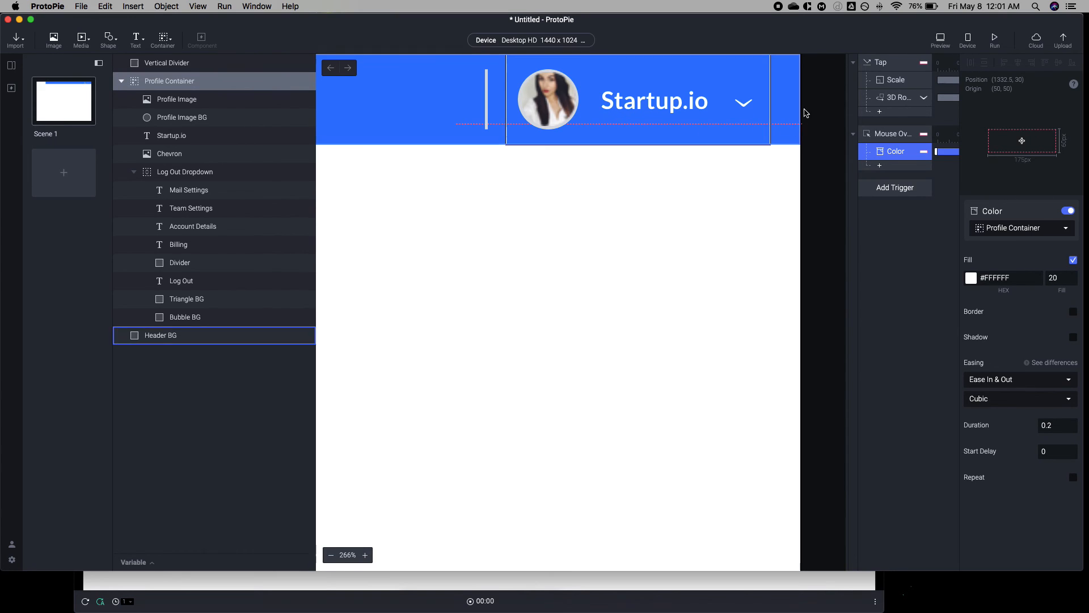
{"action": "left_click", "coordinate": [940, 35]}
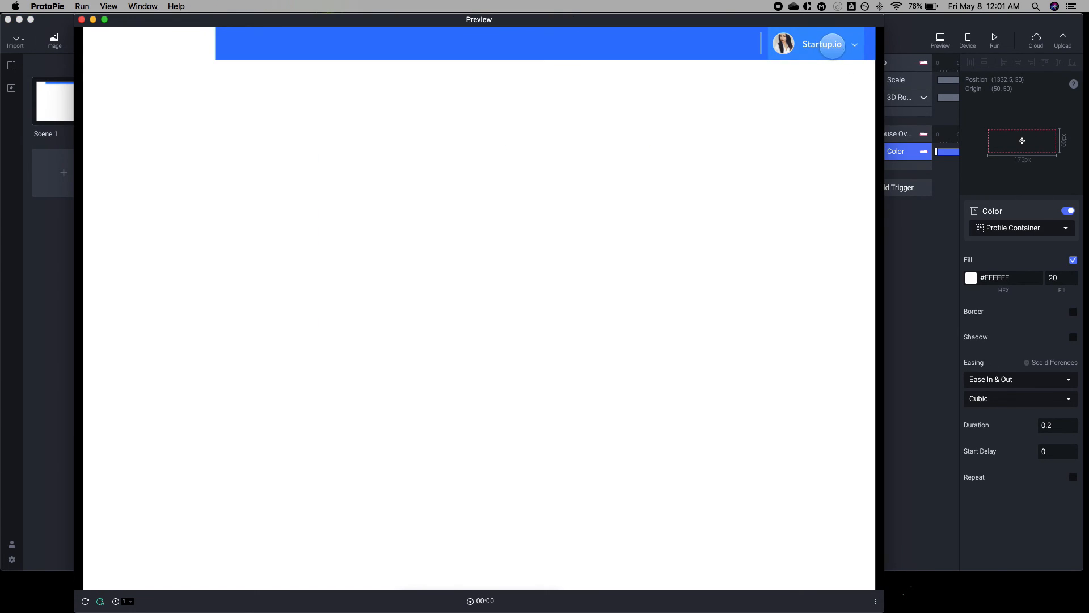
{"action": "left_click", "coordinate": [831, 45]}
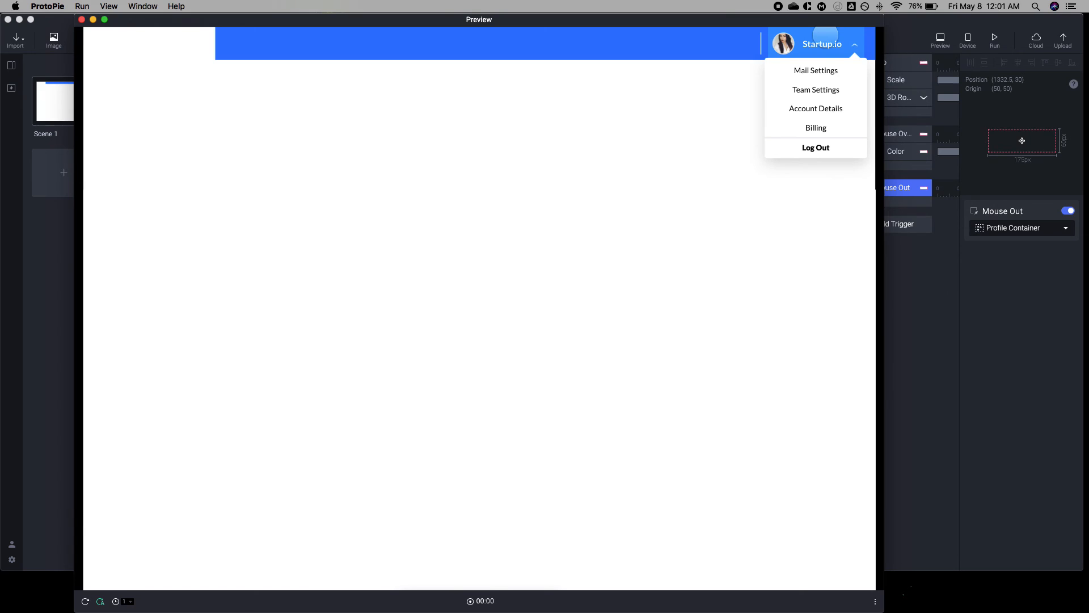
- Set the Mouse Out Scale response's Log Out Dropdown height to 0
{"action": "left_click", "coordinate": [82, 21]}
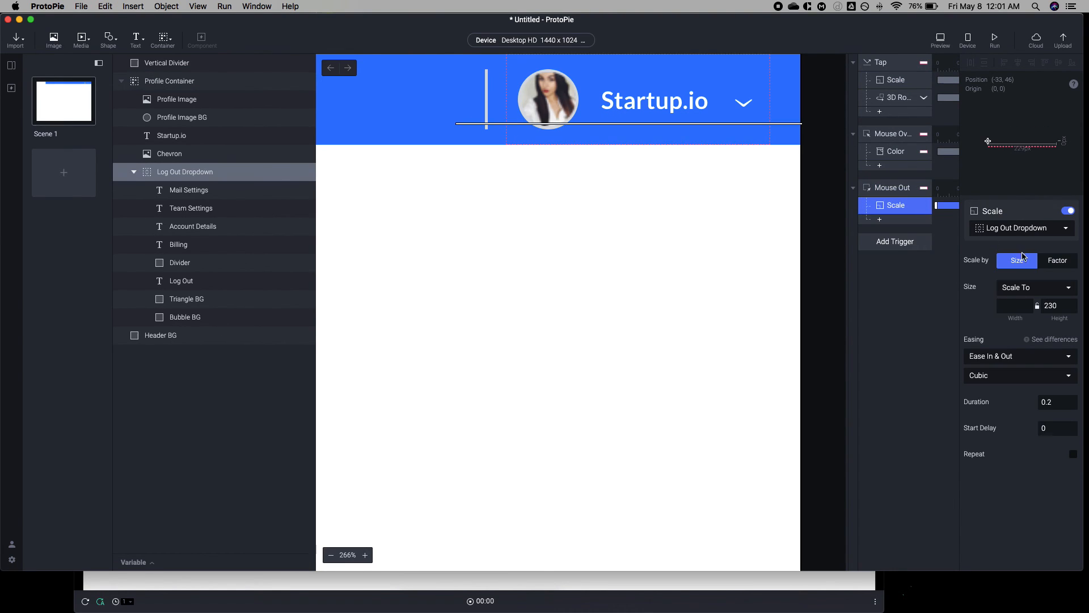
{"action": "left_click", "coordinate": [1052, 305]}
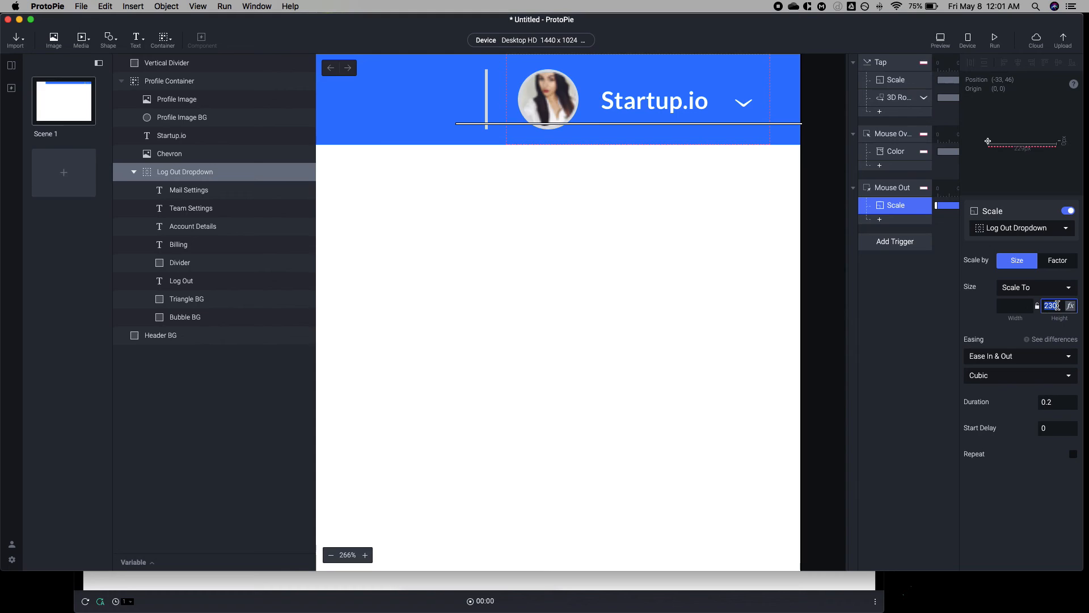
{"action": "type", "text": "0"}
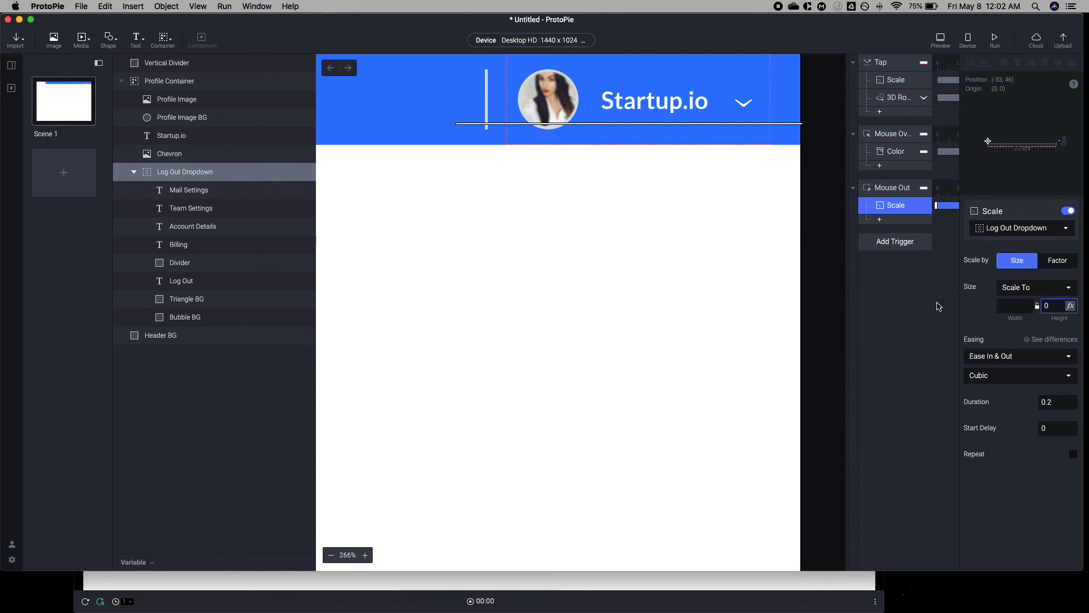
{"action": "left_click", "coordinate": [896, 97]}
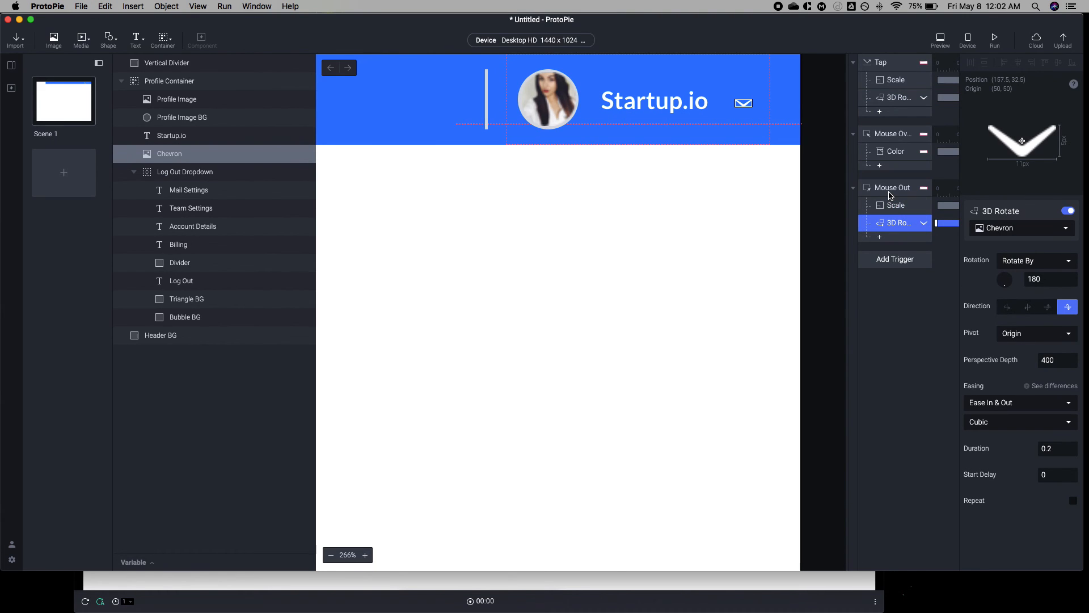
- Preview twice, tapping the profile to test the menu opening and closing
{"action": "left_click", "coordinate": [941, 40]}
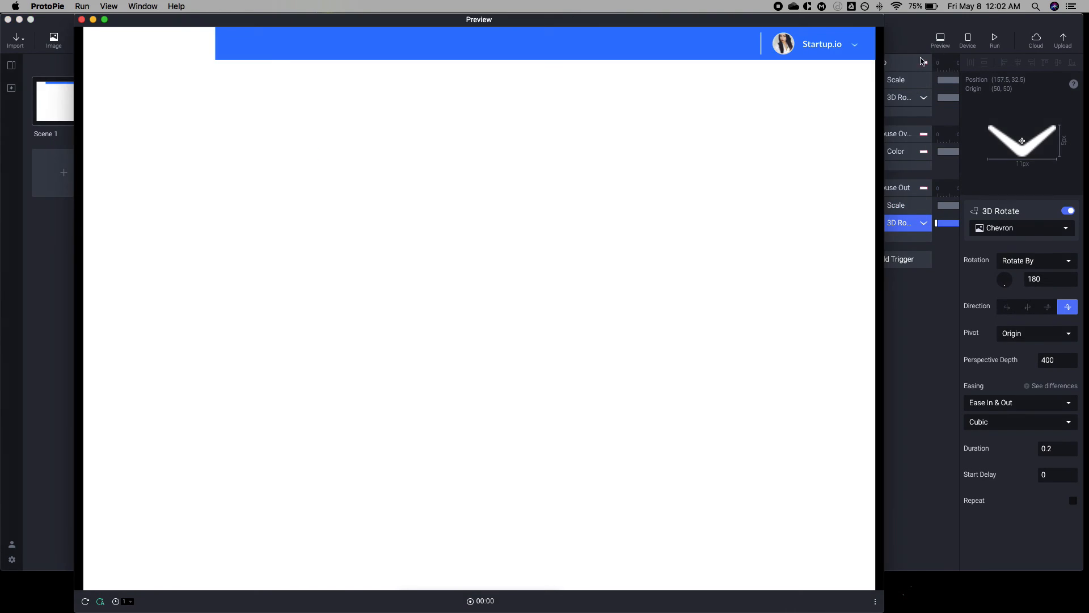
{"action": "left_click", "coordinate": [822, 44]}
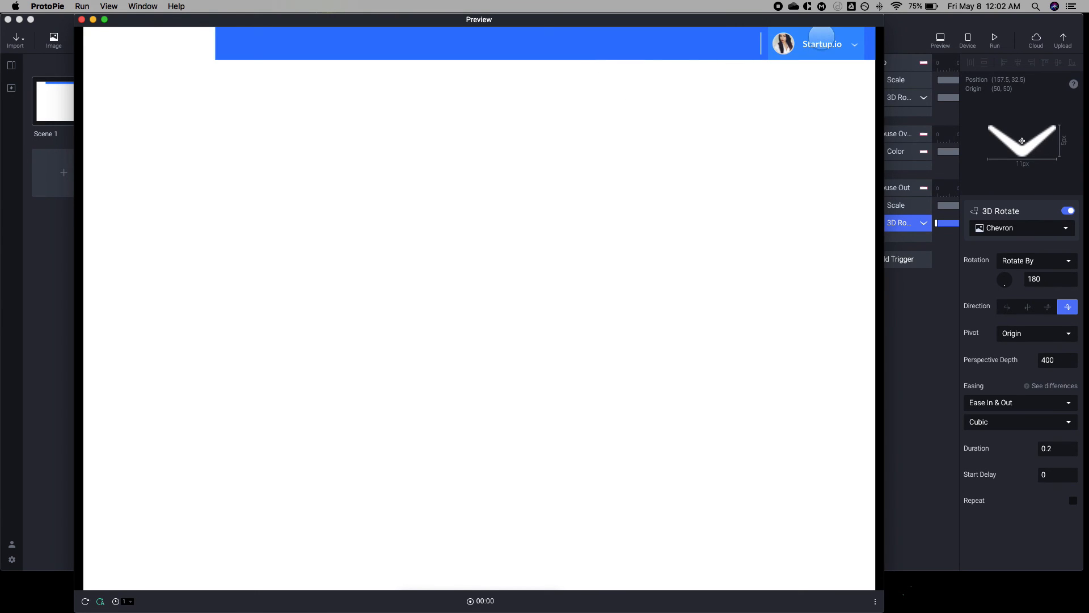
{"action": "left_click", "coordinate": [821, 44]}
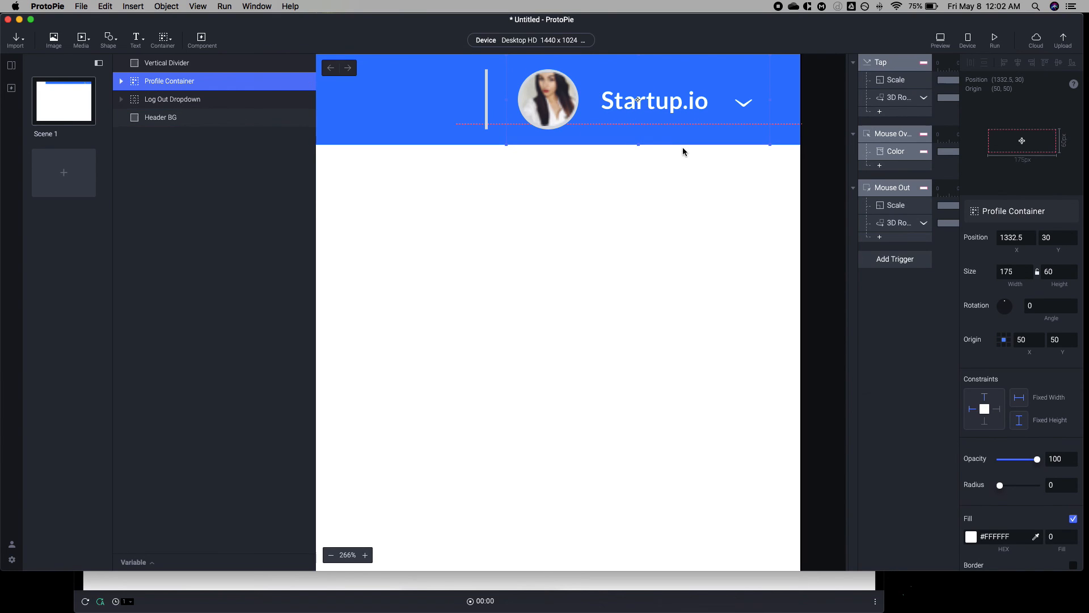
{"action": "left_click", "coordinate": [940, 39]}
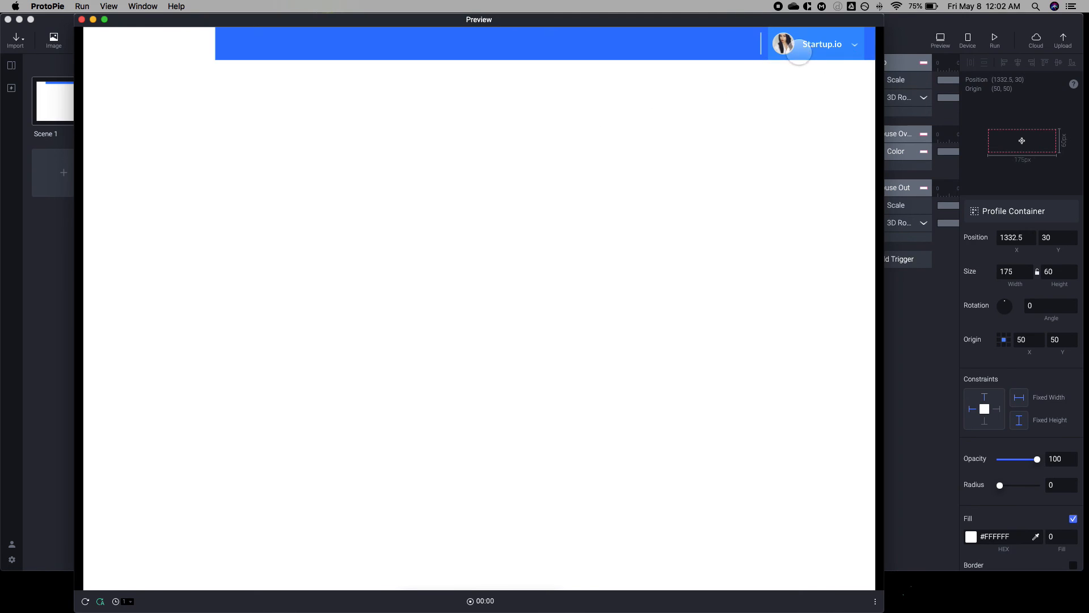
{"action": "left_click", "coordinate": [823, 44]}
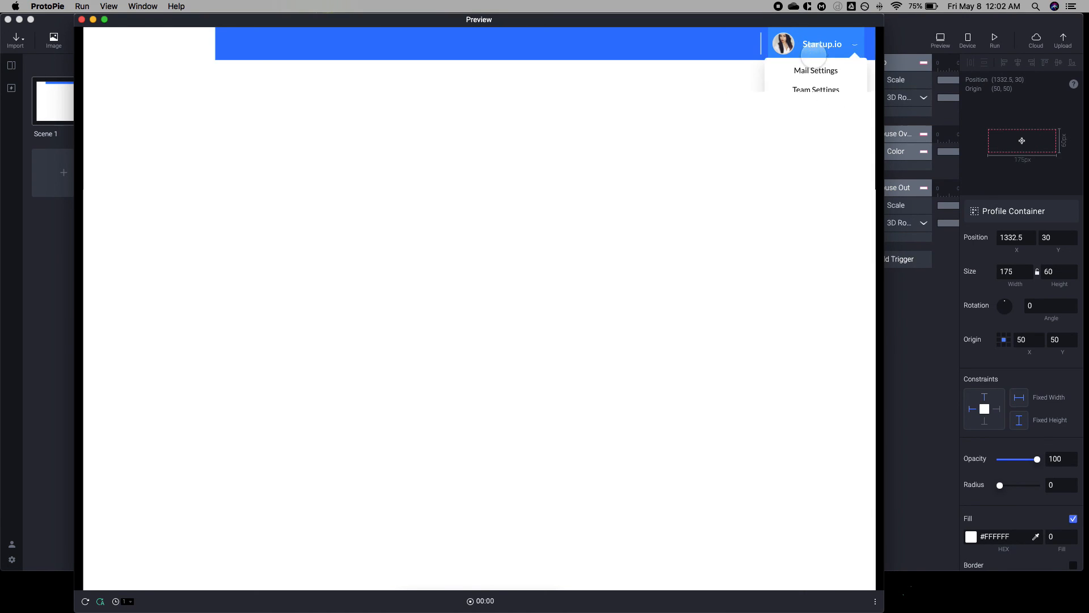
{"action": "left_click", "coordinate": [823, 44]}
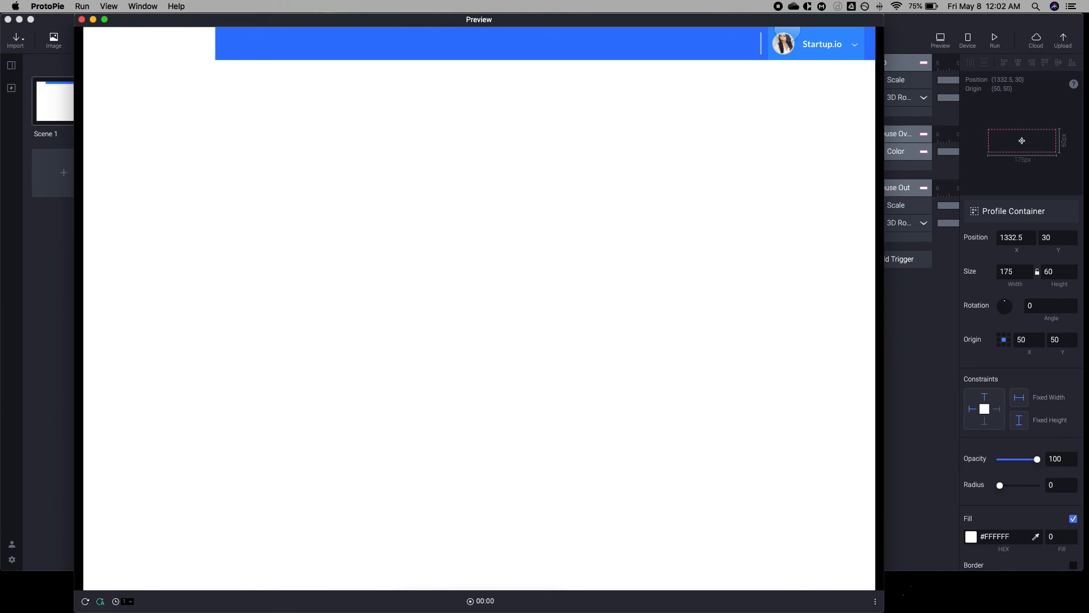
{"action": "left_click", "coordinate": [825, 44]}
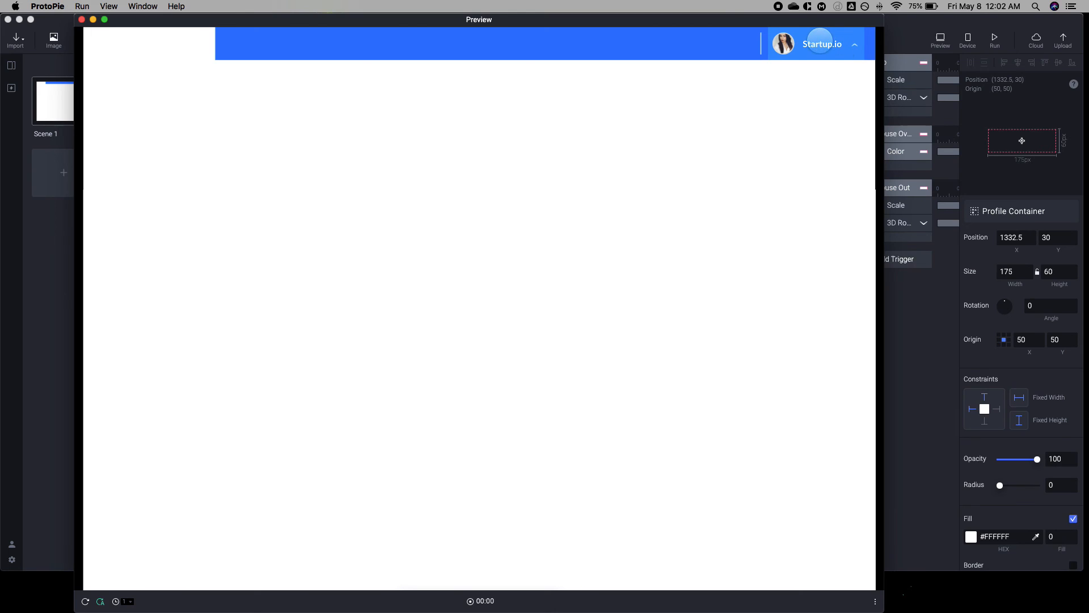
{"action": "left_click", "coordinate": [81, 21]}
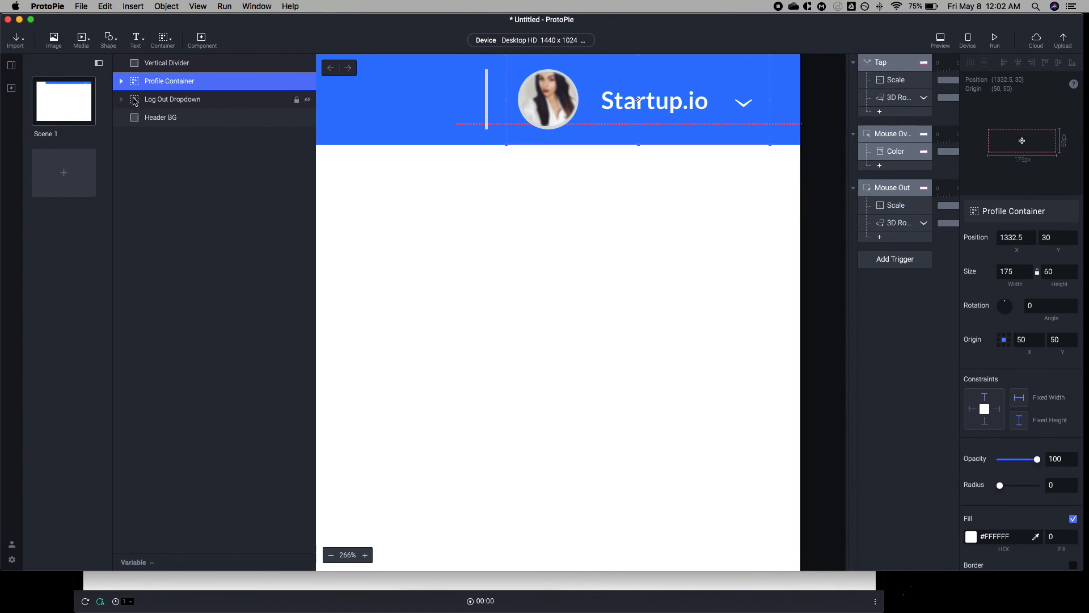
- Expand Profile Container and drag Log Out Dropdown into it below Chevron
{"action": "left_click", "coordinate": [121, 82]}
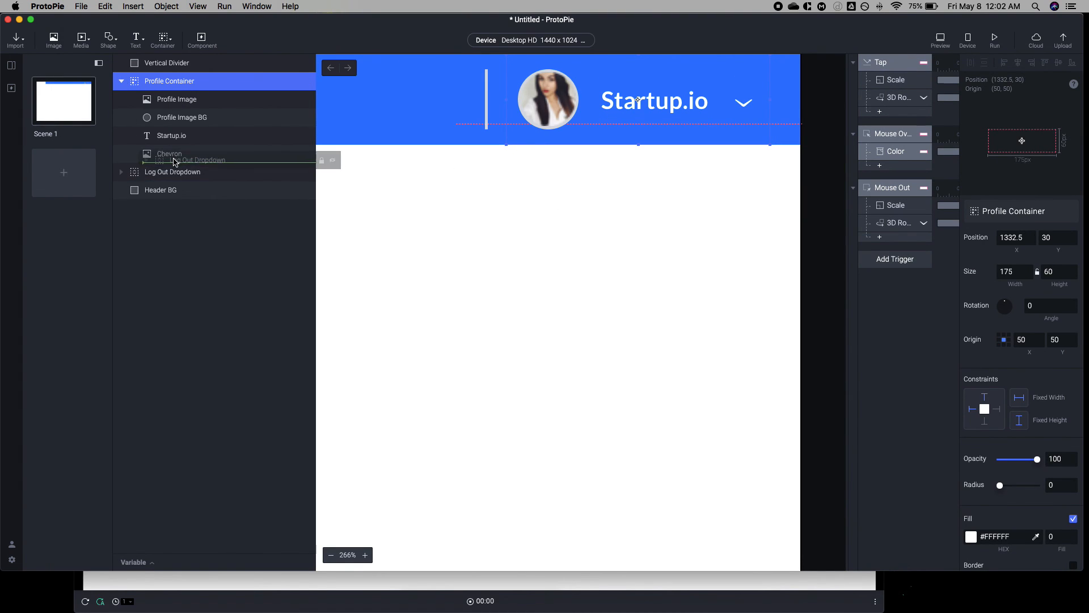
{"action": "left_click", "coordinate": [185, 171]}
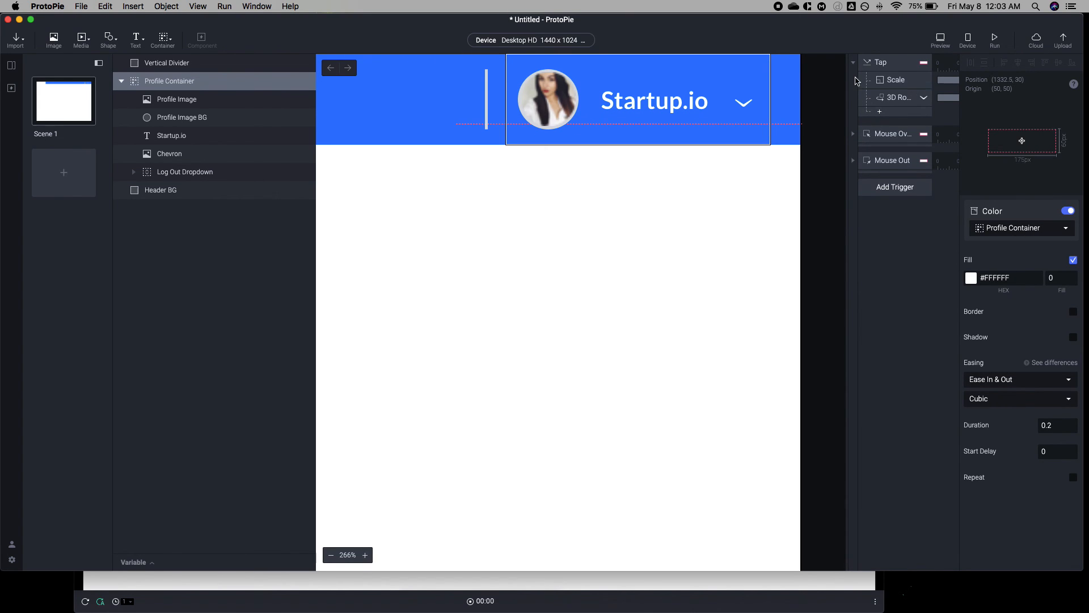
- Show the triggers' responses, then preview the menu opening and the tint clearing on mouse out
{"action": "left_click", "coordinate": [854, 133]}
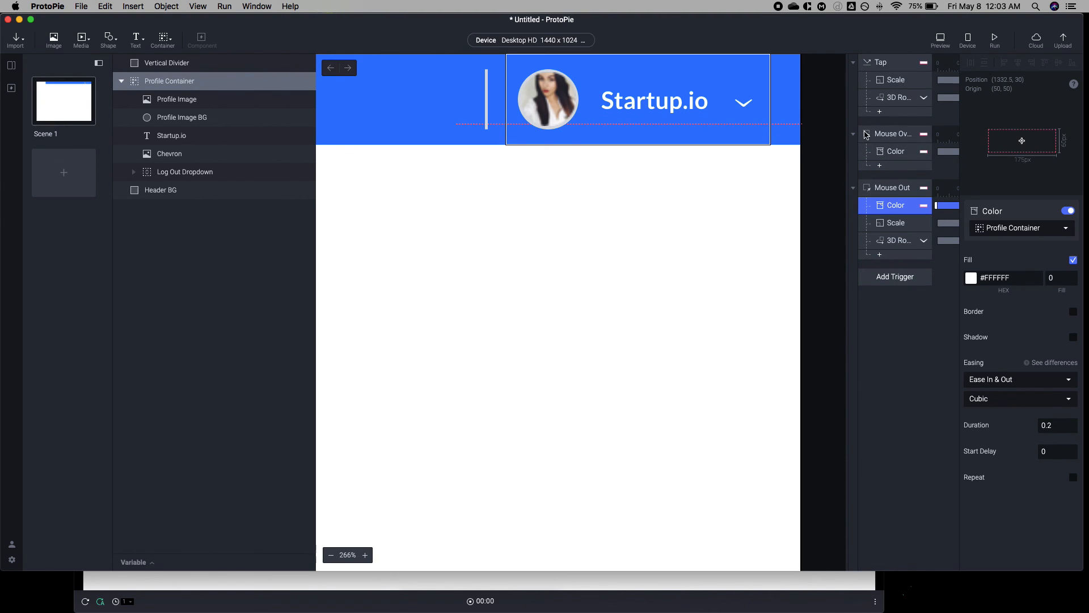
{"action": "left_click", "coordinate": [940, 37]}
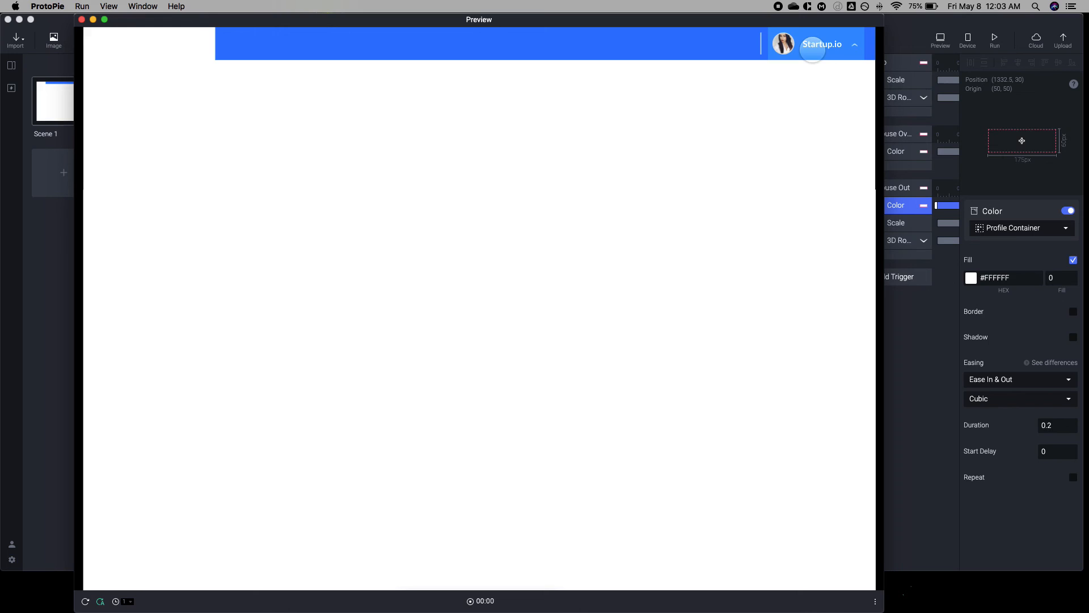
{"action": "left_click", "coordinate": [820, 44]}
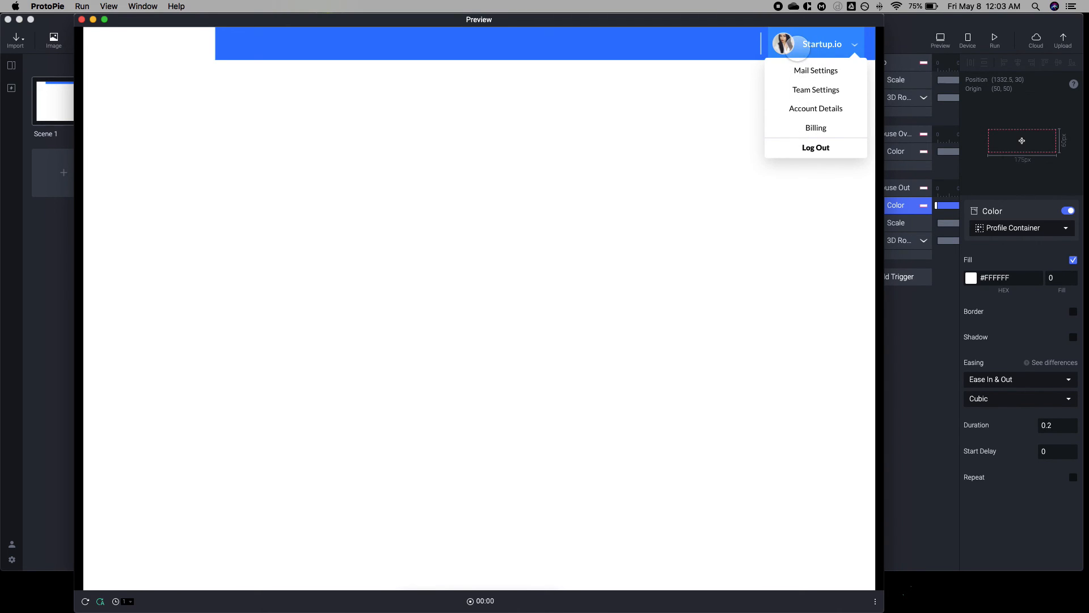
{"action": "left_click", "coordinate": [857, 44]}
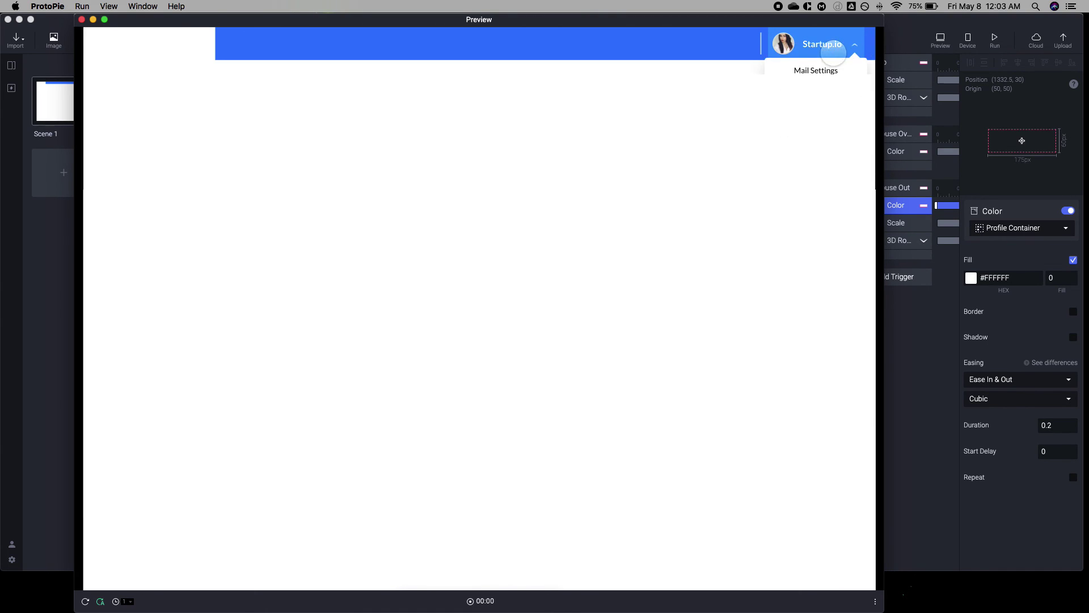
{"action": "left_click", "coordinate": [84, 19]}
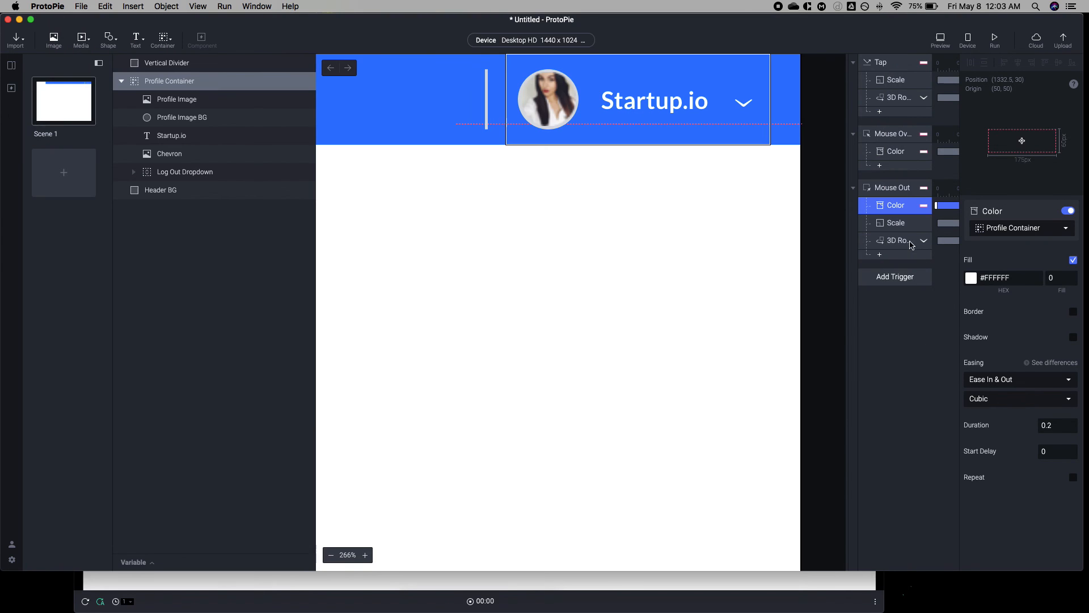
- Preview the menu and compare the Chevron 180° 3D Rotate responses under Tap and Mouse Out
{"action": "left_click", "coordinate": [897, 241]}
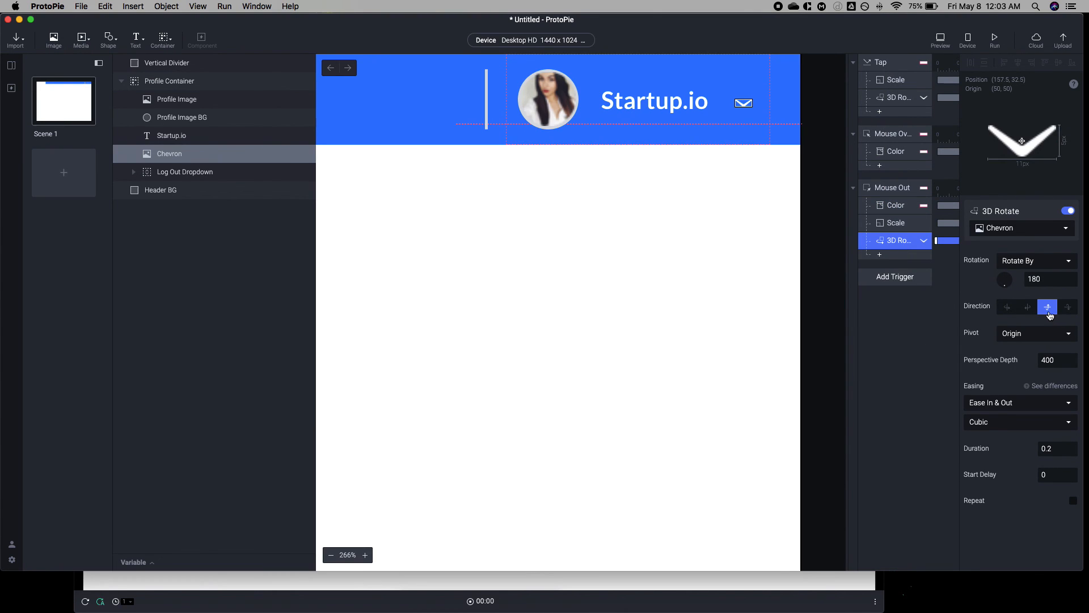
{"action": "left_click", "coordinate": [941, 36]}
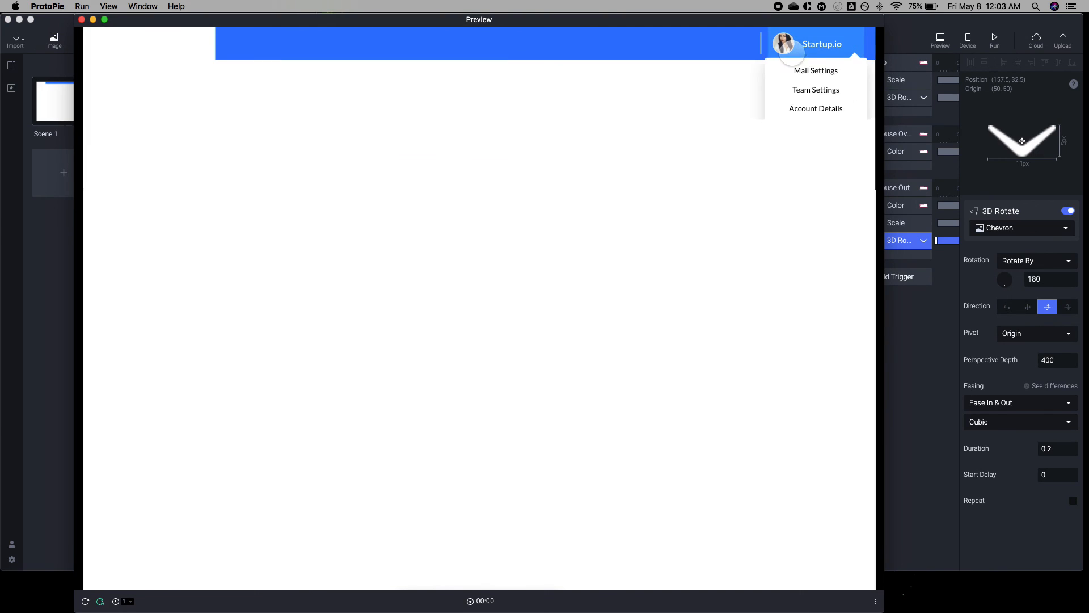
{"action": "left_click", "coordinate": [822, 44]}
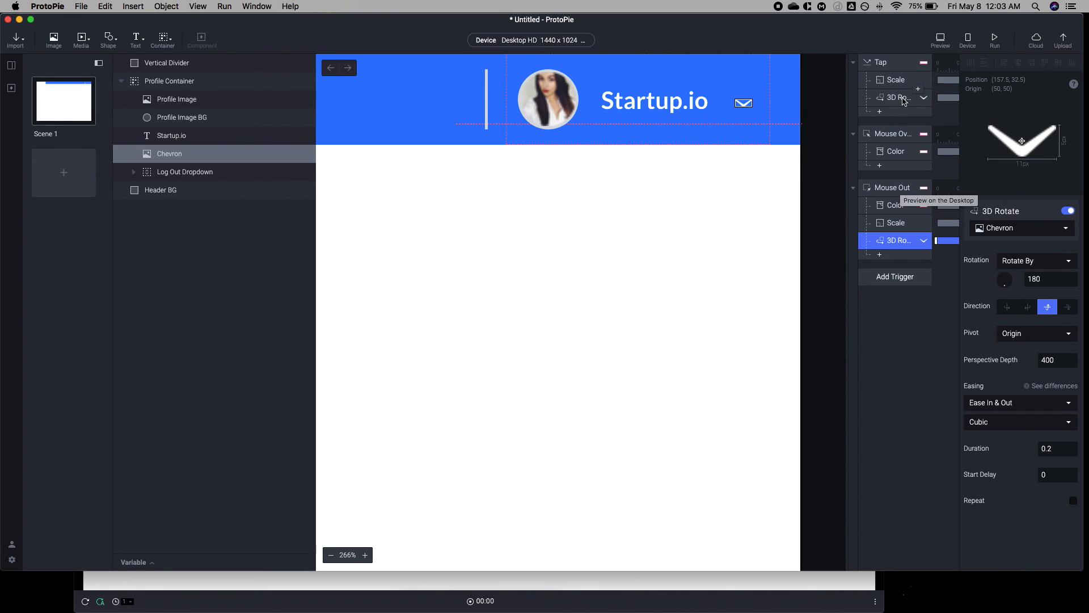
{"action": "left_click", "coordinate": [895, 97]}
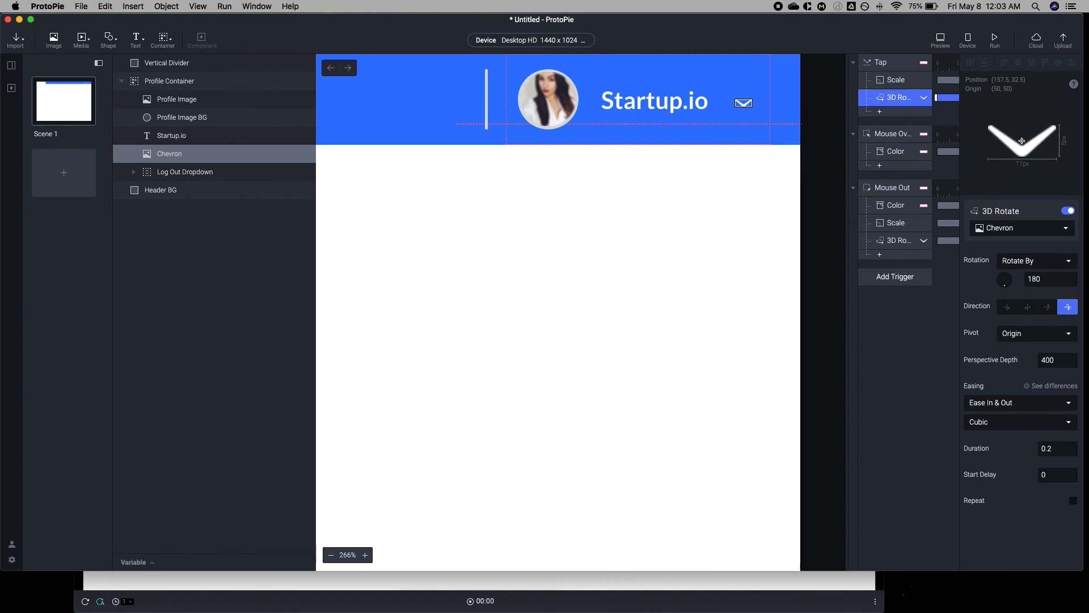
{"action": "mouse_move", "coordinate": [935, 257]}
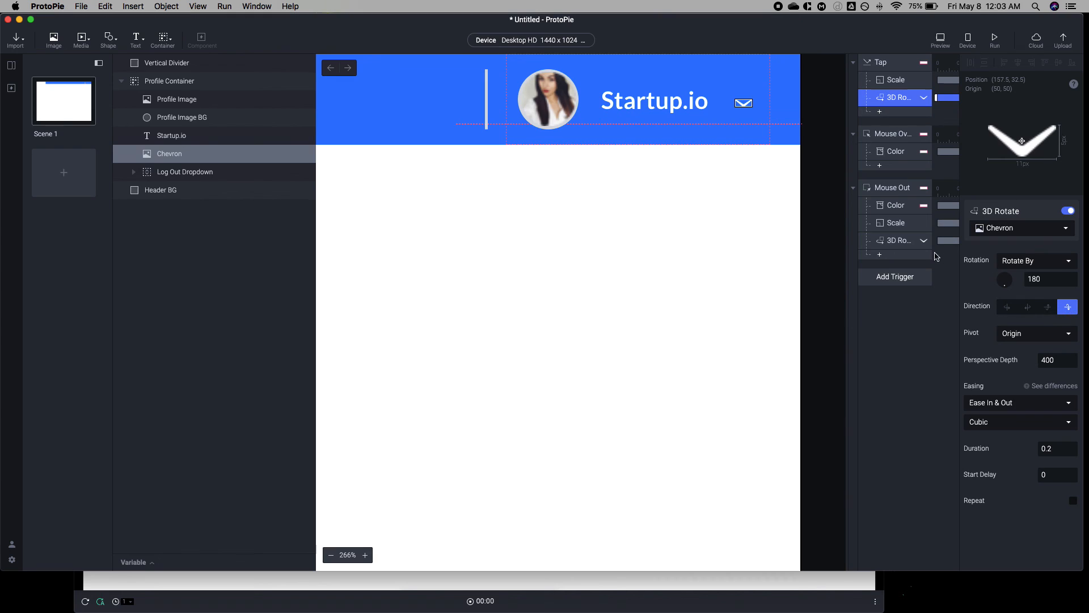
{"action": "left_click", "coordinate": [898, 240]}
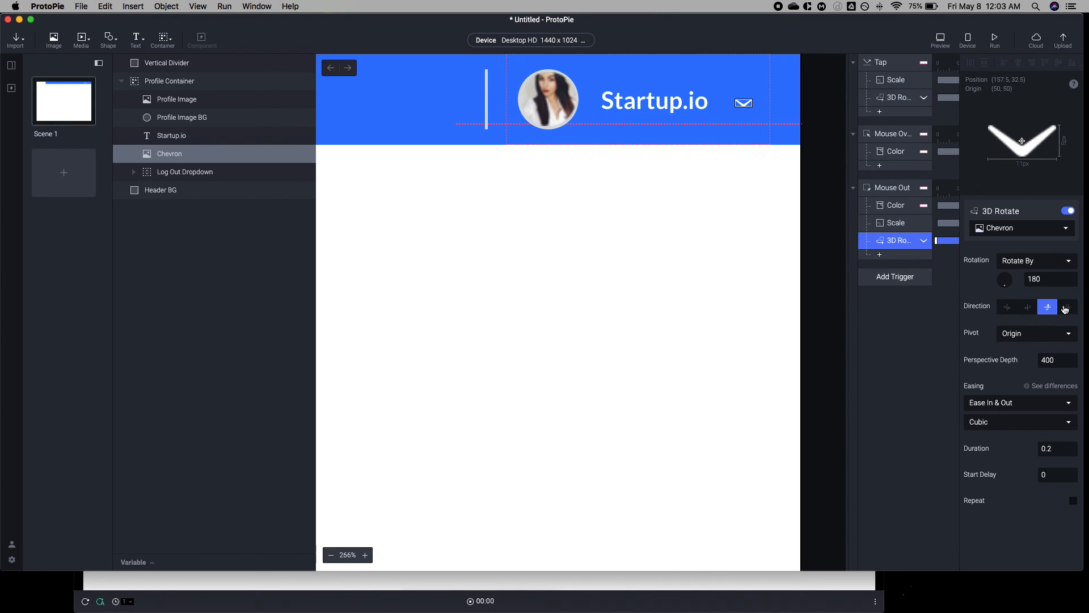
{"action": "mouse_move", "coordinate": [904, 292]}
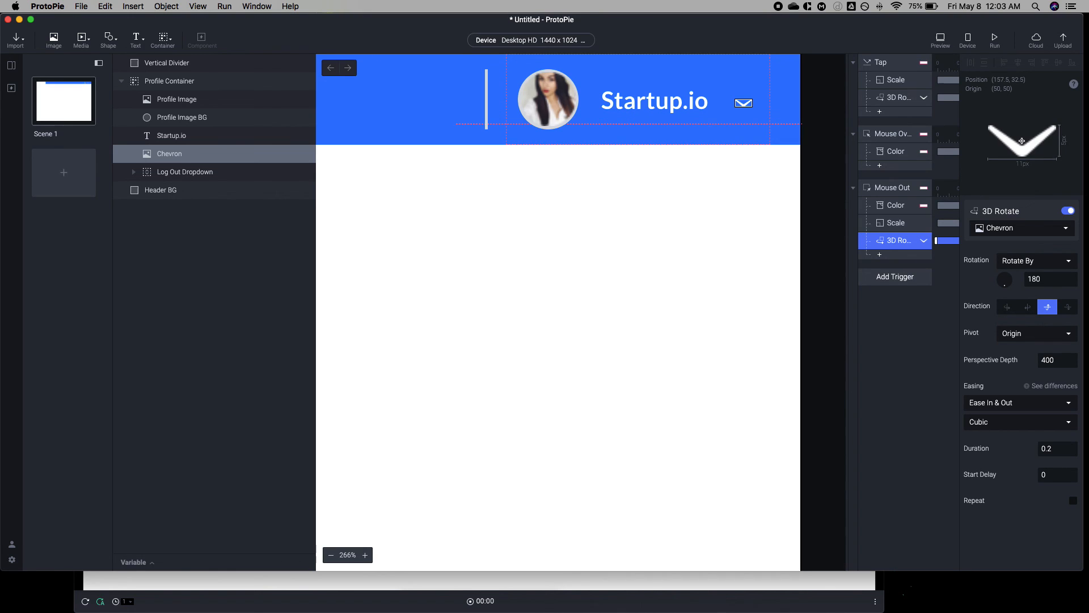
{"action": "left_click", "coordinate": [939, 36]}
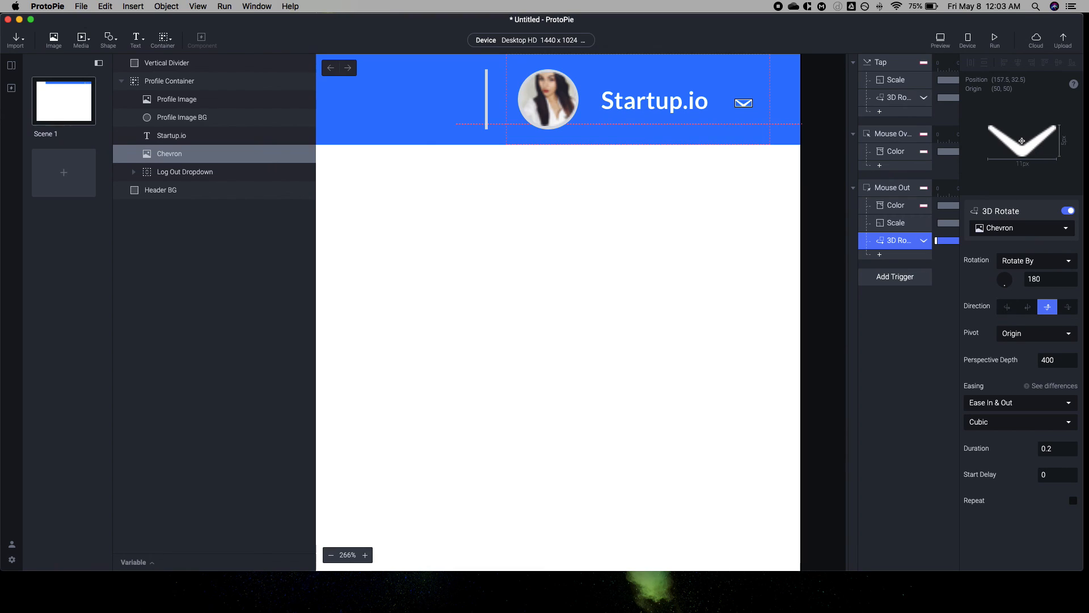
{"action": "left_click", "coordinate": [940, 38]}
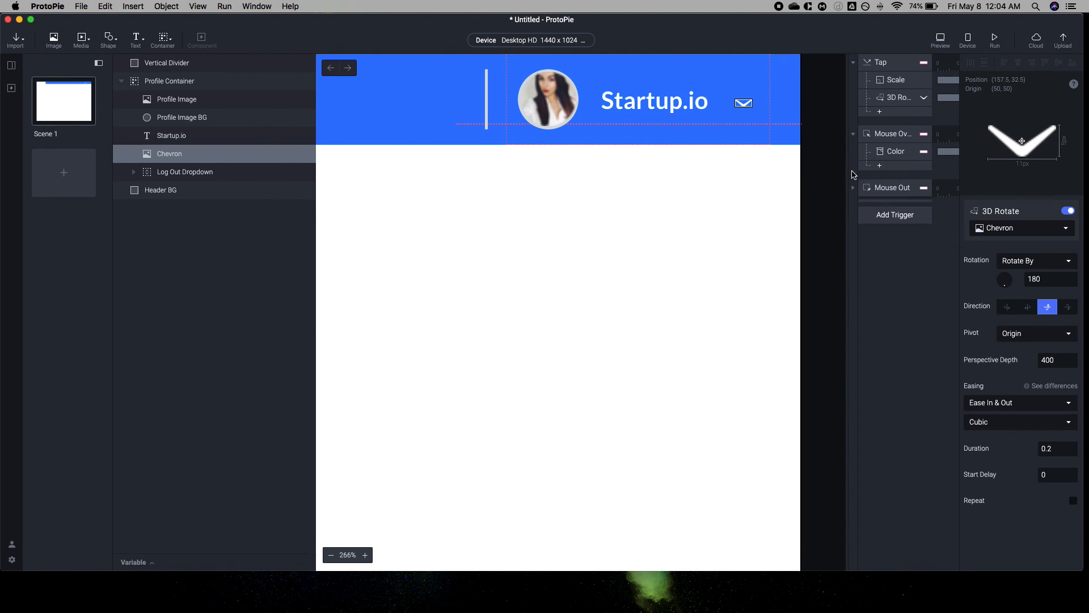
- Group the Tap, Mouse Over and Mouse Out triggers into an 'Open/Close Dropdown' folder
{"action": "left_click", "coordinate": [854, 134]}
{"action": "type", "text": "Open/Close Dropdown"}
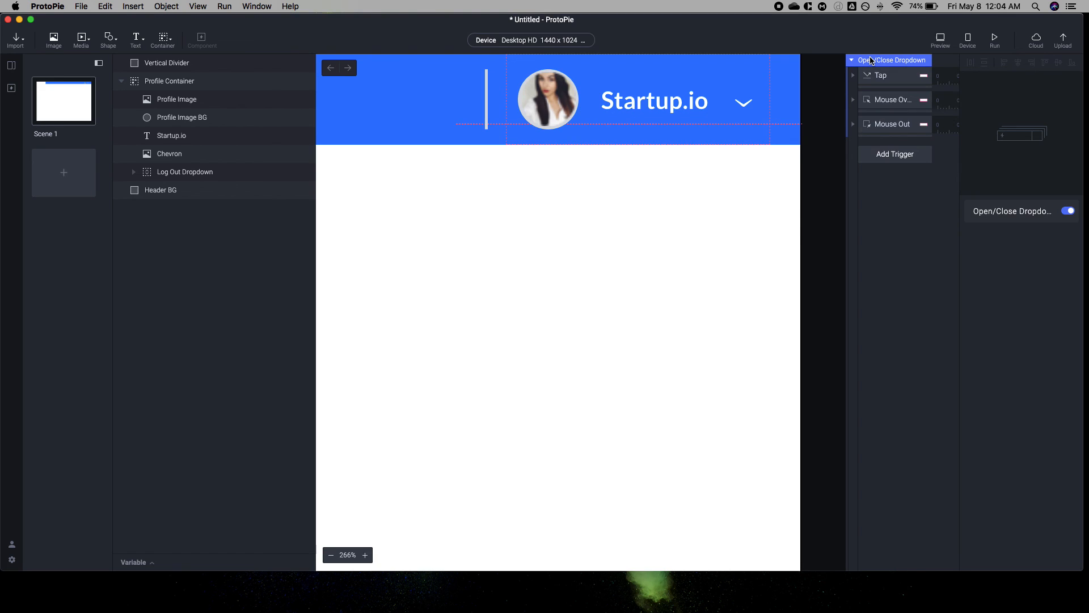
- Set Log Out Dropdown's height to 230, select the Log Out item, and add a trigger
{"action": "left_click", "coordinate": [851, 60]}
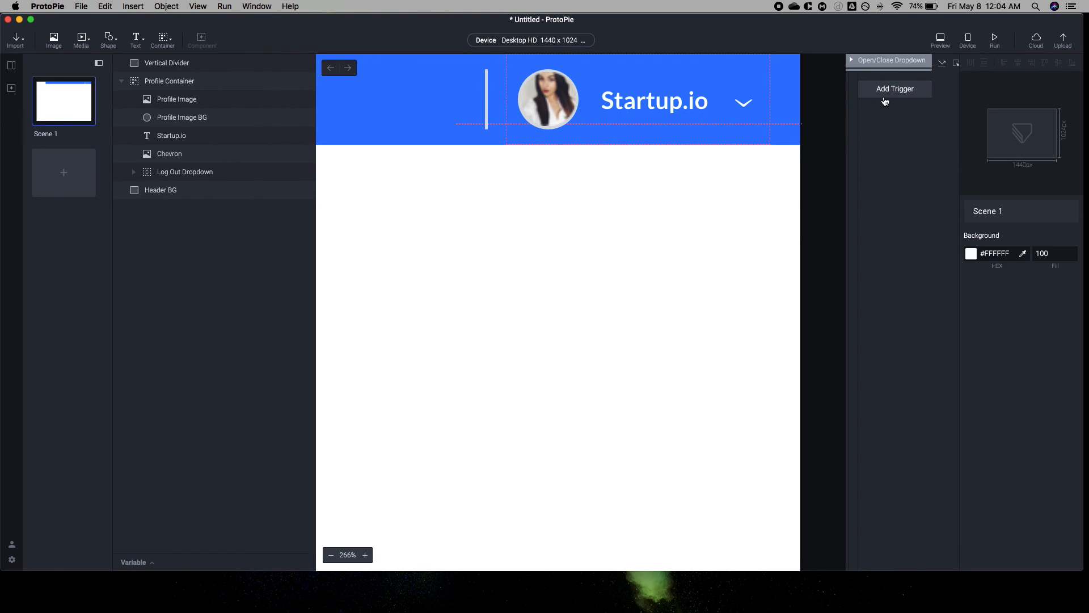
{"action": "left_click", "coordinate": [160, 190]}
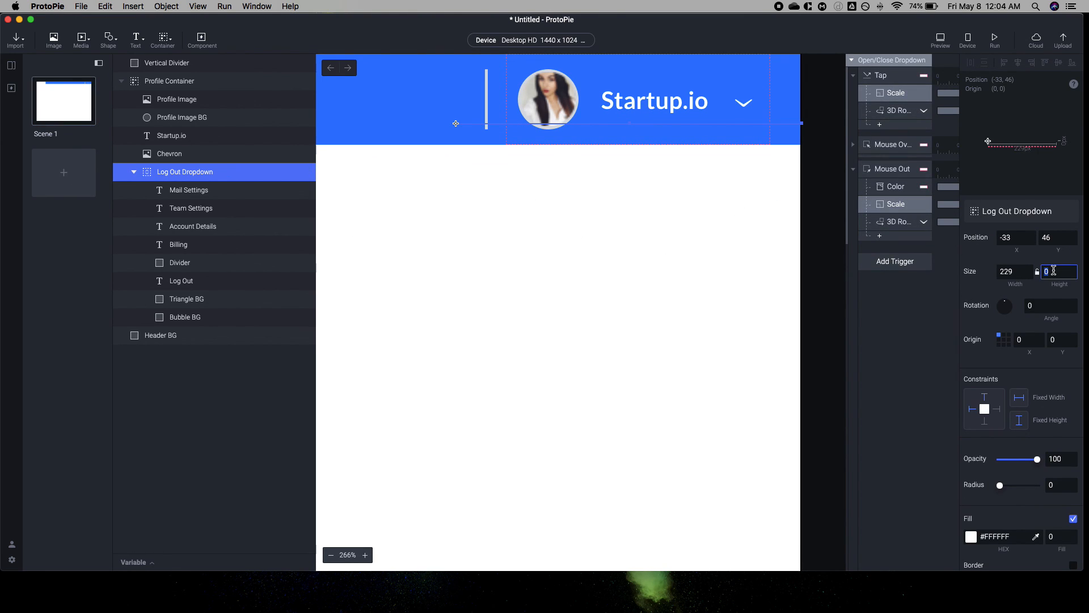
{"action": "type", "text": "230"}
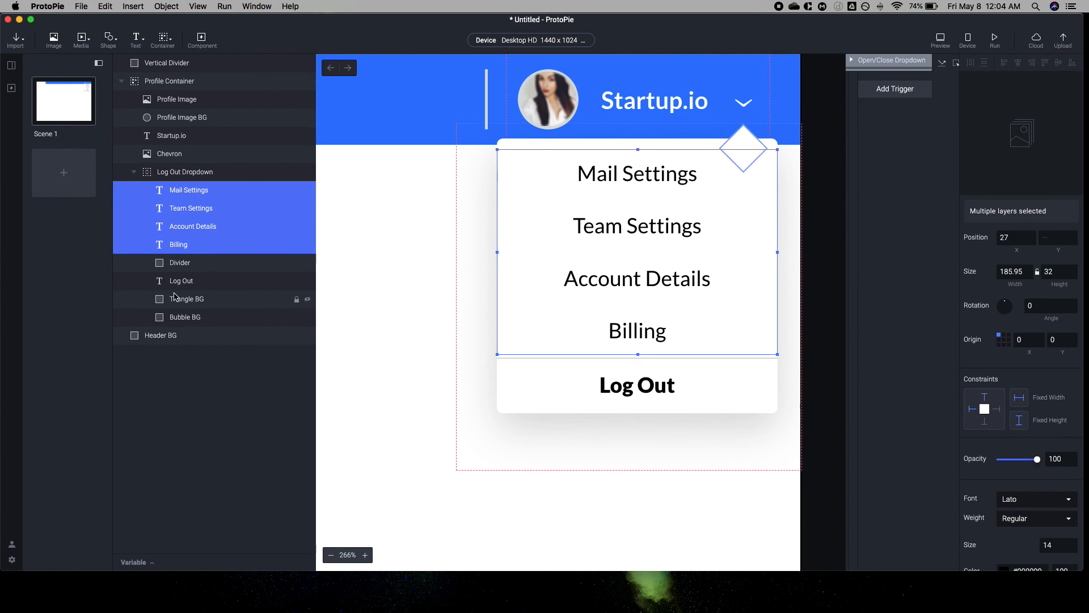
{"action": "left_click", "coordinate": [181, 281]}
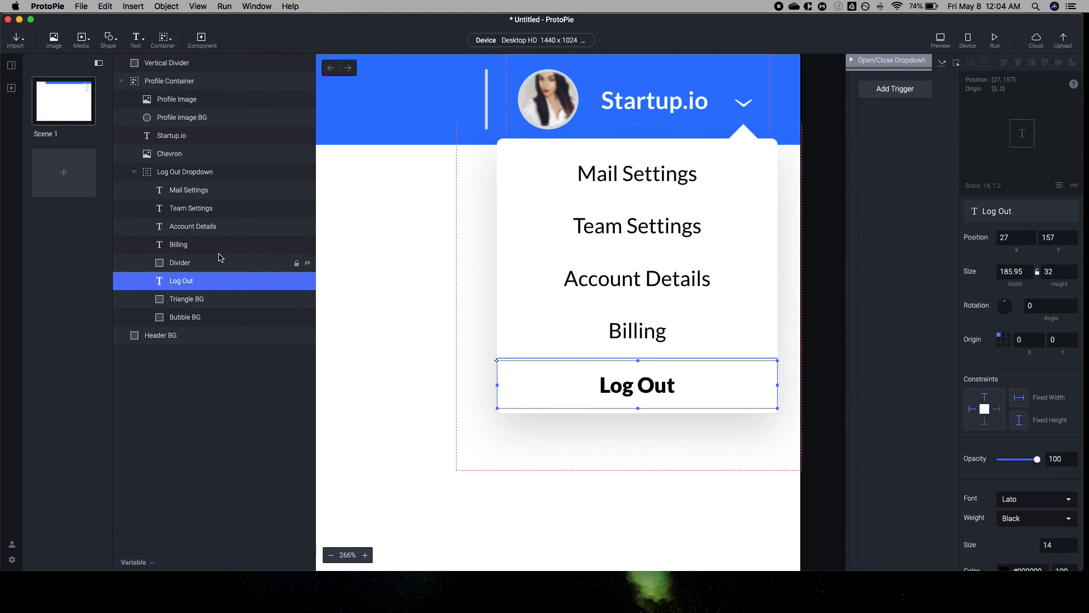
{"action": "left_click", "coordinate": [895, 89]}
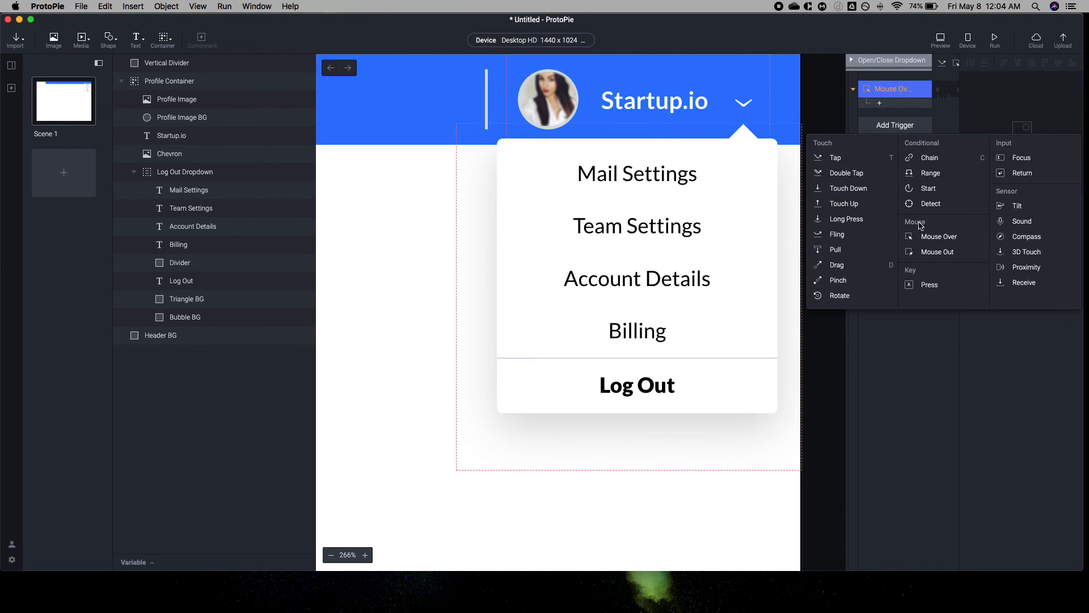
- Add a Mouse Over Color response giving Mail Settings a #0077FF fill at 15% opacity
{"action": "left_click", "coordinate": [937, 252]}
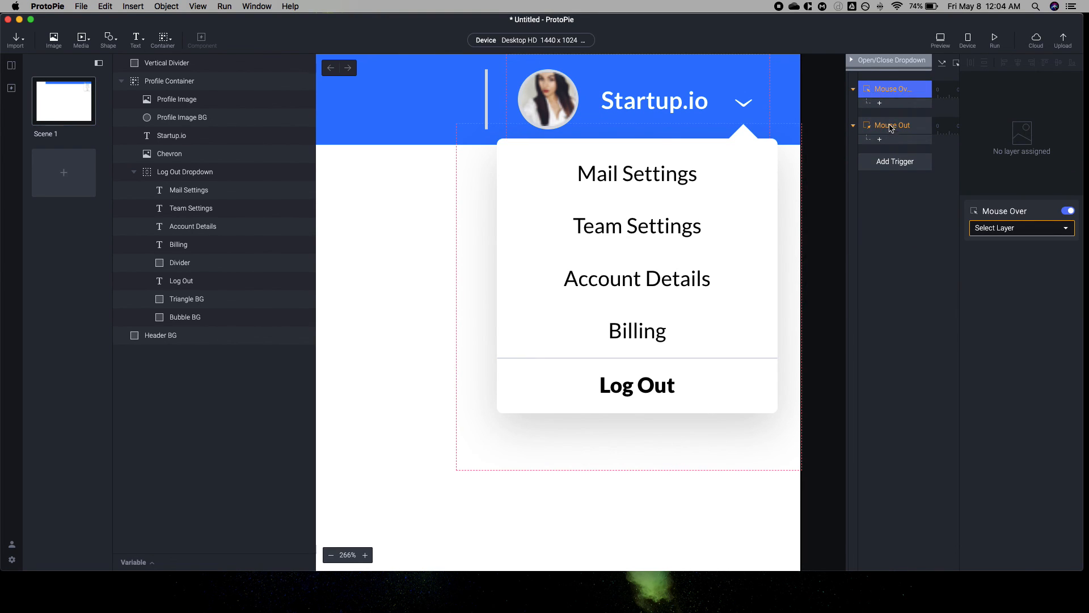
{"action": "left_click", "coordinate": [1022, 228]}
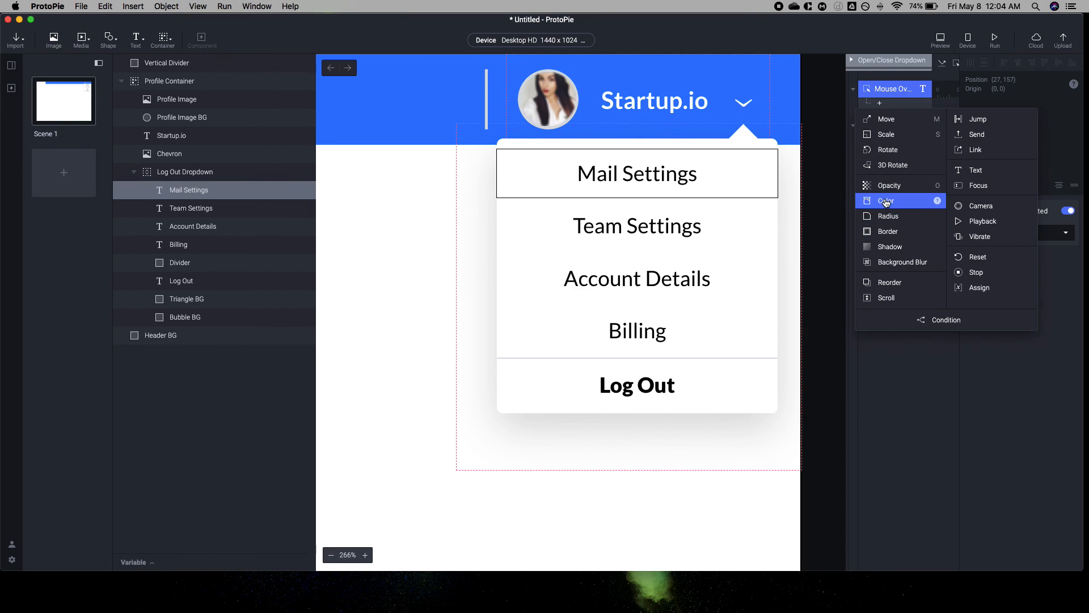
{"action": "left_click", "coordinate": [886, 201]}
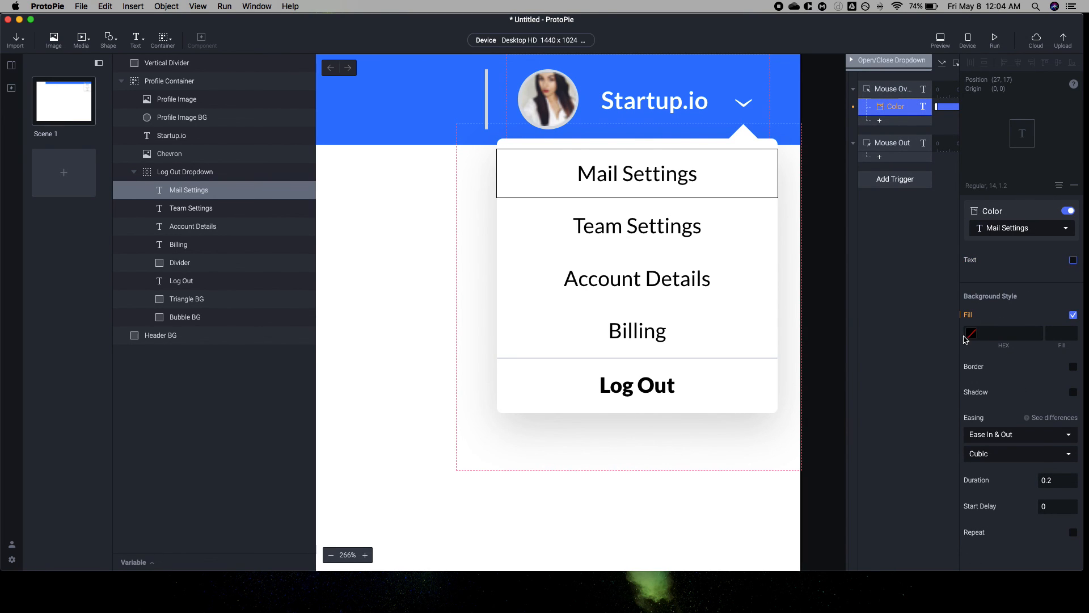
{"action": "left_click", "coordinate": [972, 334]}
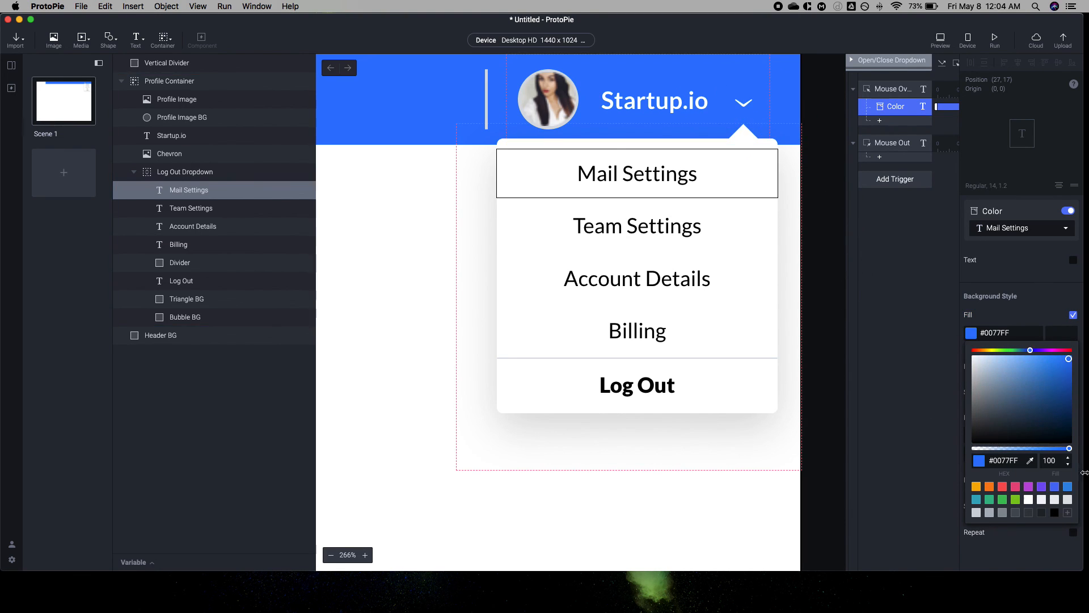
{"action": "left_click", "coordinate": [1055, 460]}
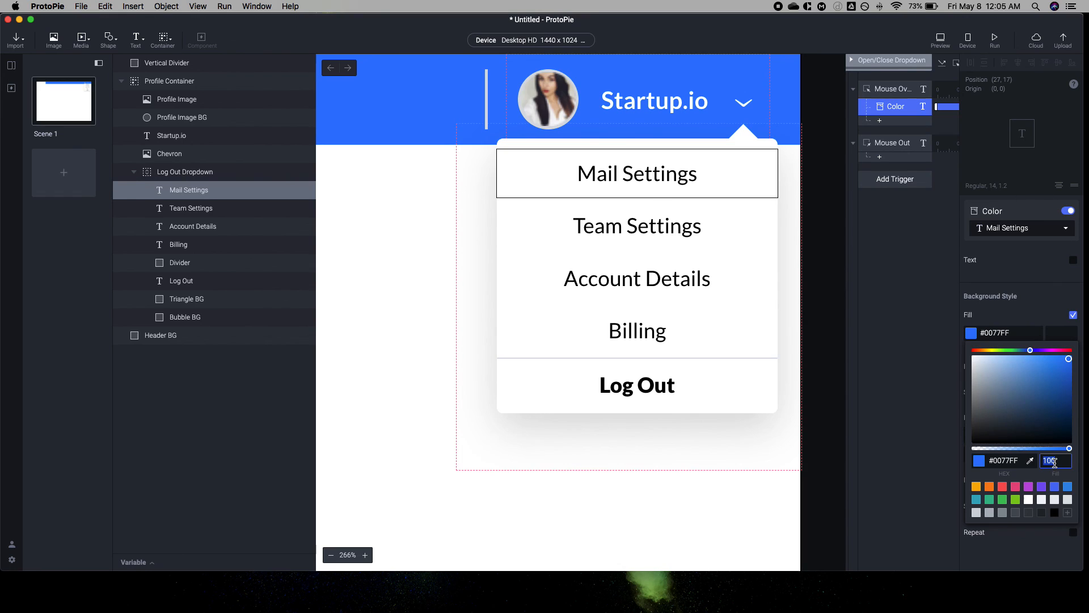
{"action": "type", "text": "15"}
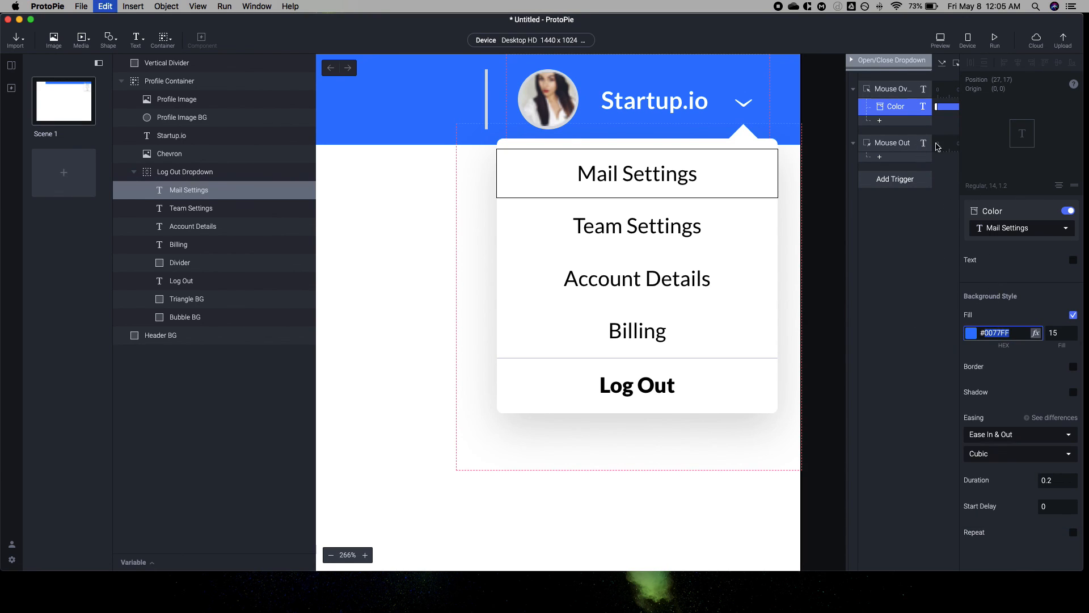
- Add a Mouse Out Color response that clears the Mail Settings fill, then test in Preview
{"action": "left_click", "coordinate": [879, 156]}
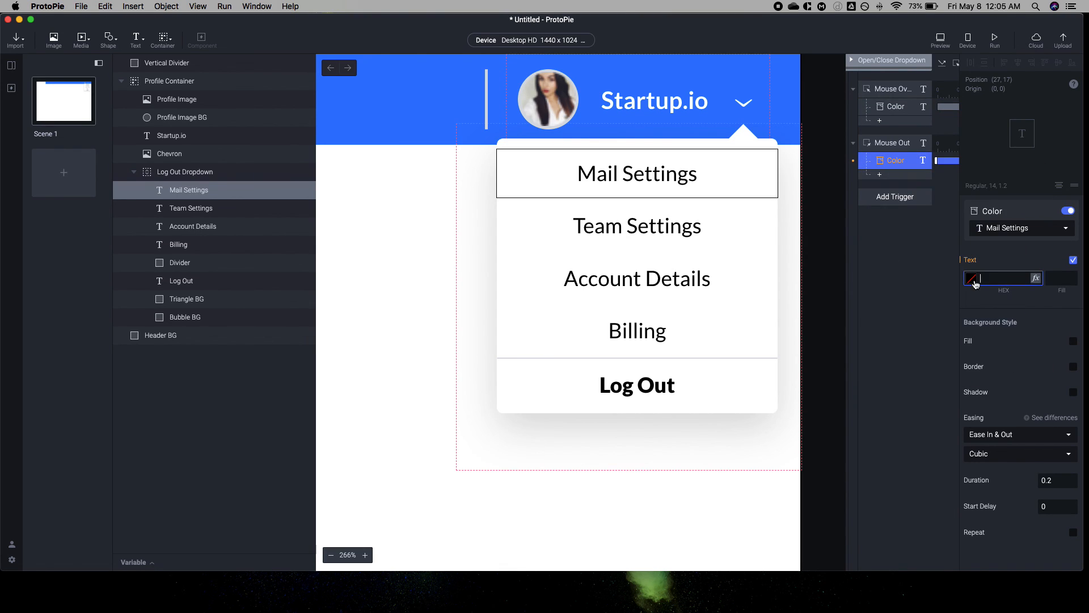
{"action": "left_click", "coordinate": [973, 278]}
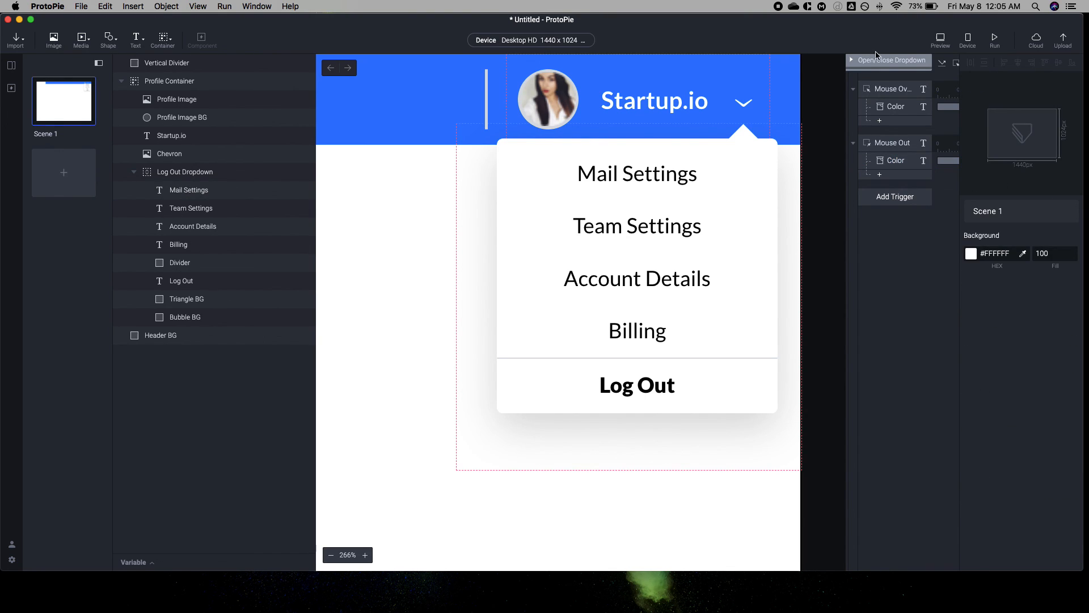
{"action": "left_click", "coordinate": [940, 35]}
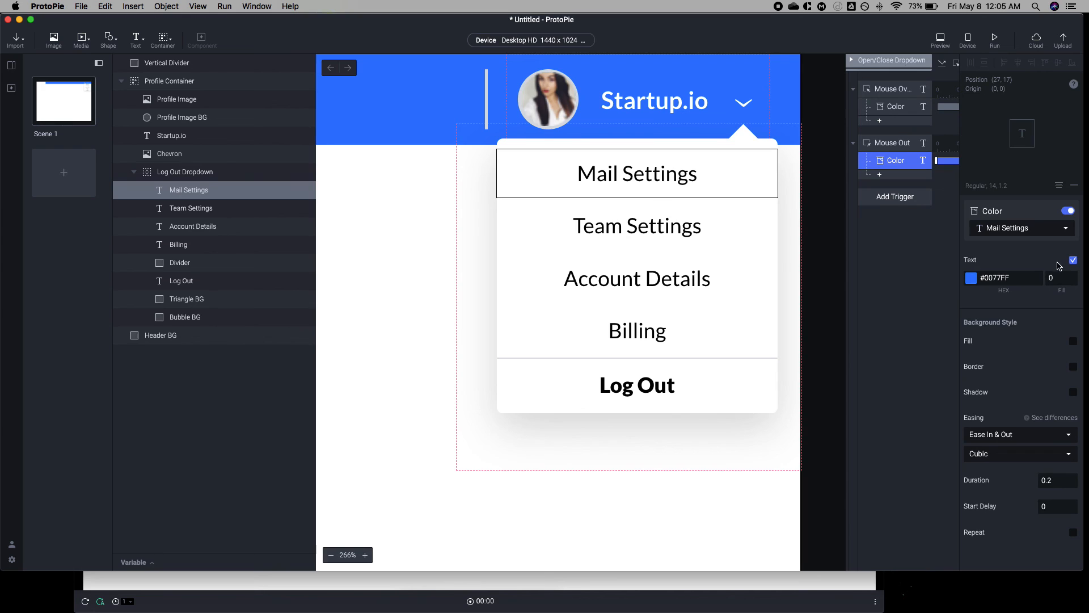
{"action": "left_click", "coordinate": [1073, 259]}
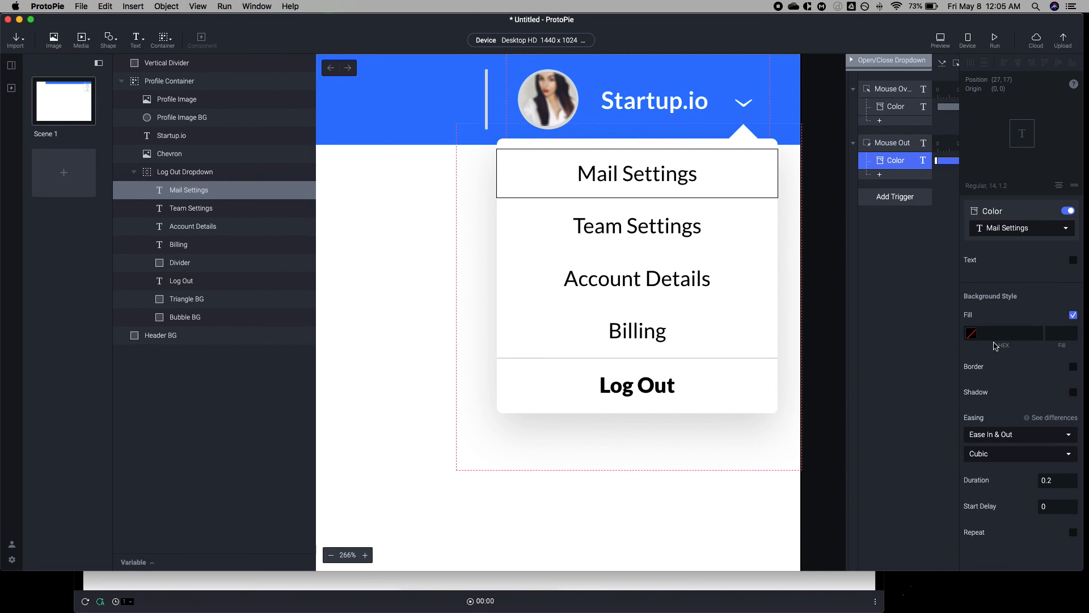
{"action": "left_click", "coordinate": [972, 333]}
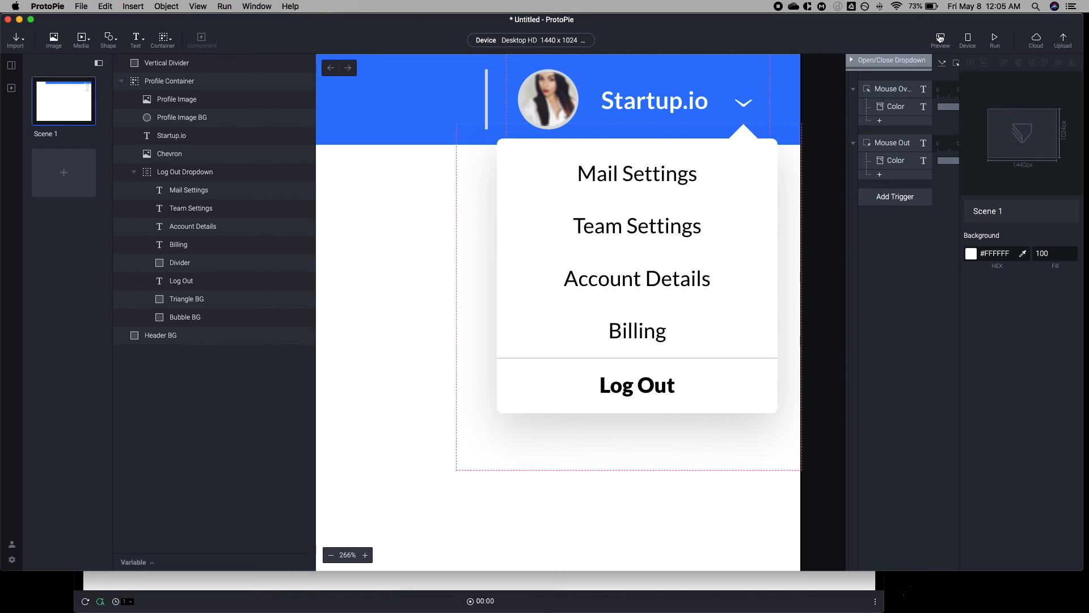
{"action": "left_click", "coordinate": [940, 36]}
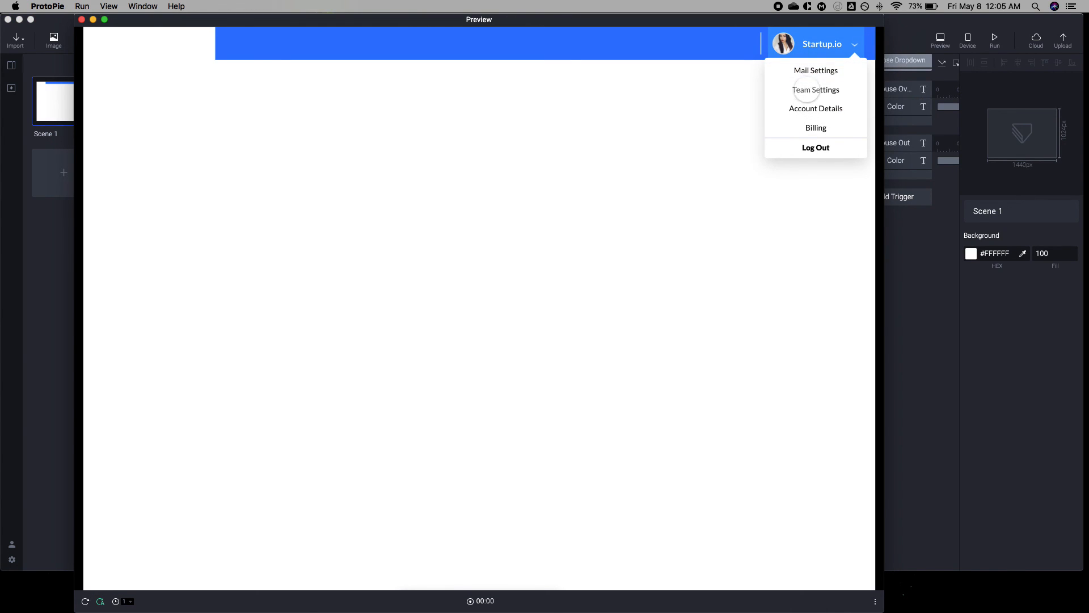
{"action": "left_click", "coordinate": [84, 20]}
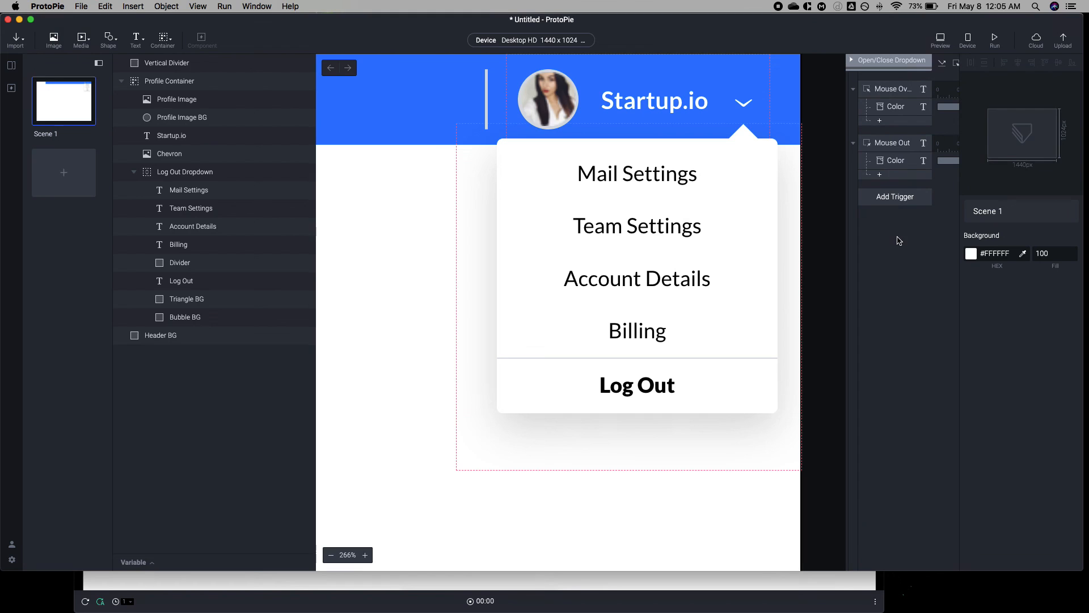
- Create the hover color trigger for Team Settings
{"action": "left_click", "coordinate": [854, 89]}
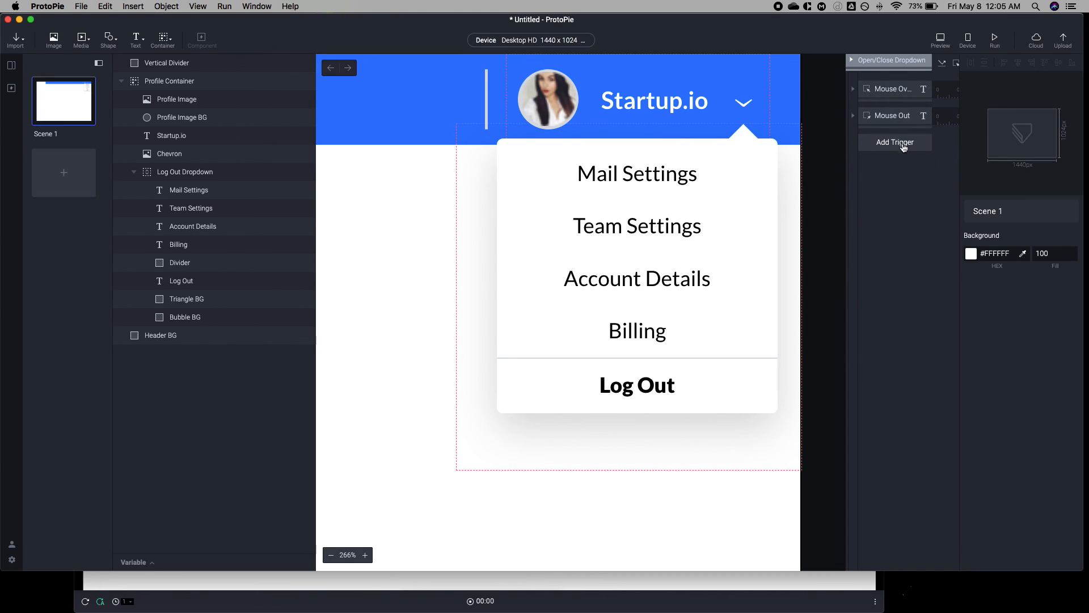
{"action": "left_click", "coordinate": [895, 142]}
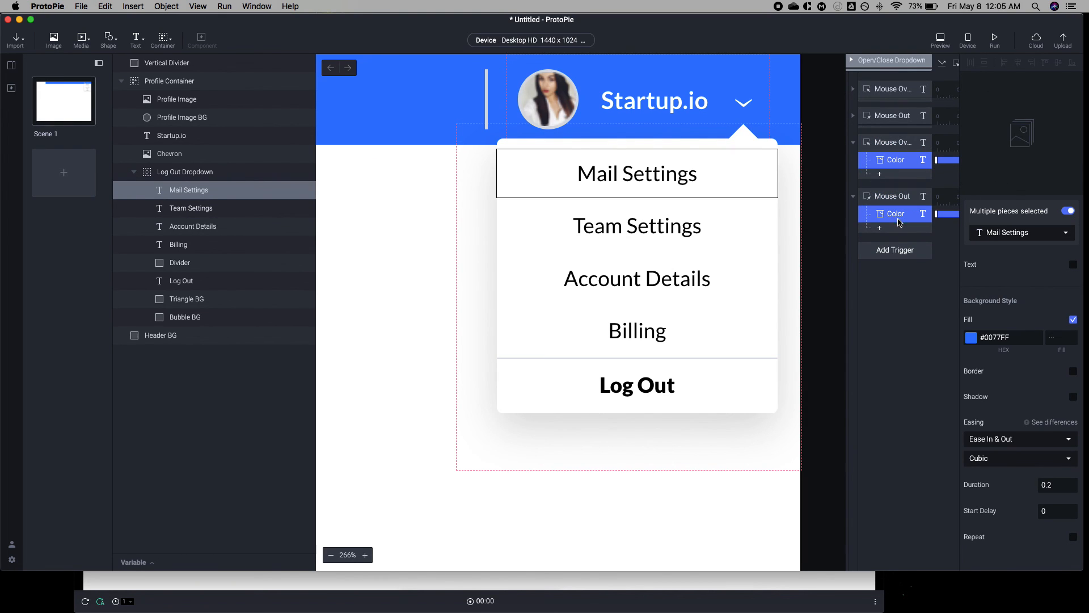
{"action": "left_click", "coordinate": [1021, 232]}
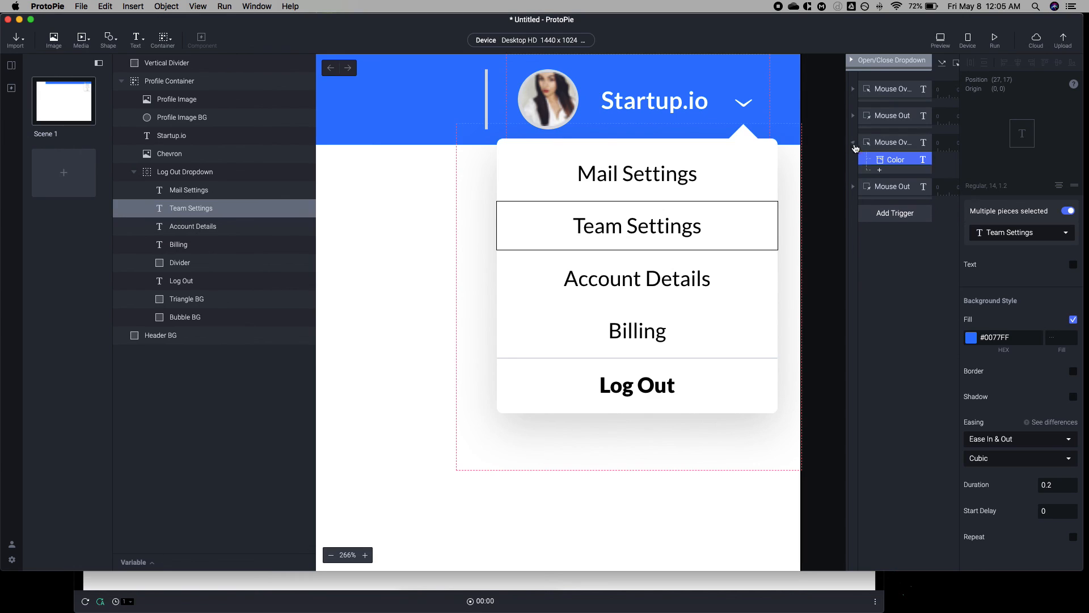
{"action": "left_click", "coordinate": [895, 196]}
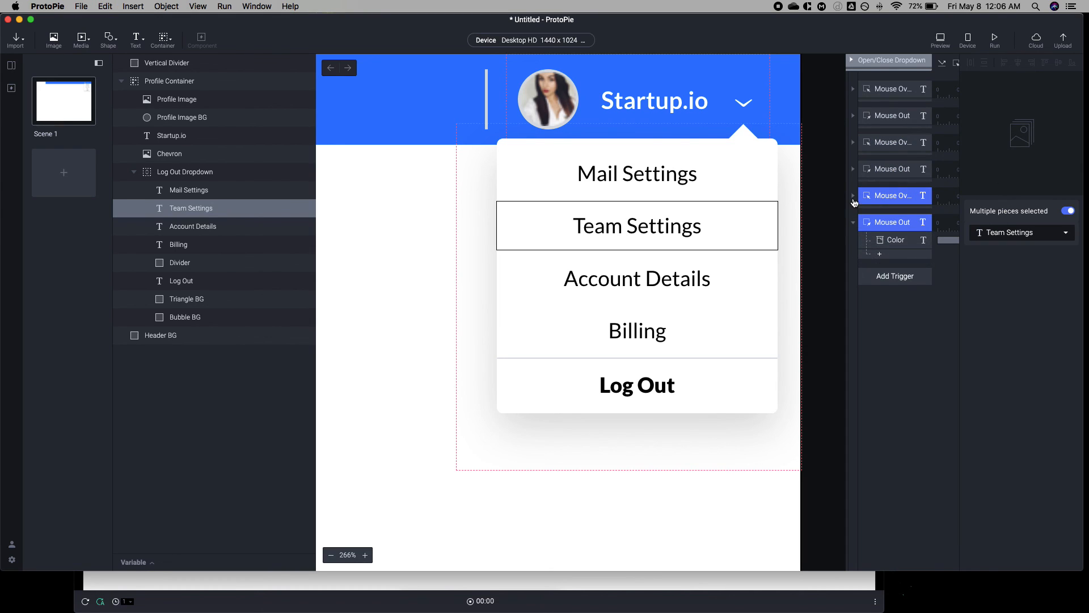
- Retarget the copied hover Color responses to Account Details and the remaining menu items
{"action": "left_click", "coordinate": [1021, 233]}
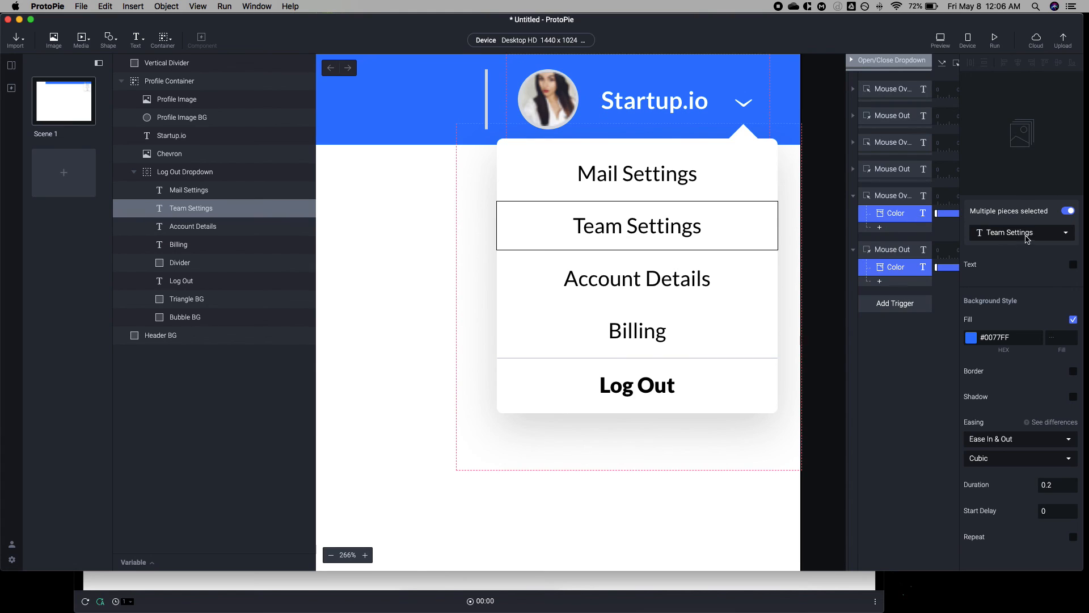
{"action": "left_click", "coordinate": [193, 226]}
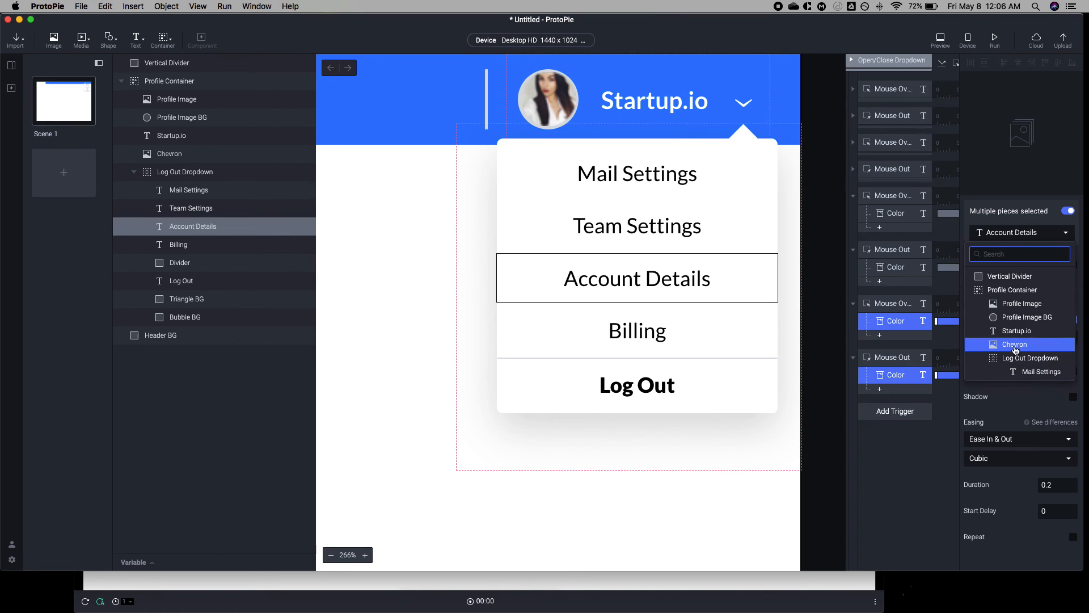
{"action": "left_click", "coordinate": [179, 244]}
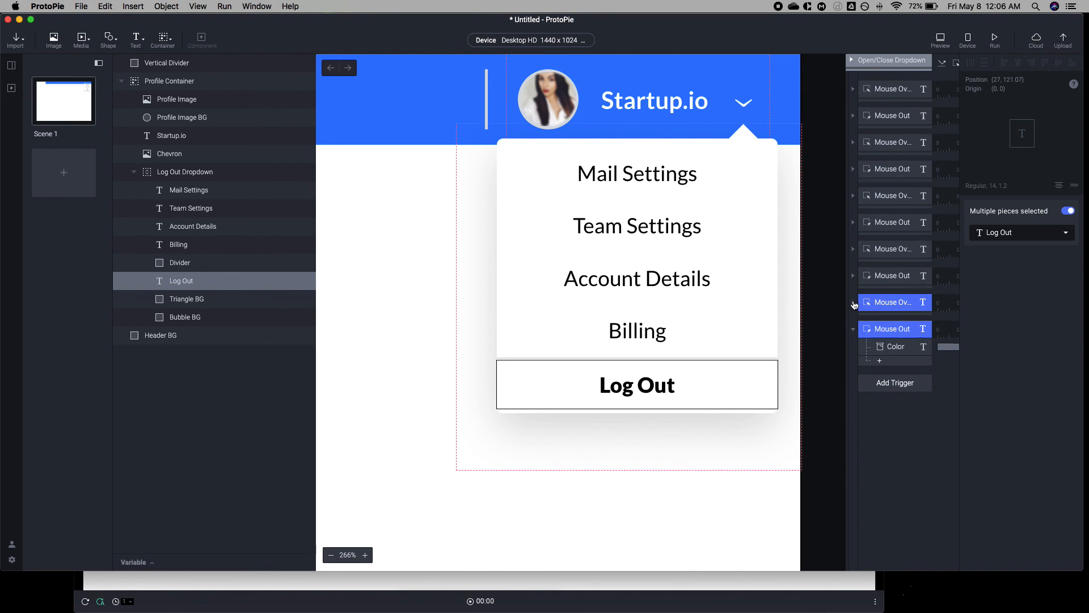
{"action": "left_click", "coordinate": [178, 244]}
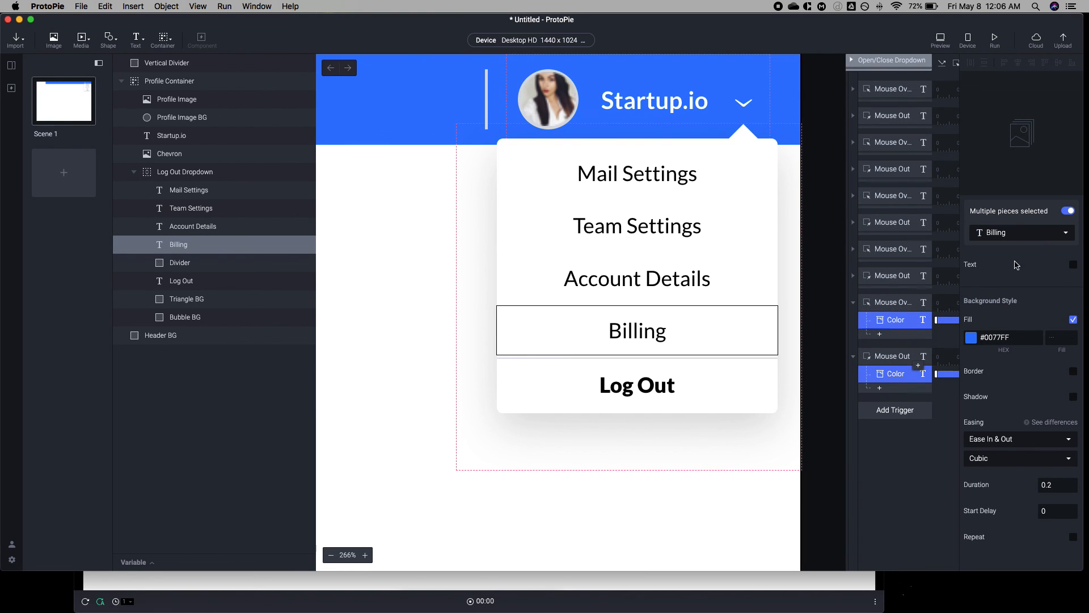
{"action": "left_click", "coordinate": [1066, 233]}
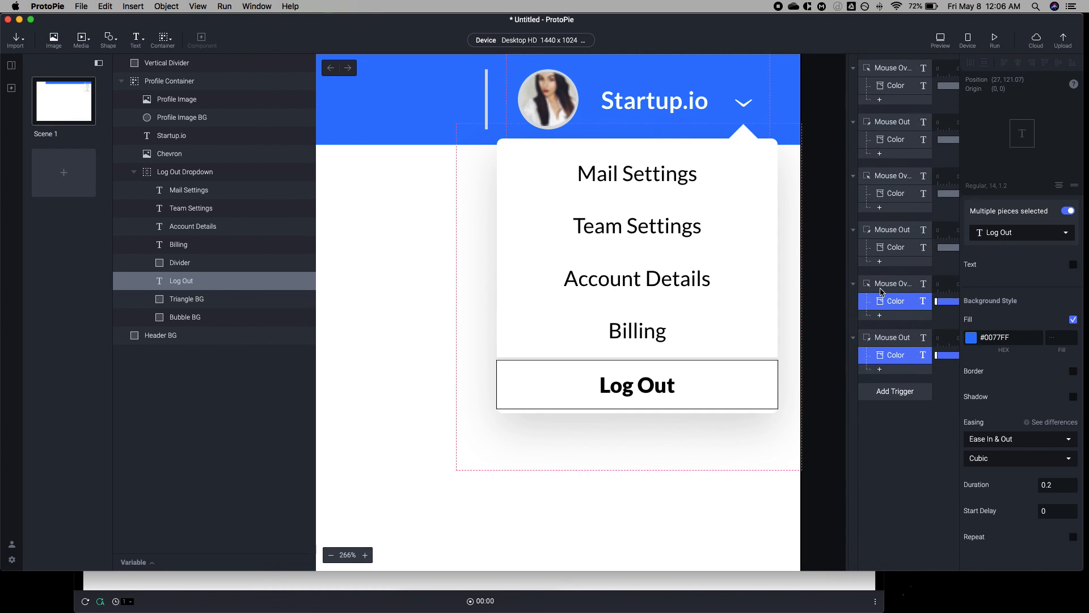
{"action": "left_click", "coordinate": [894, 392]}
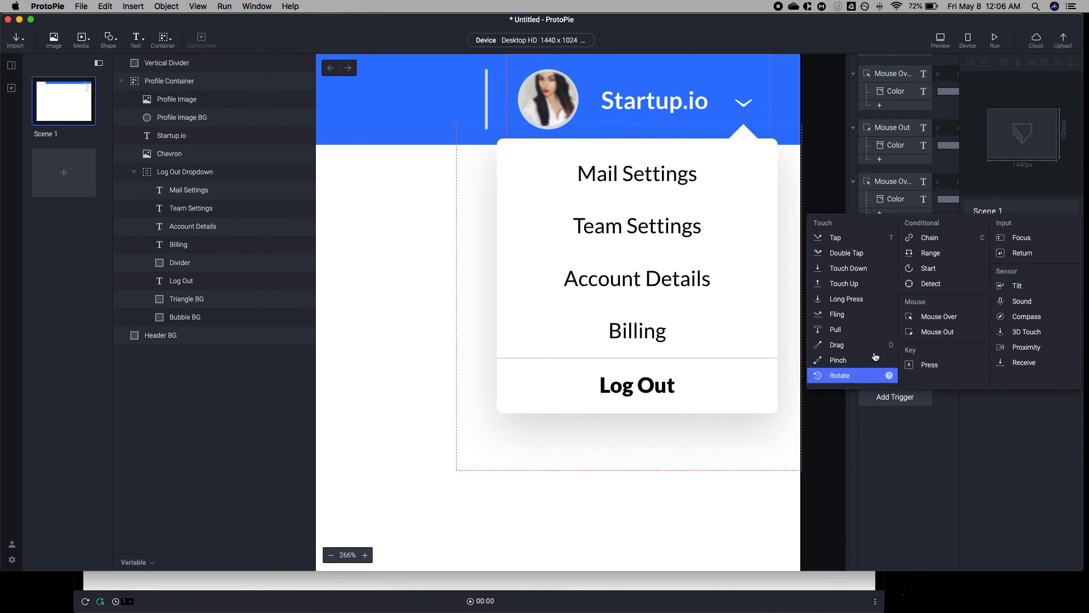
{"action": "mouse_move", "coordinate": [895, 206]}
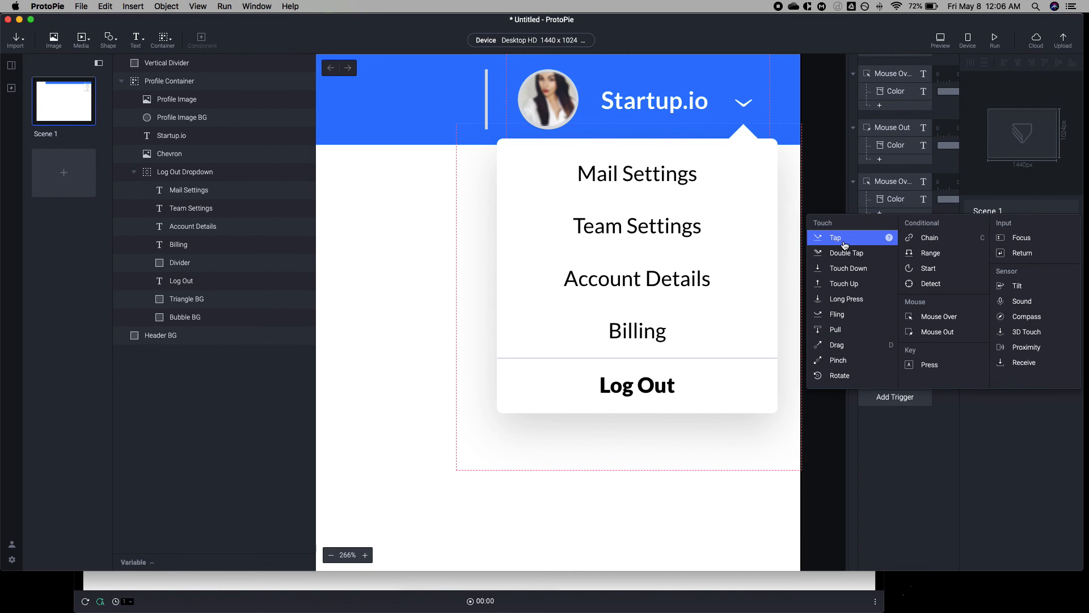
{"action": "left_click", "coordinate": [835, 237]}
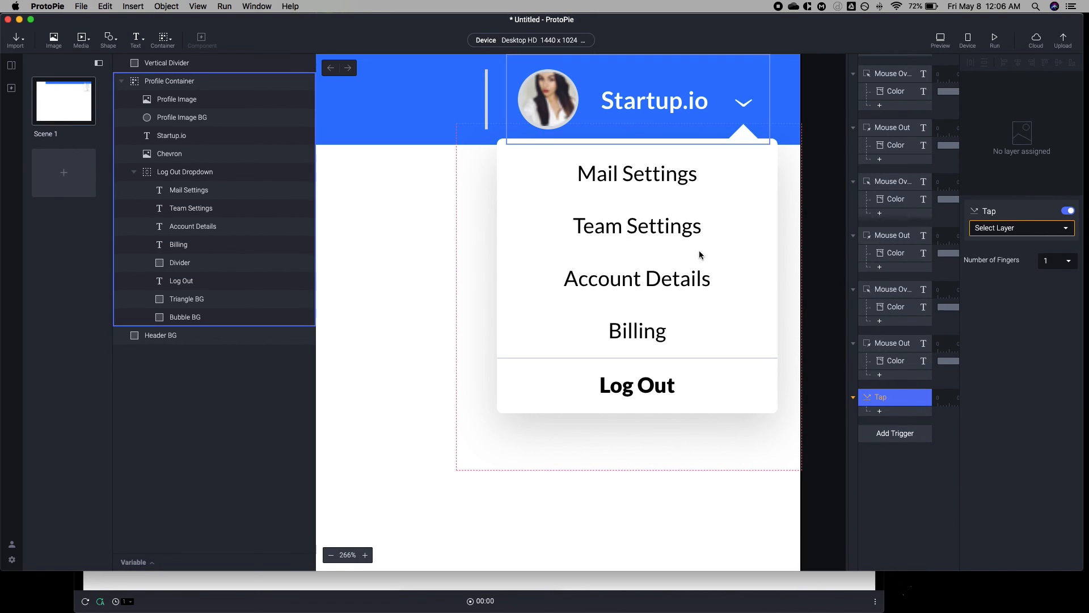
{"action": "mouse_move", "coordinate": [620, 172]}
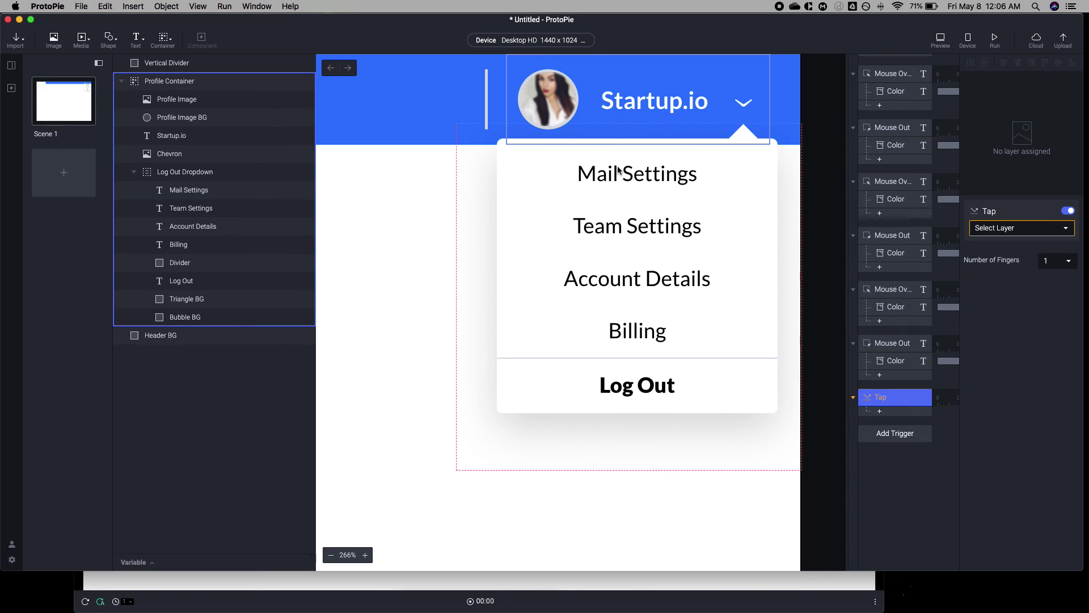
{"action": "left_click", "coordinate": [894, 397]}
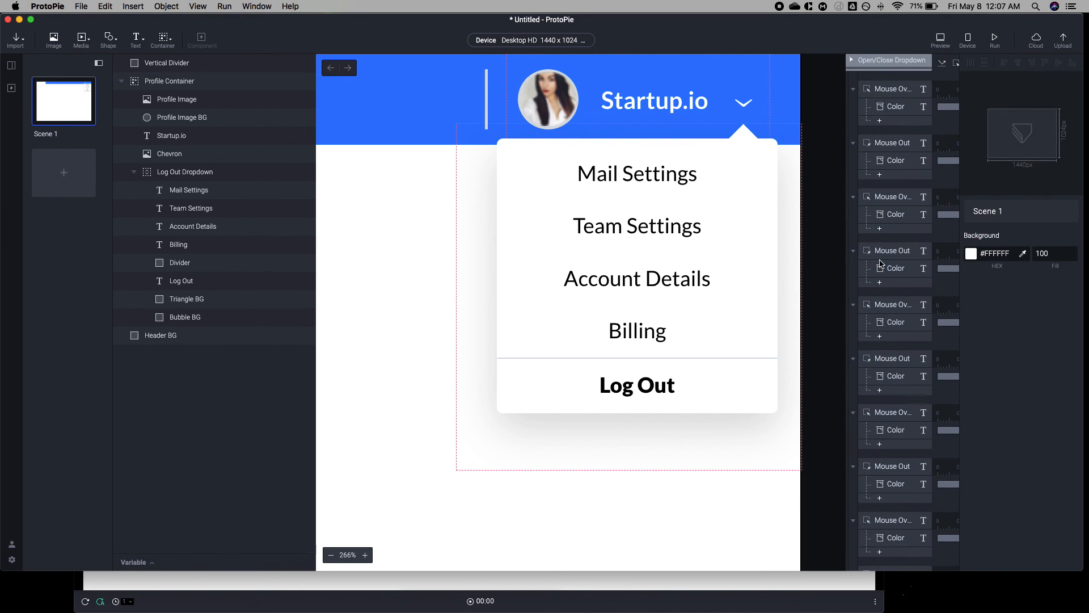
{"action": "mouse_move", "coordinate": [886, 195]}
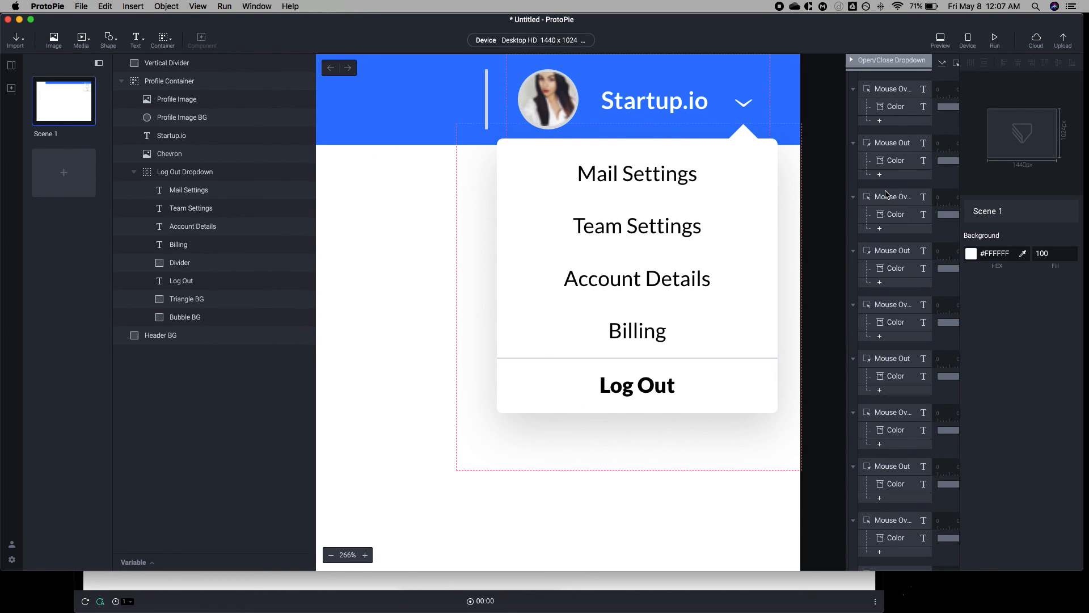
{"action": "mouse_move", "coordinate": [924, 123]}
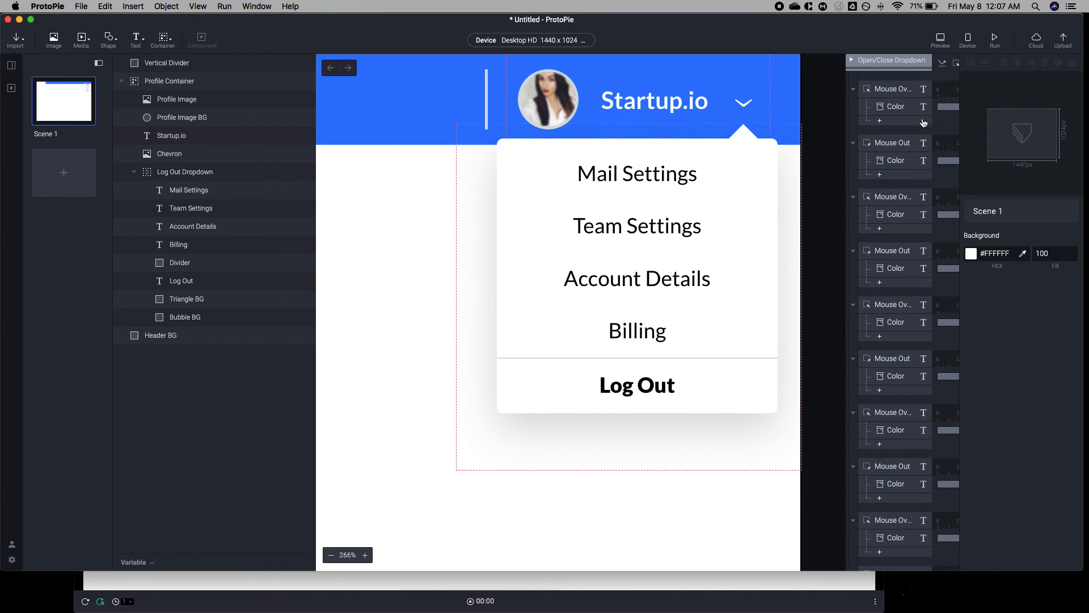
{"action": "mouse_move", "coordinate": [927, 42]}
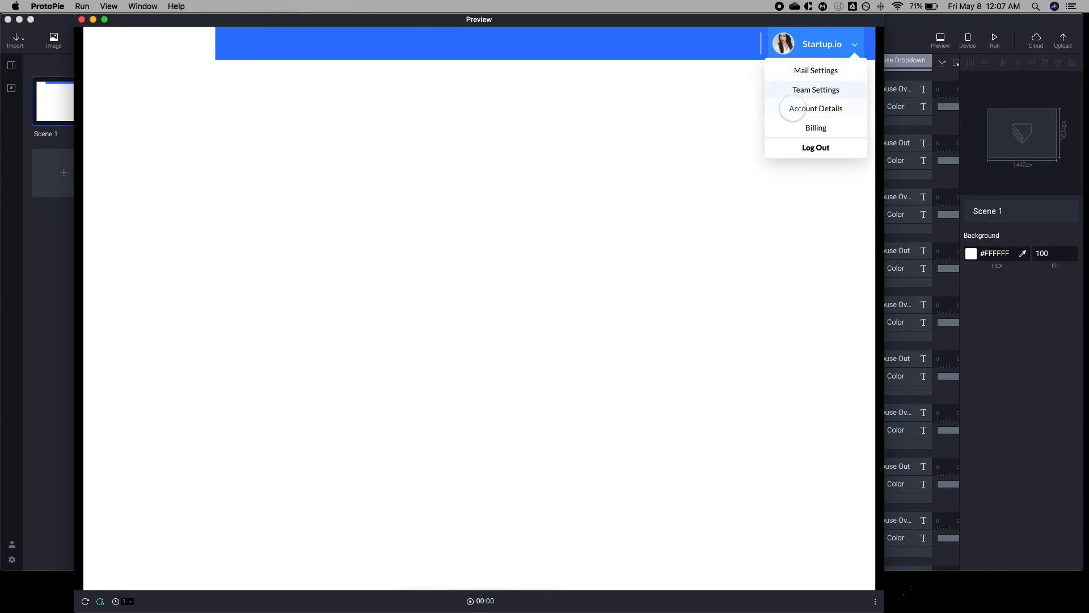
{"action": "mouse_move", "coordinate": [815, 127]}
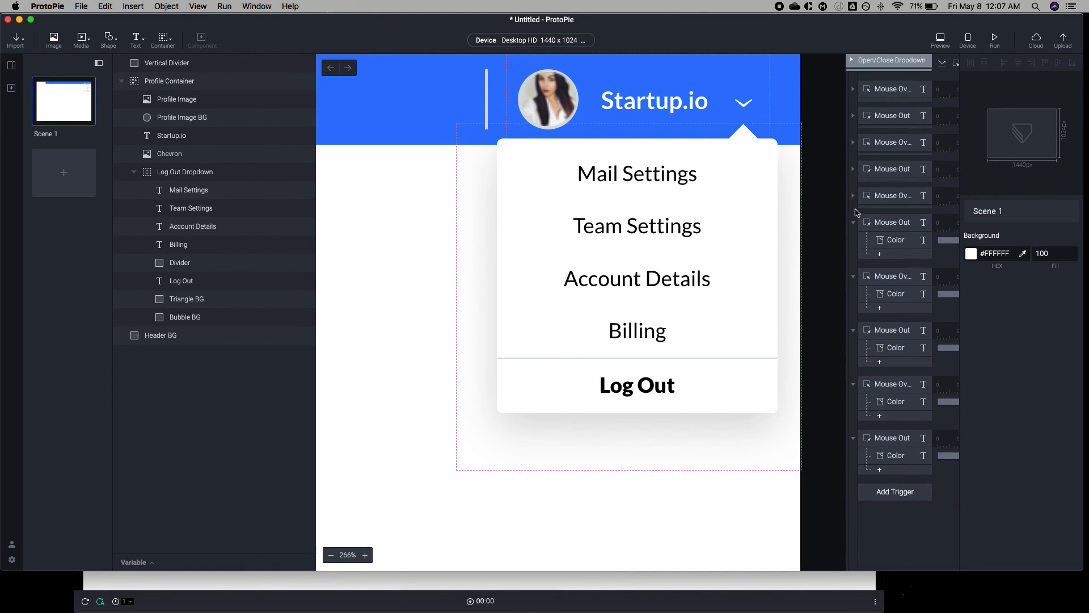
- Set Log Out Dropdown height to 0, check the Profile Container mouse-out trigger, and preview
{"action": "left_click", "coordinate": [184, 172]}
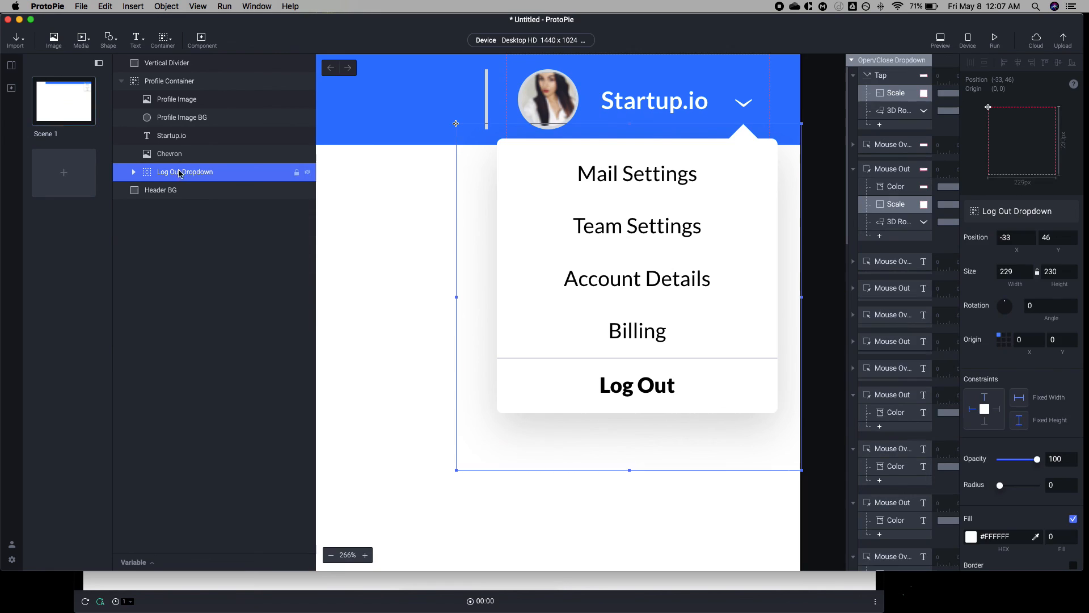
{"action": "left_click", "coordinate": [1055, 272]}
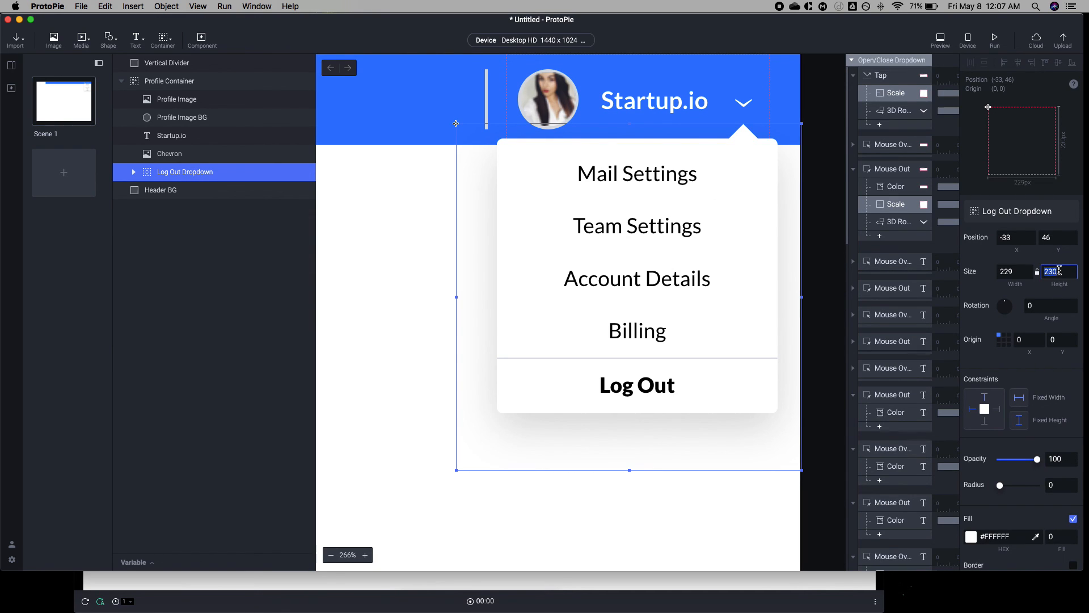
{"action": "type", "text": "0"}
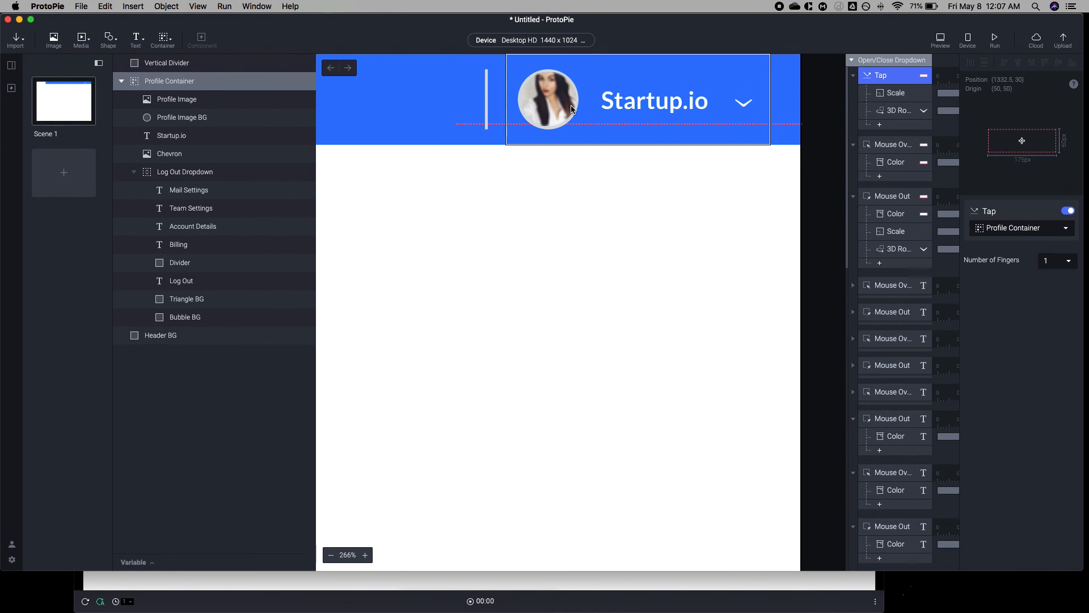
{"action": "mouse_move", "coordinate": [751, 100]}
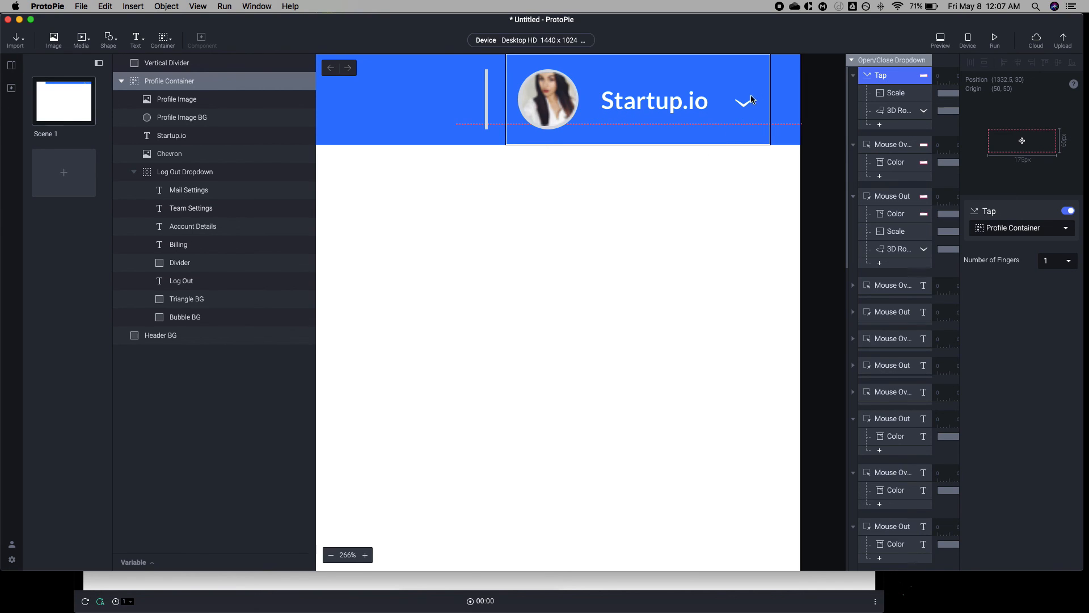
{"action": "mouse_move", "coordinate": [891, 148]}
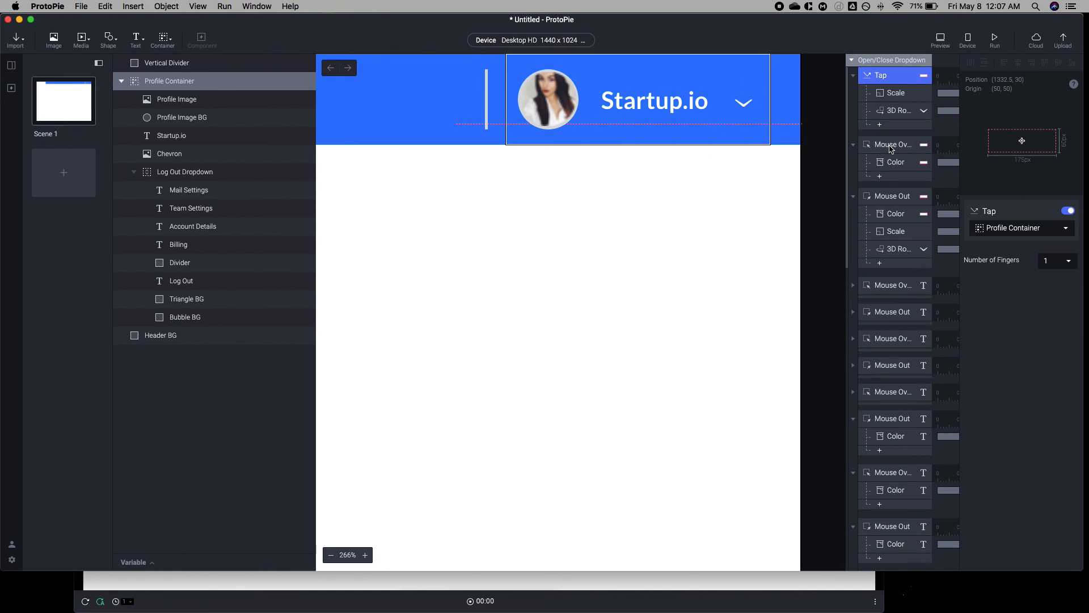
{"action": "left_click", "coordinate": [891, 196]}
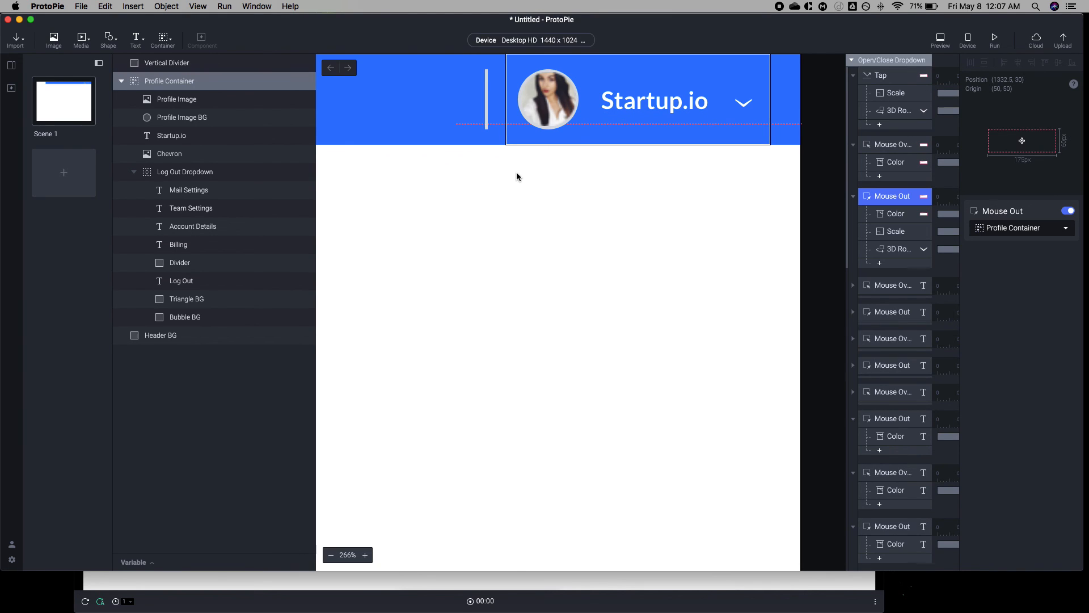
{"action": "left_click", "coordinate": [940, 36]}
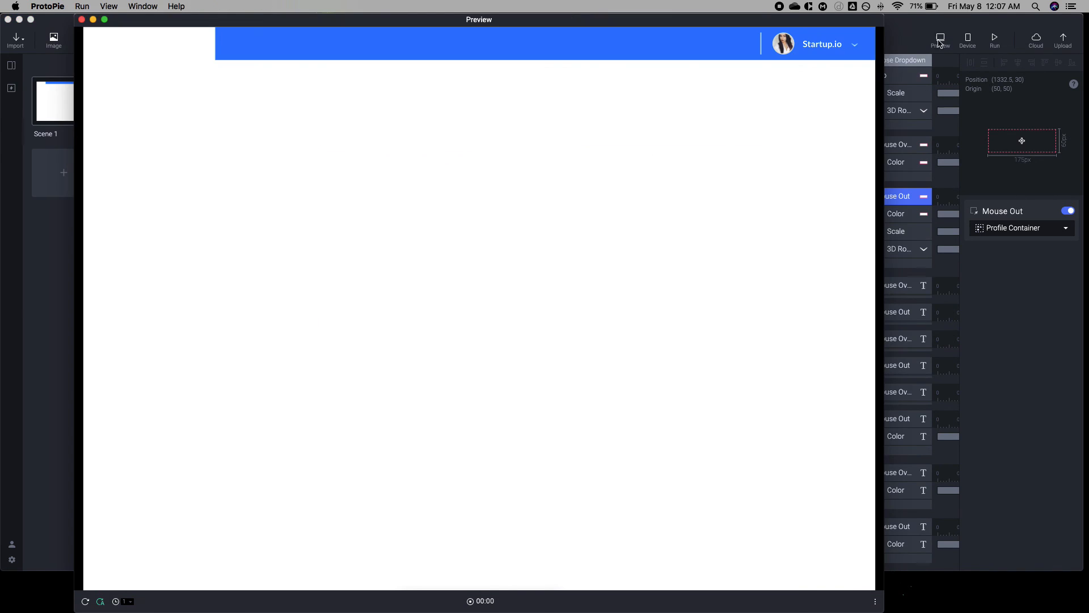
- Tap the Startup.io profile in Preview to open the account menu
{"action": "left_click", "coordinate": [828, 44]}
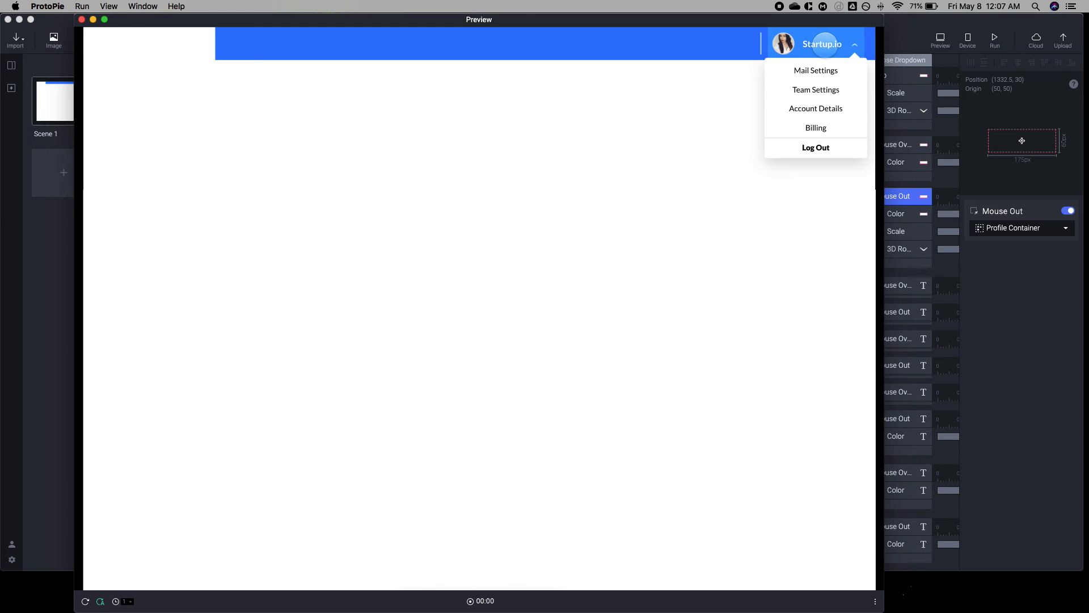
{"action": "mouse_move", "coordinate": [816, 70]}
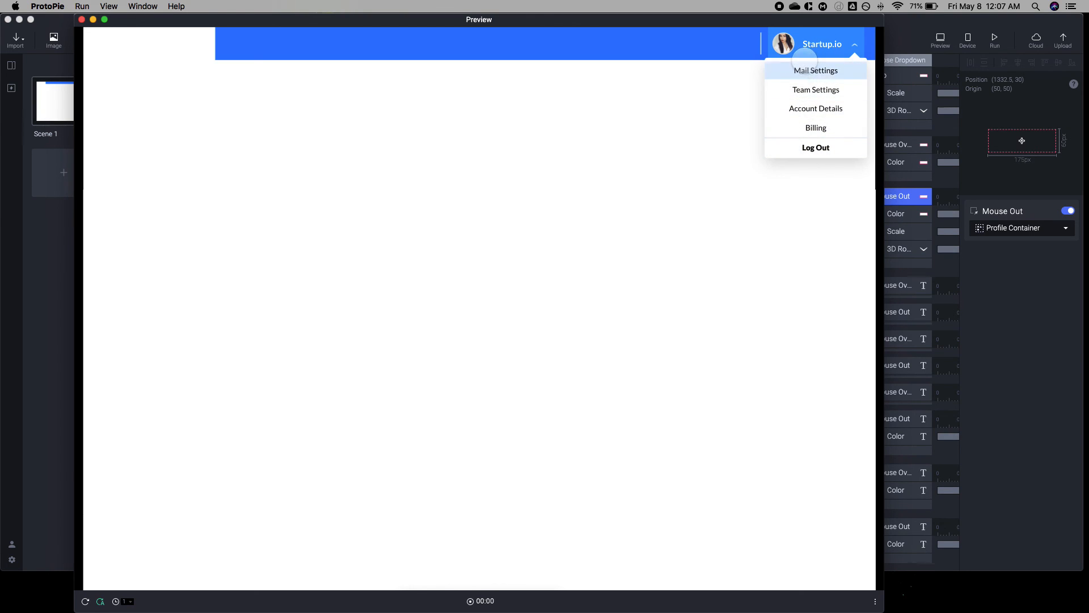